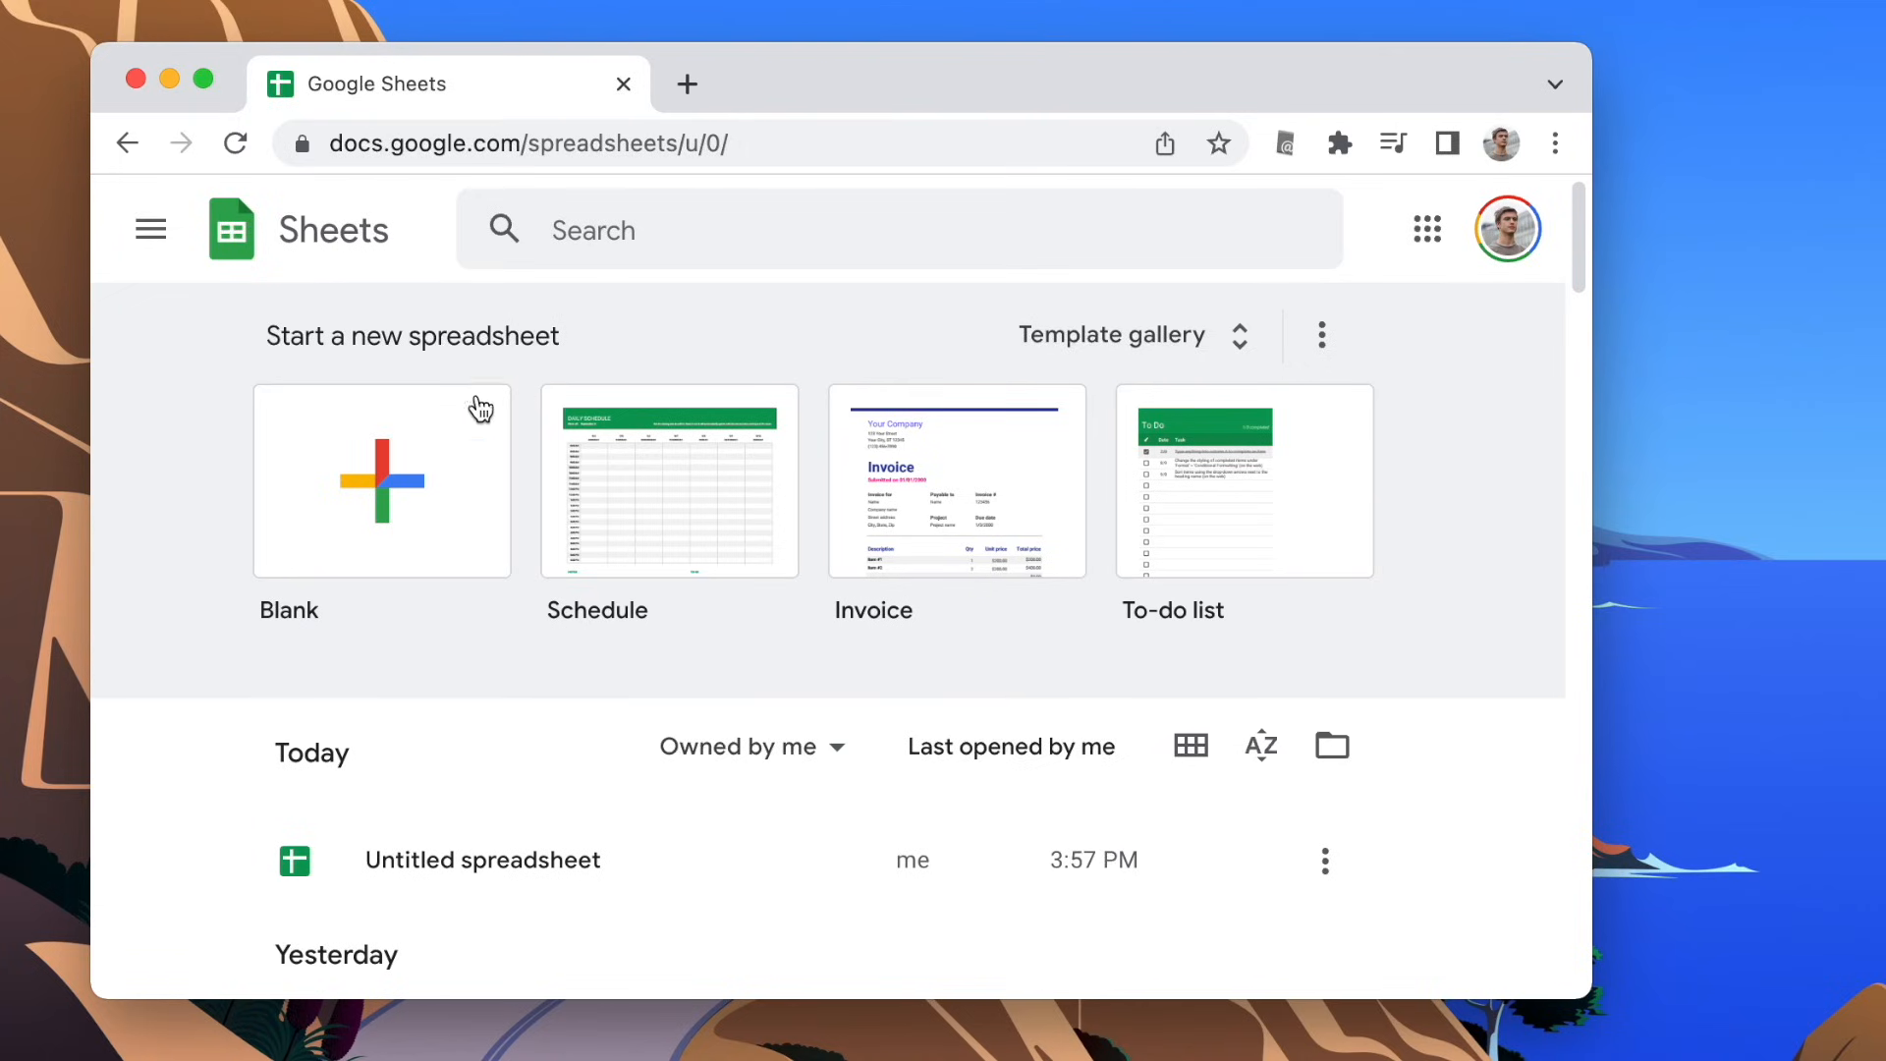
left_click(381, 481)
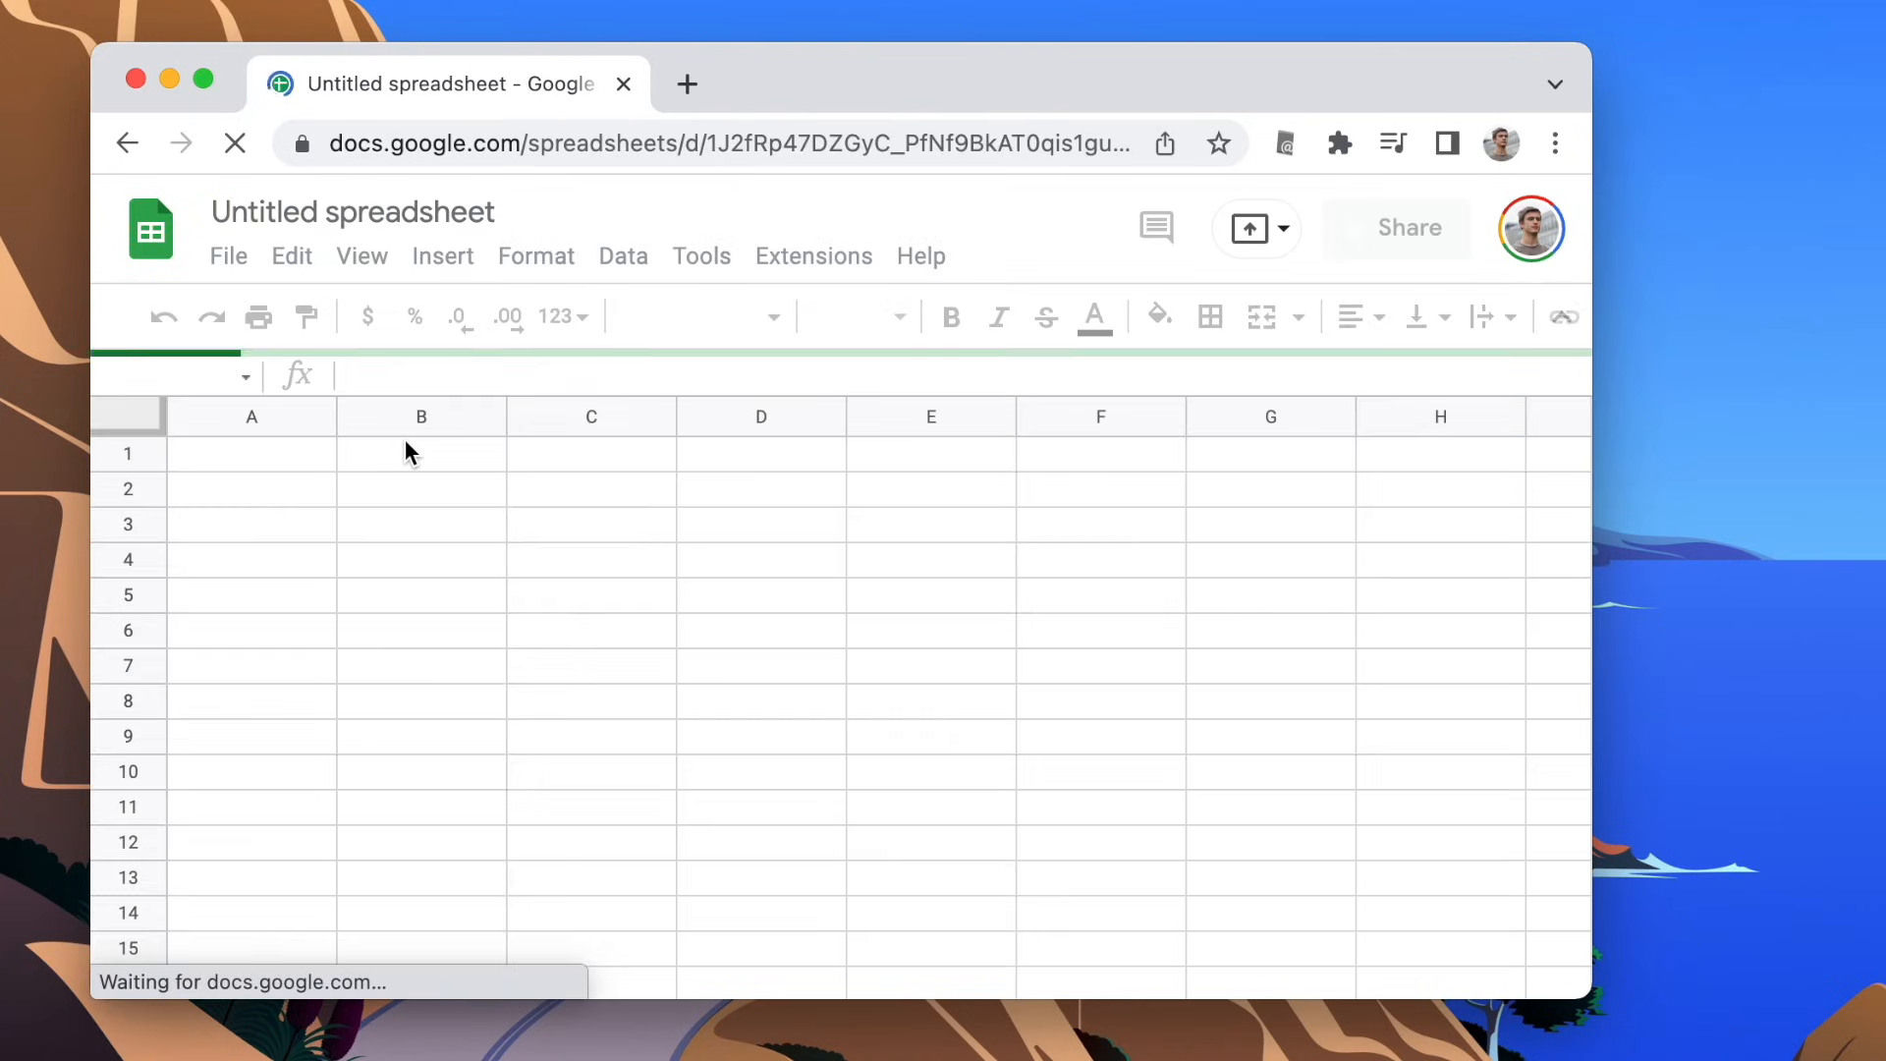
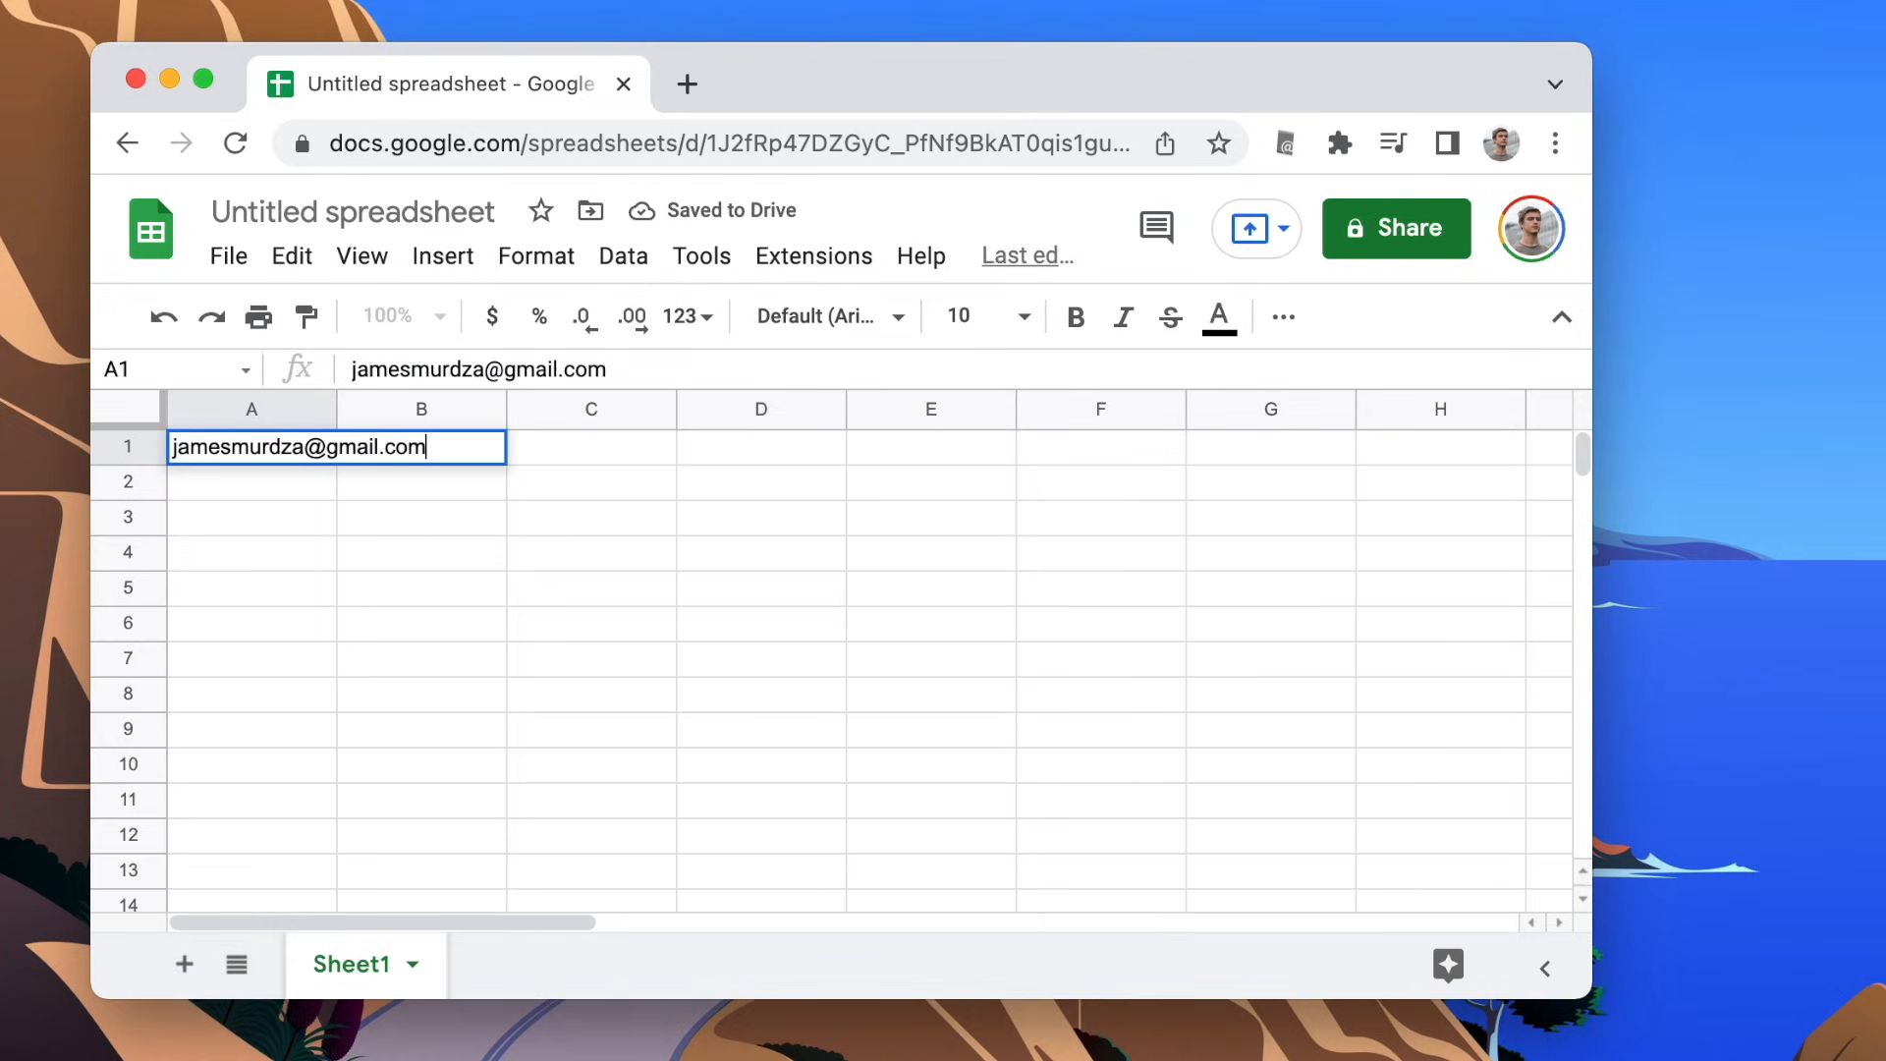
Step: Add 'Good morning' and the great-day message, then open Extensions > Apps Script
type("Good morning")
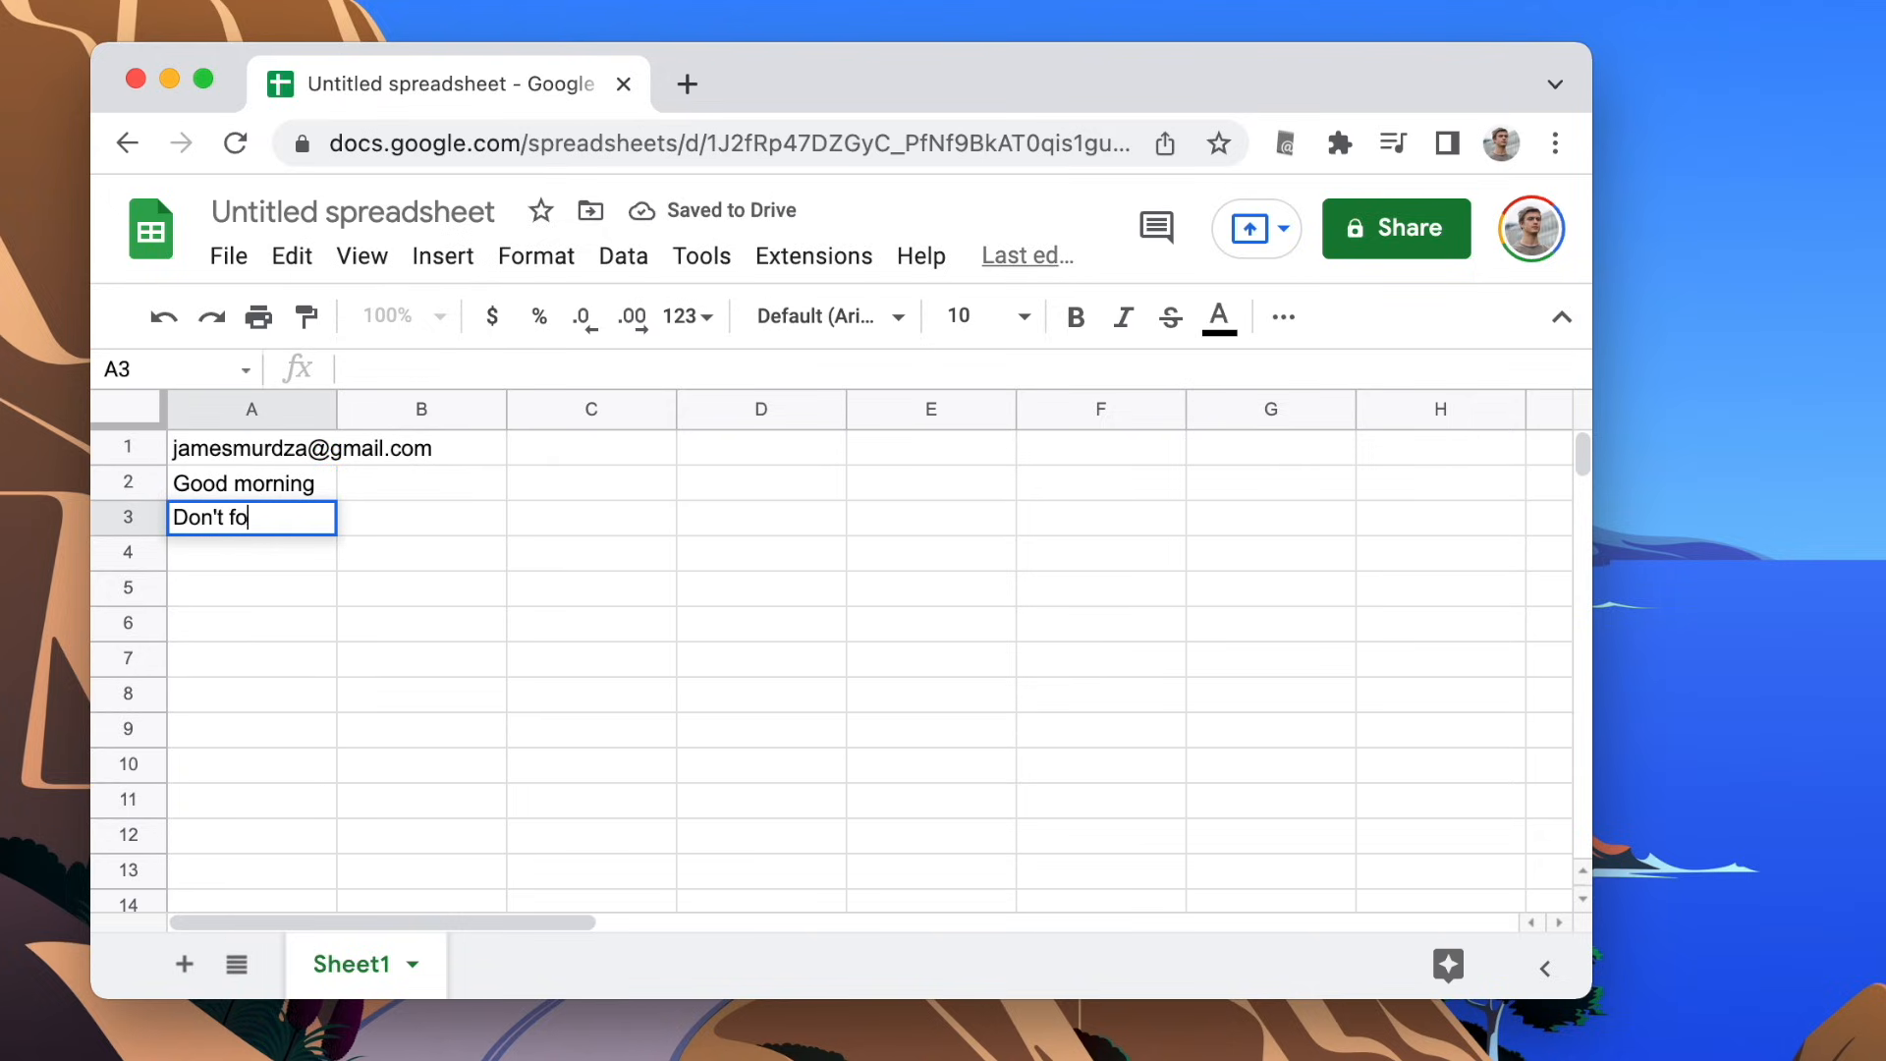
type("rget to have a great day!")
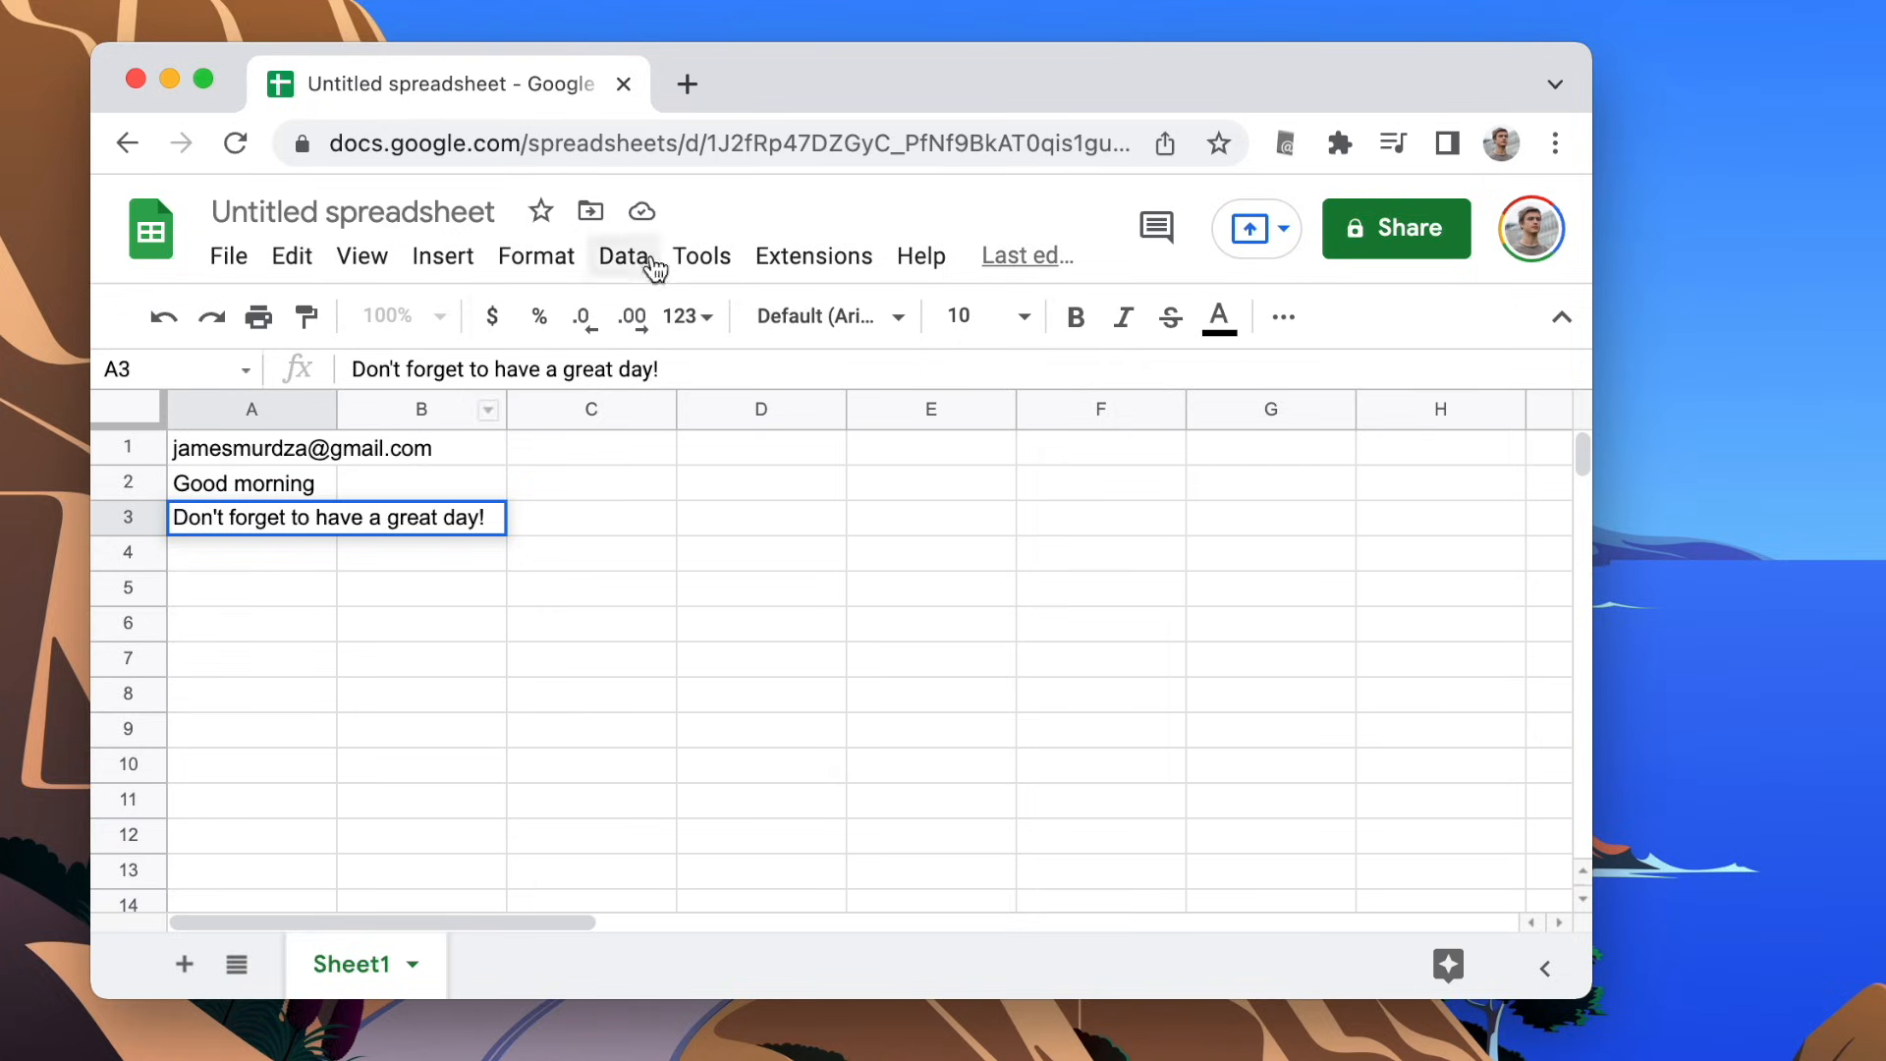
left_click(813, 255)
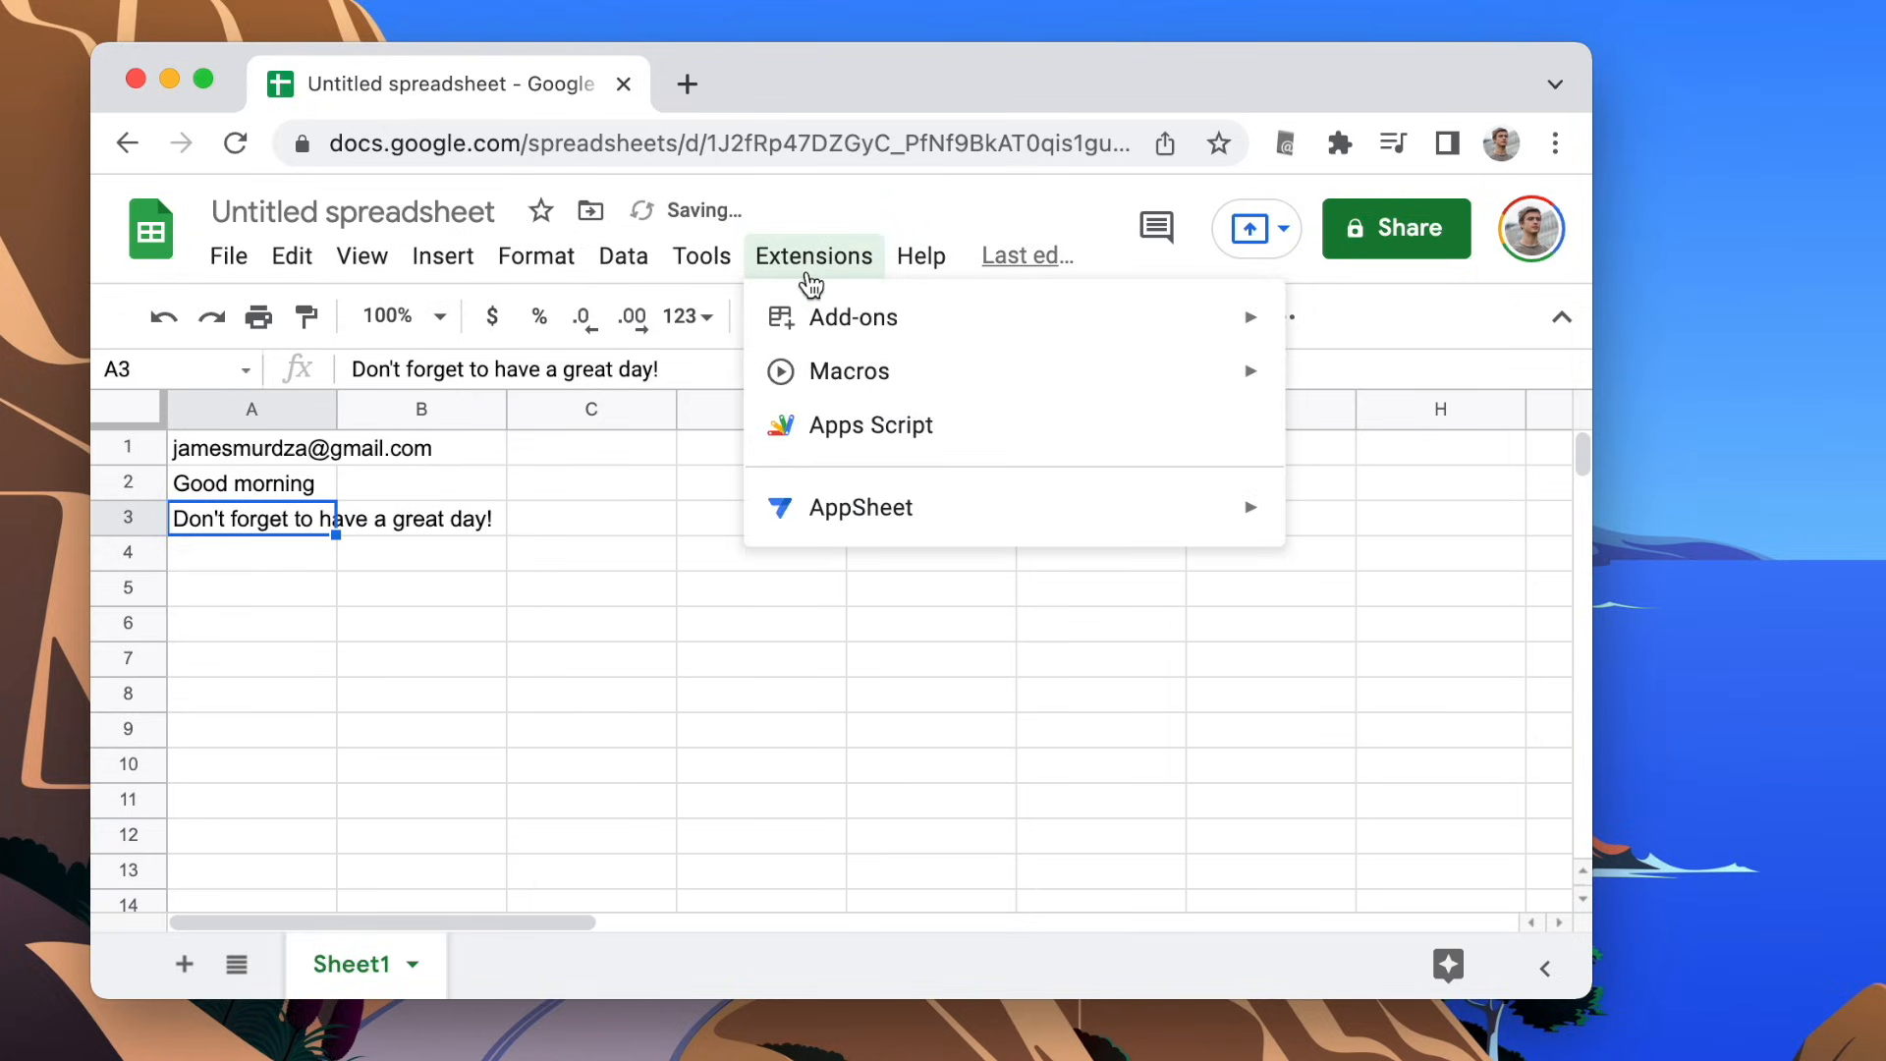
left_click(871, 424)
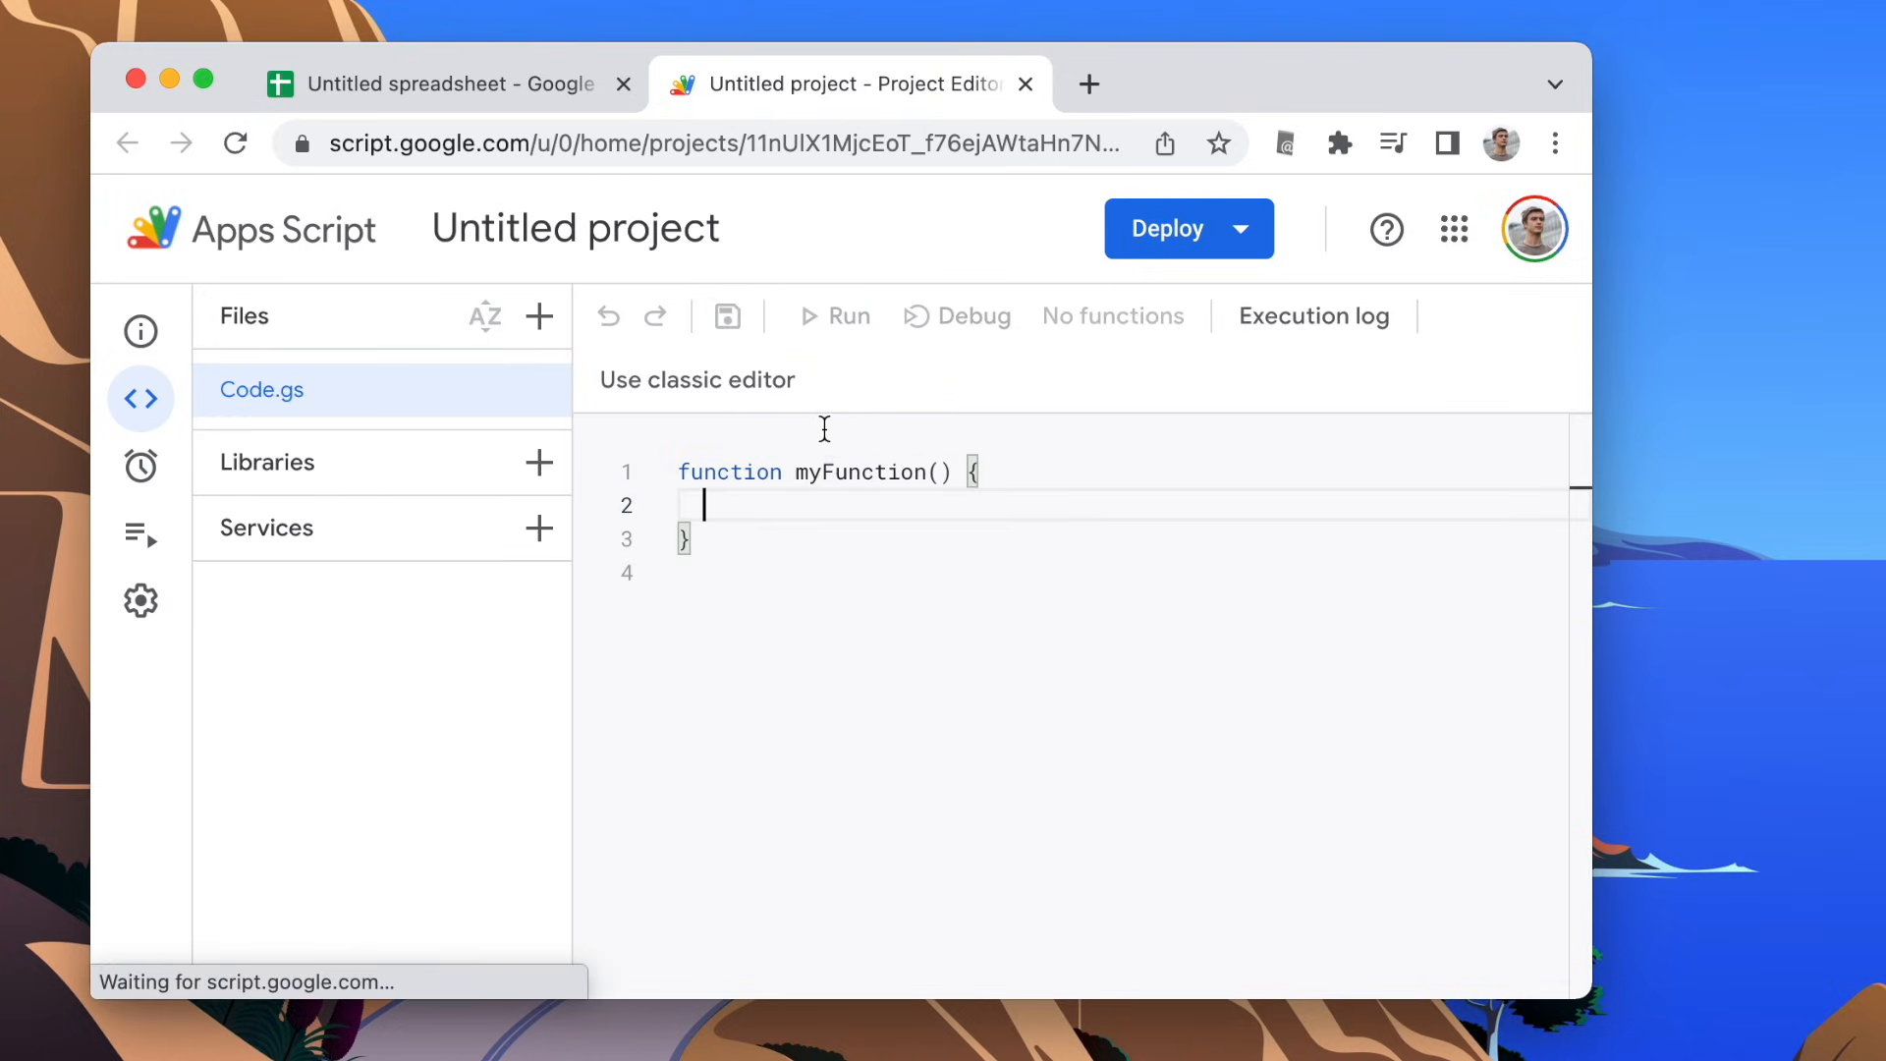
Step: Write 'let sheet = SpreadsheetApp.getActiveSheet();' and 'let address = sheet.getRange("A1").getValue();'
type("let s")
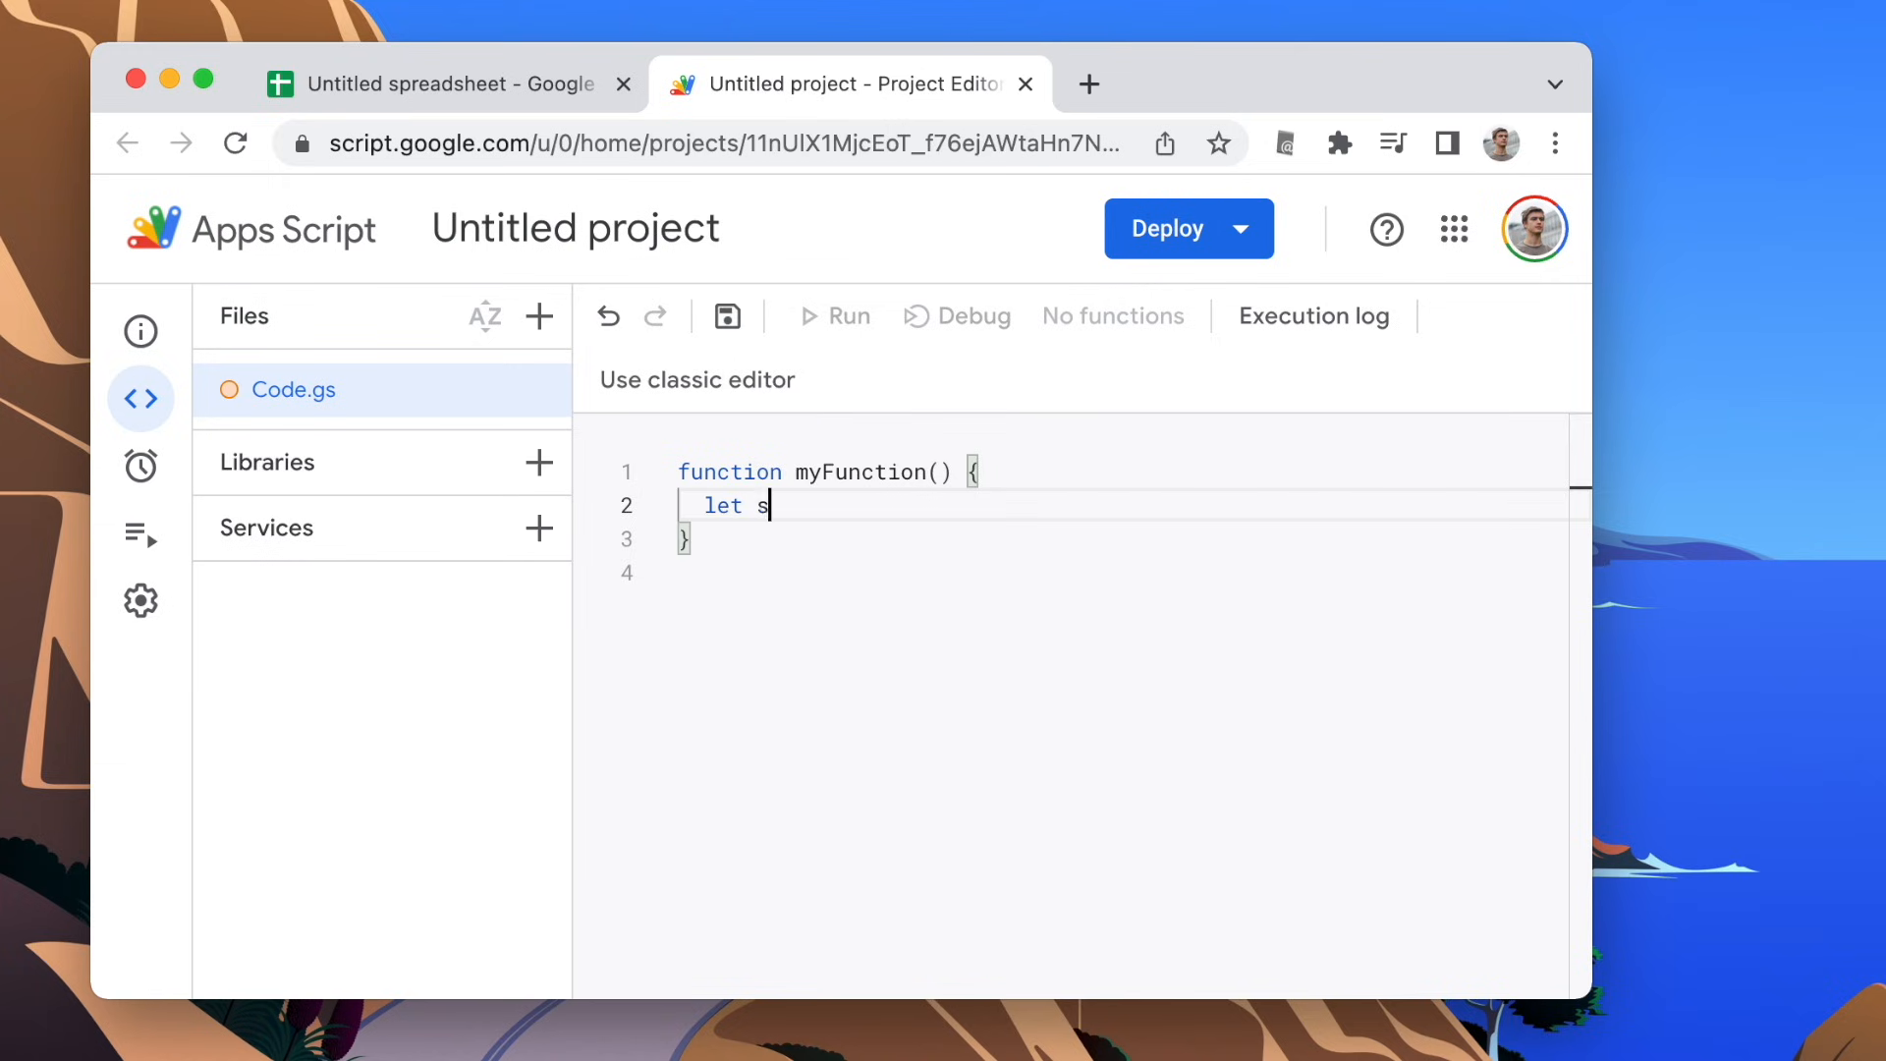
type("heet = SpreadsheetApp")
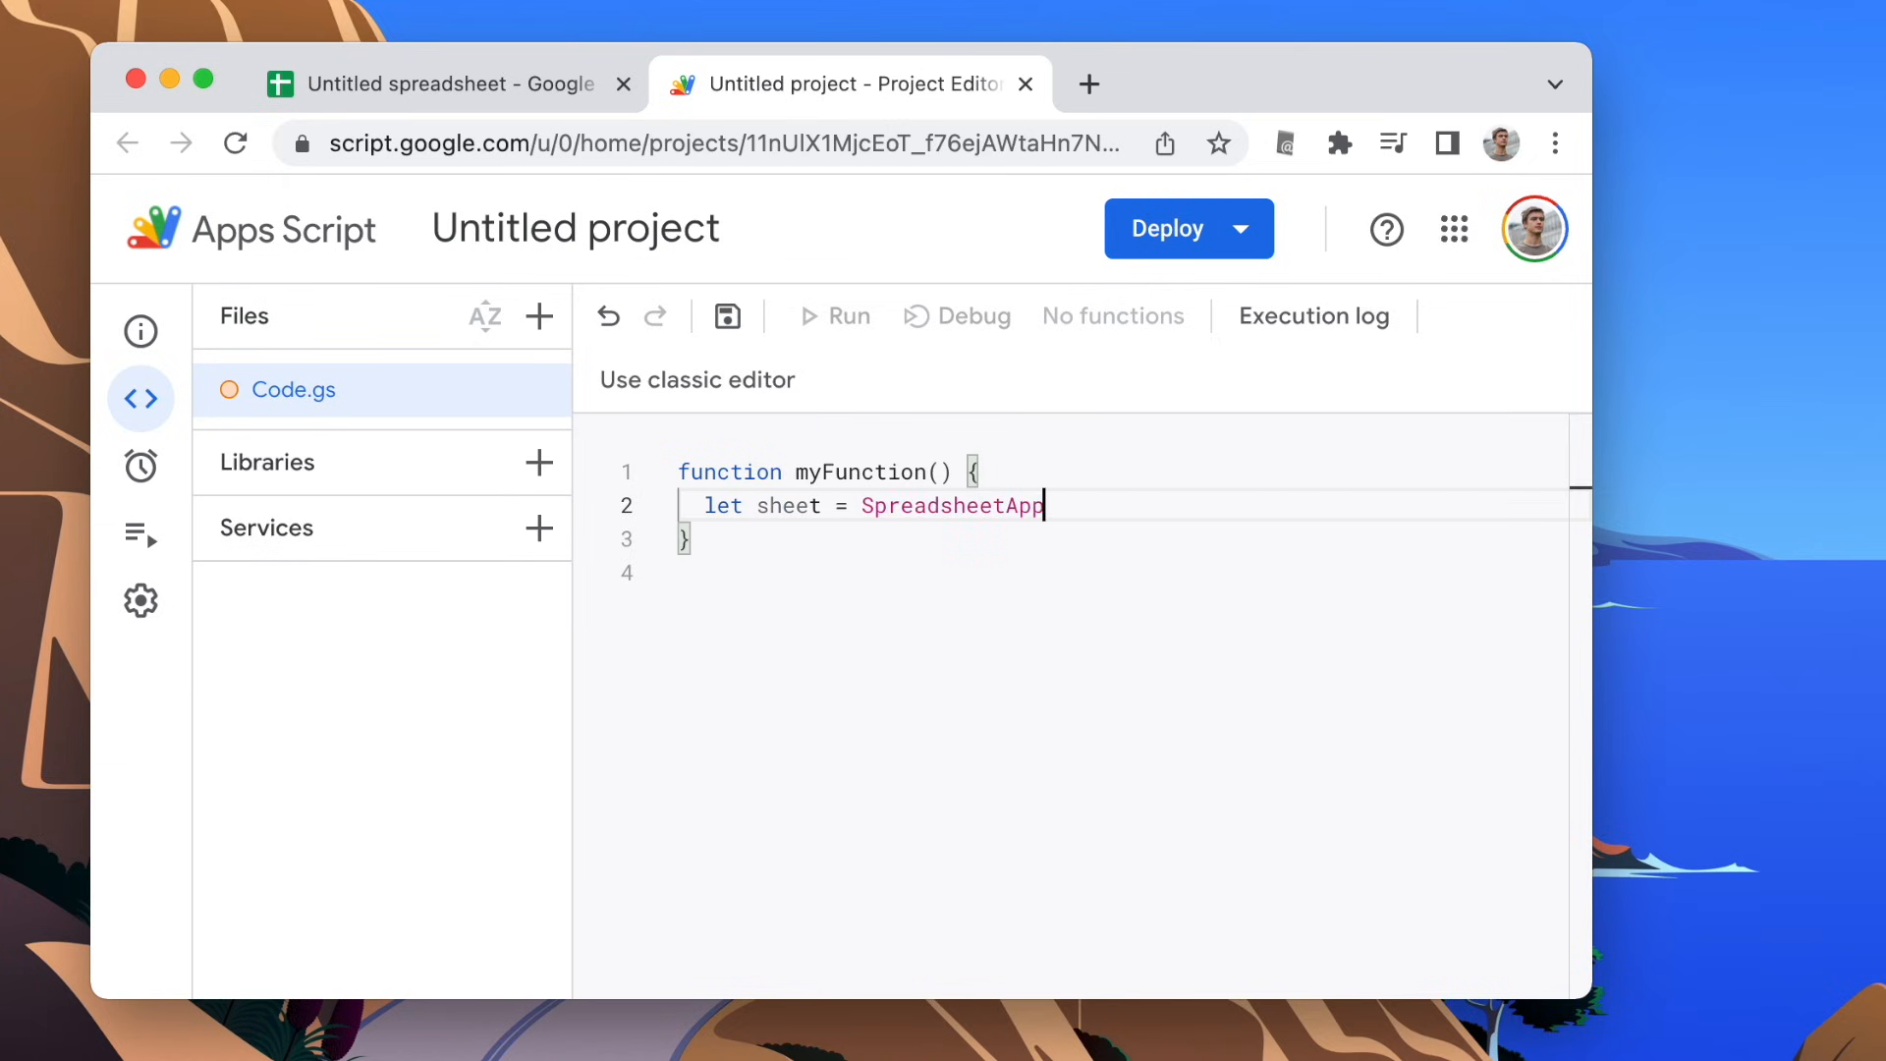
type(".")
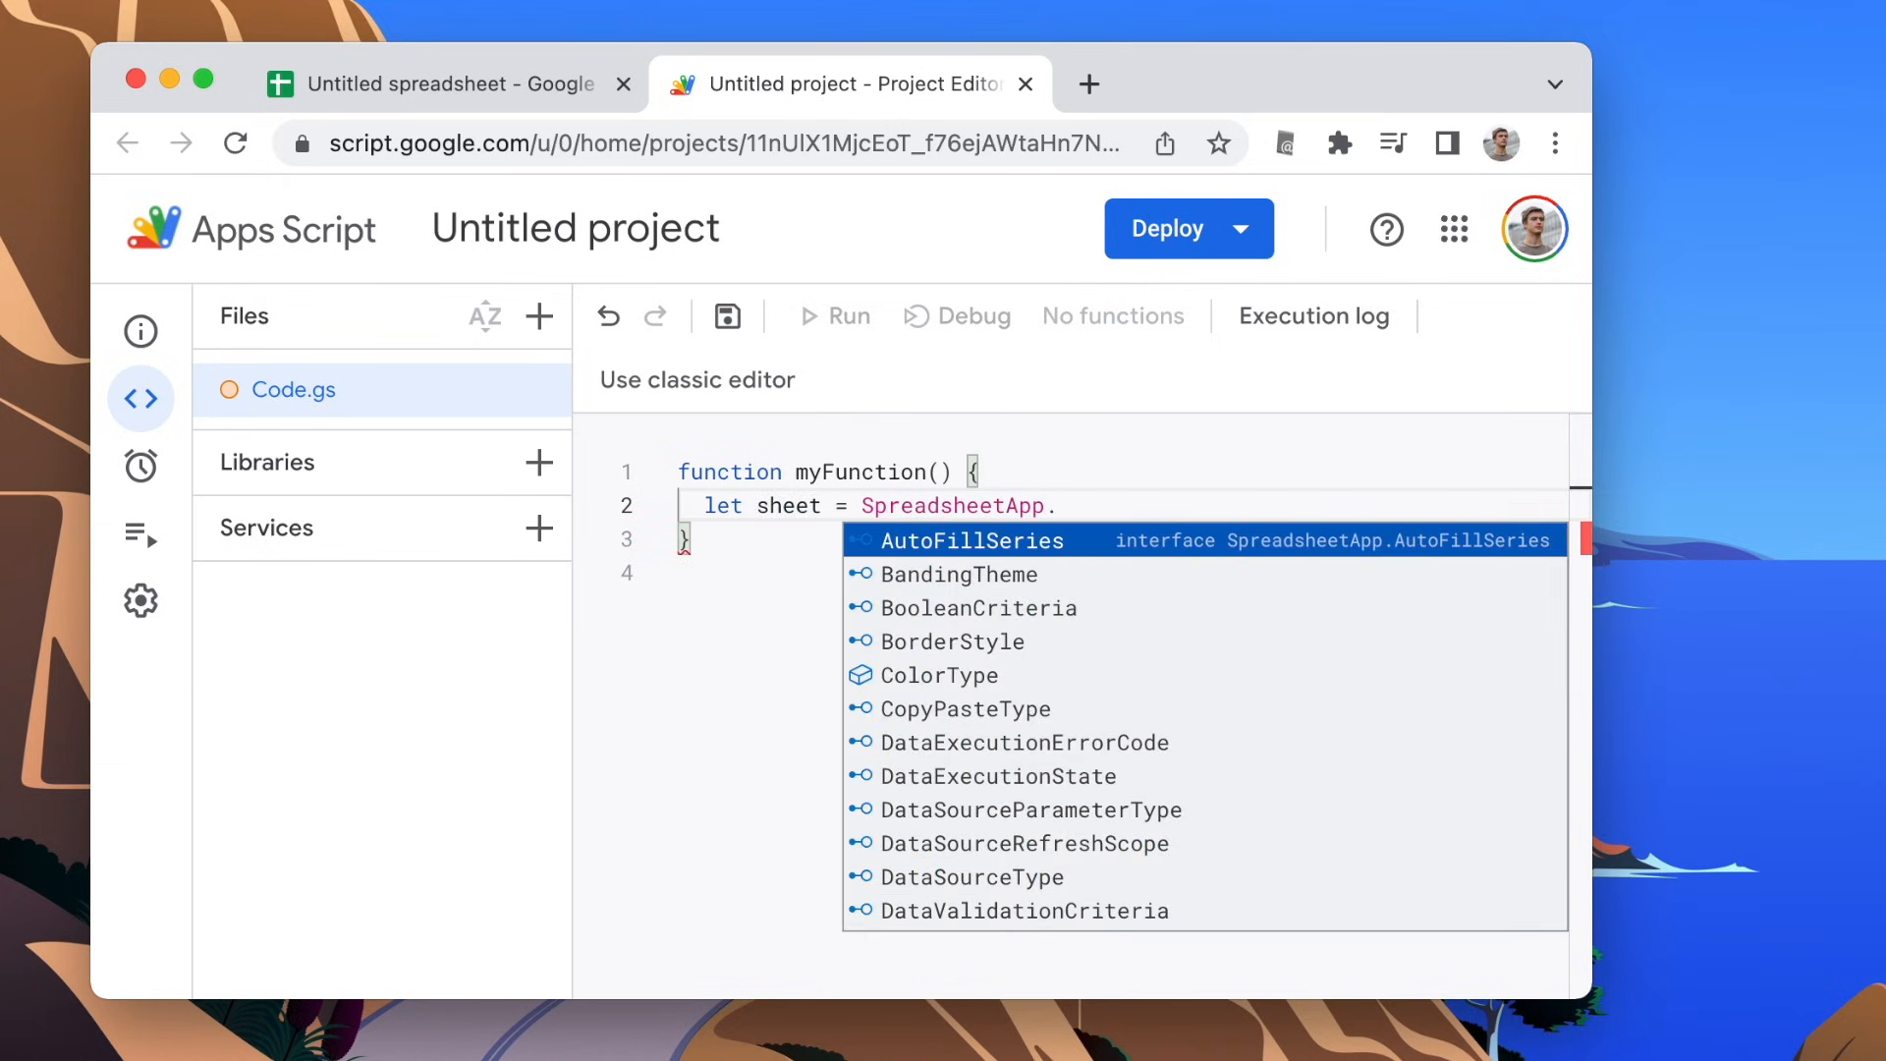
type("activeSheet();")
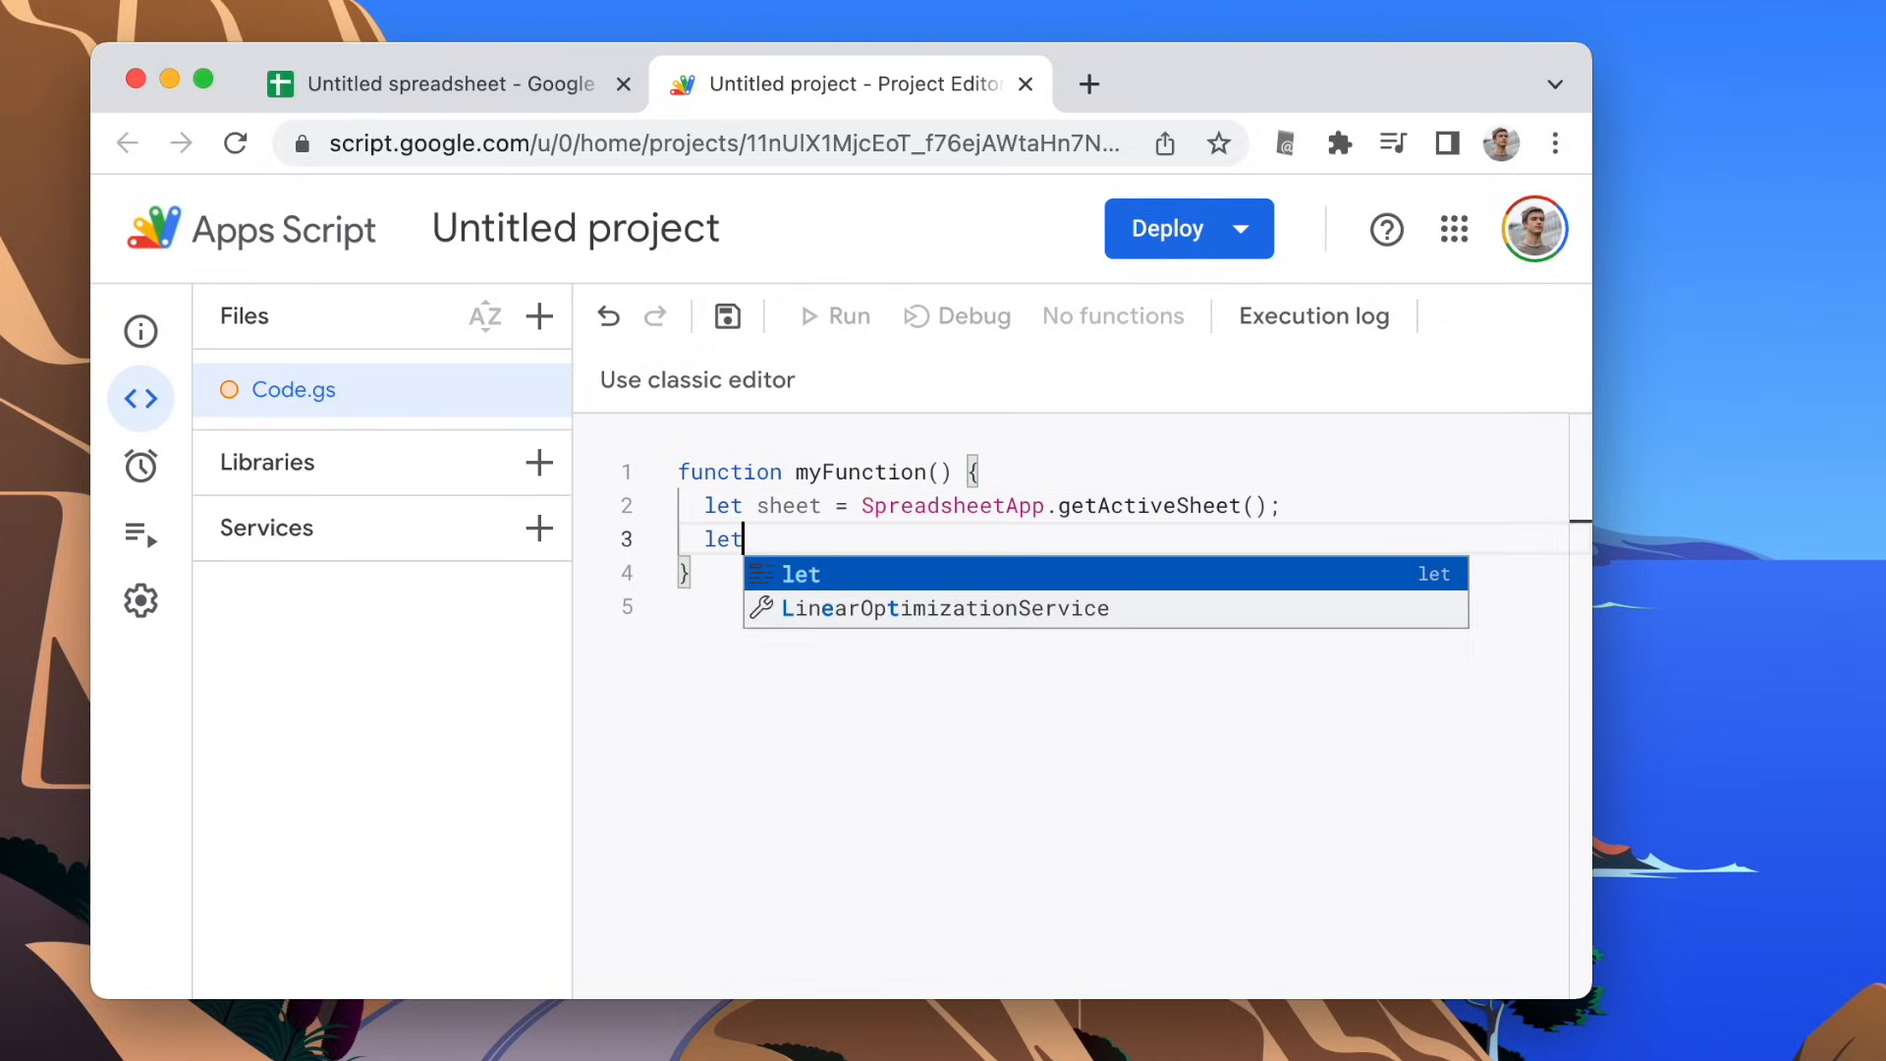
type("address")
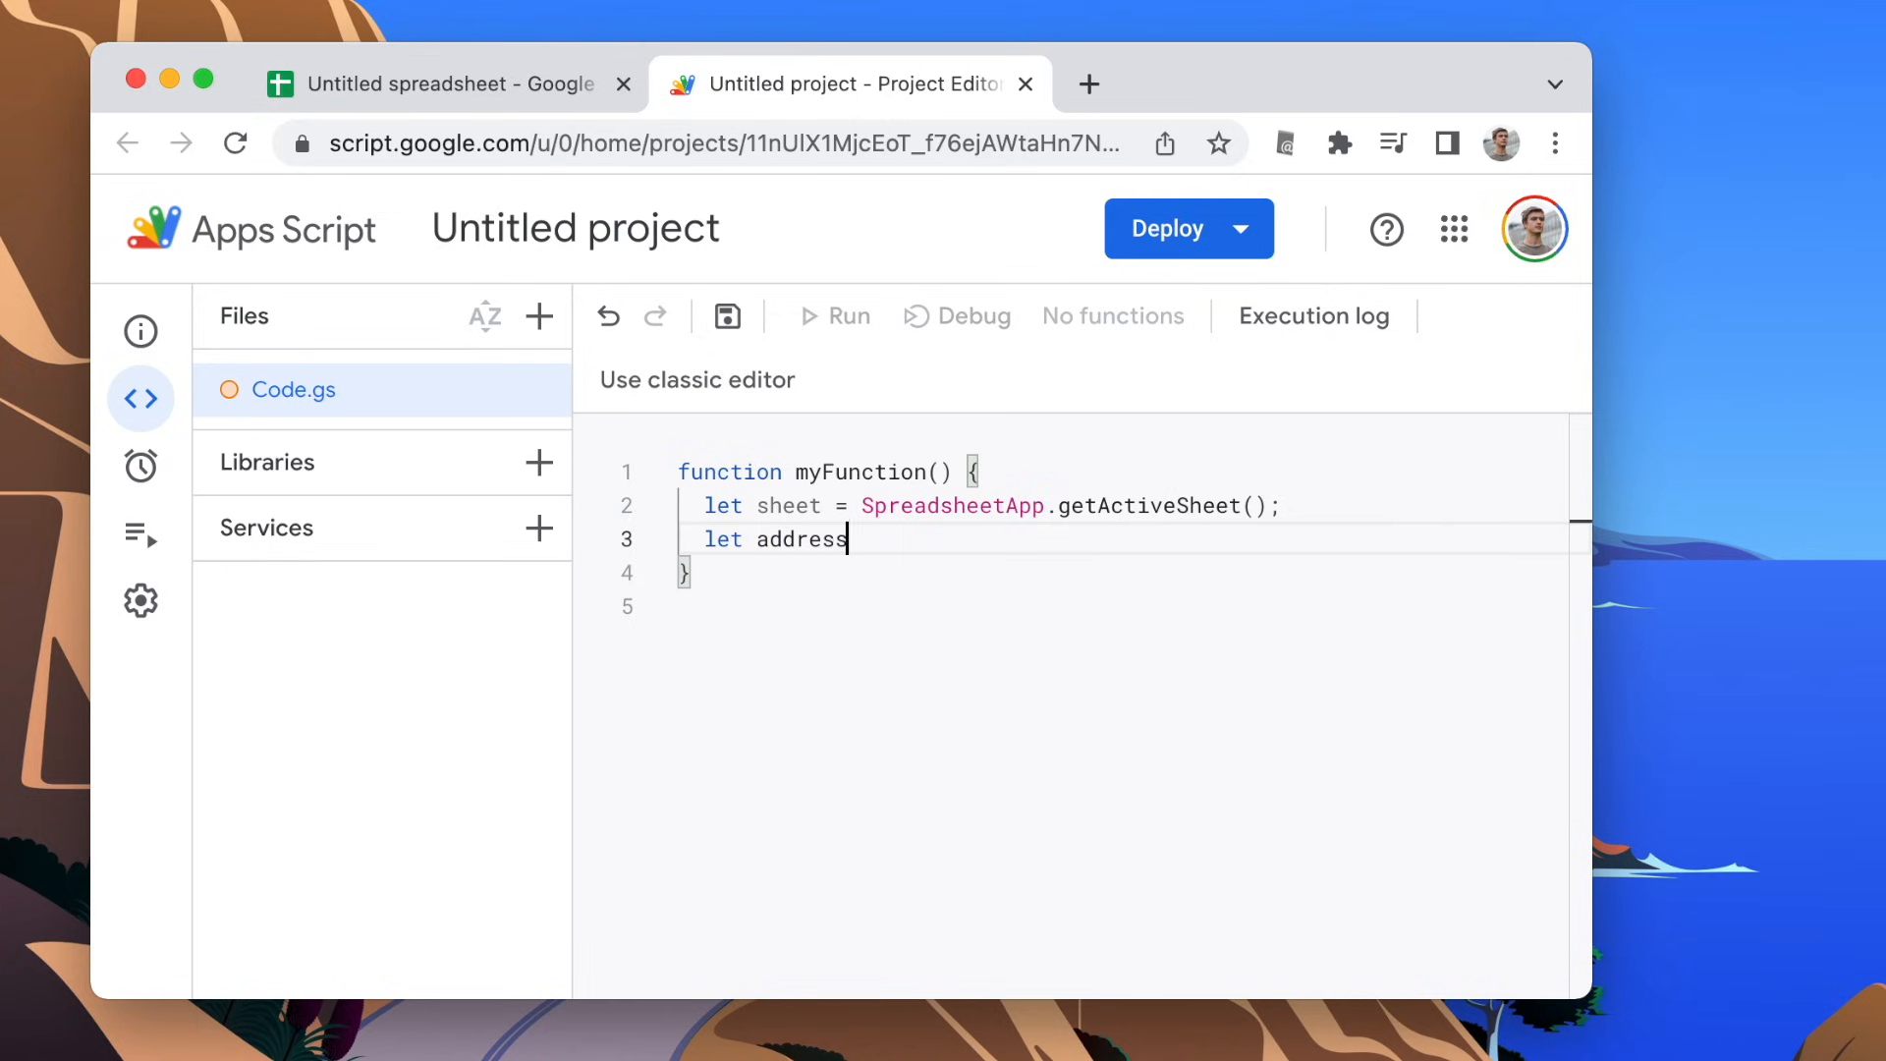
type("= sheet.getRange(\"")
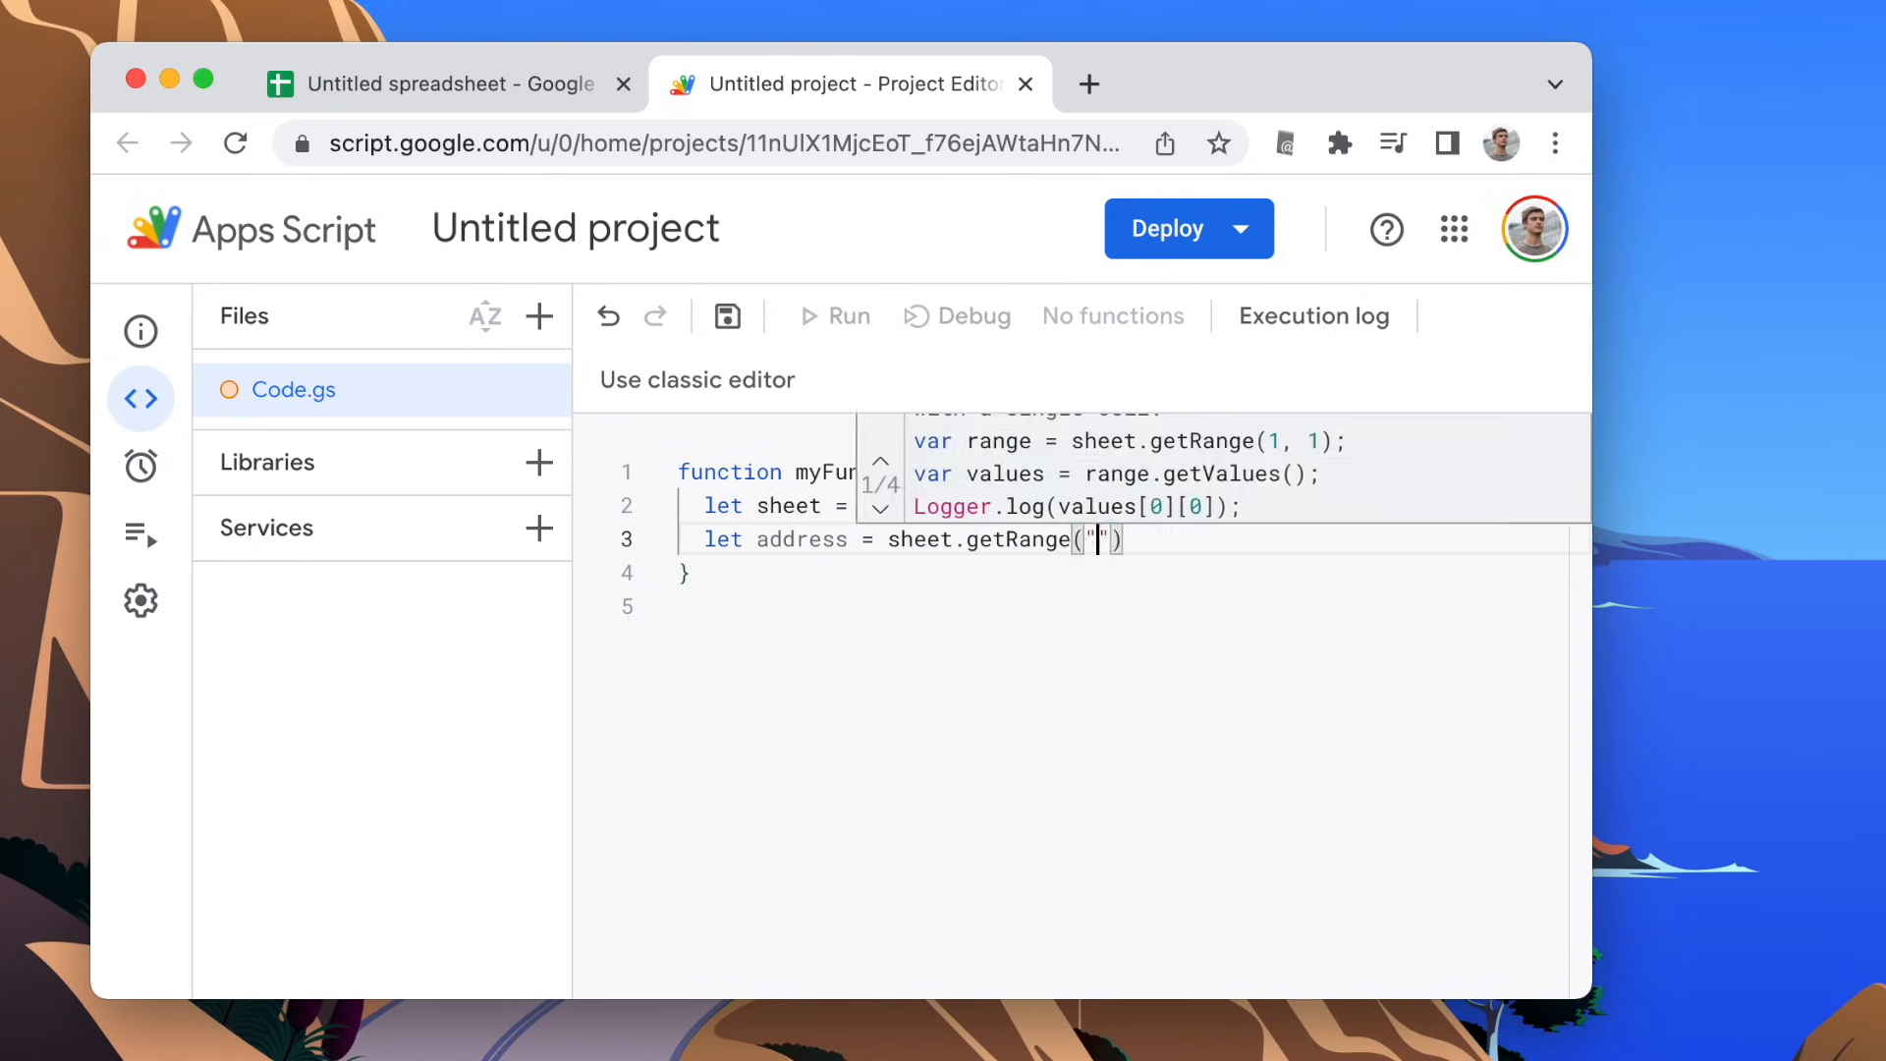
type("A1\").g")
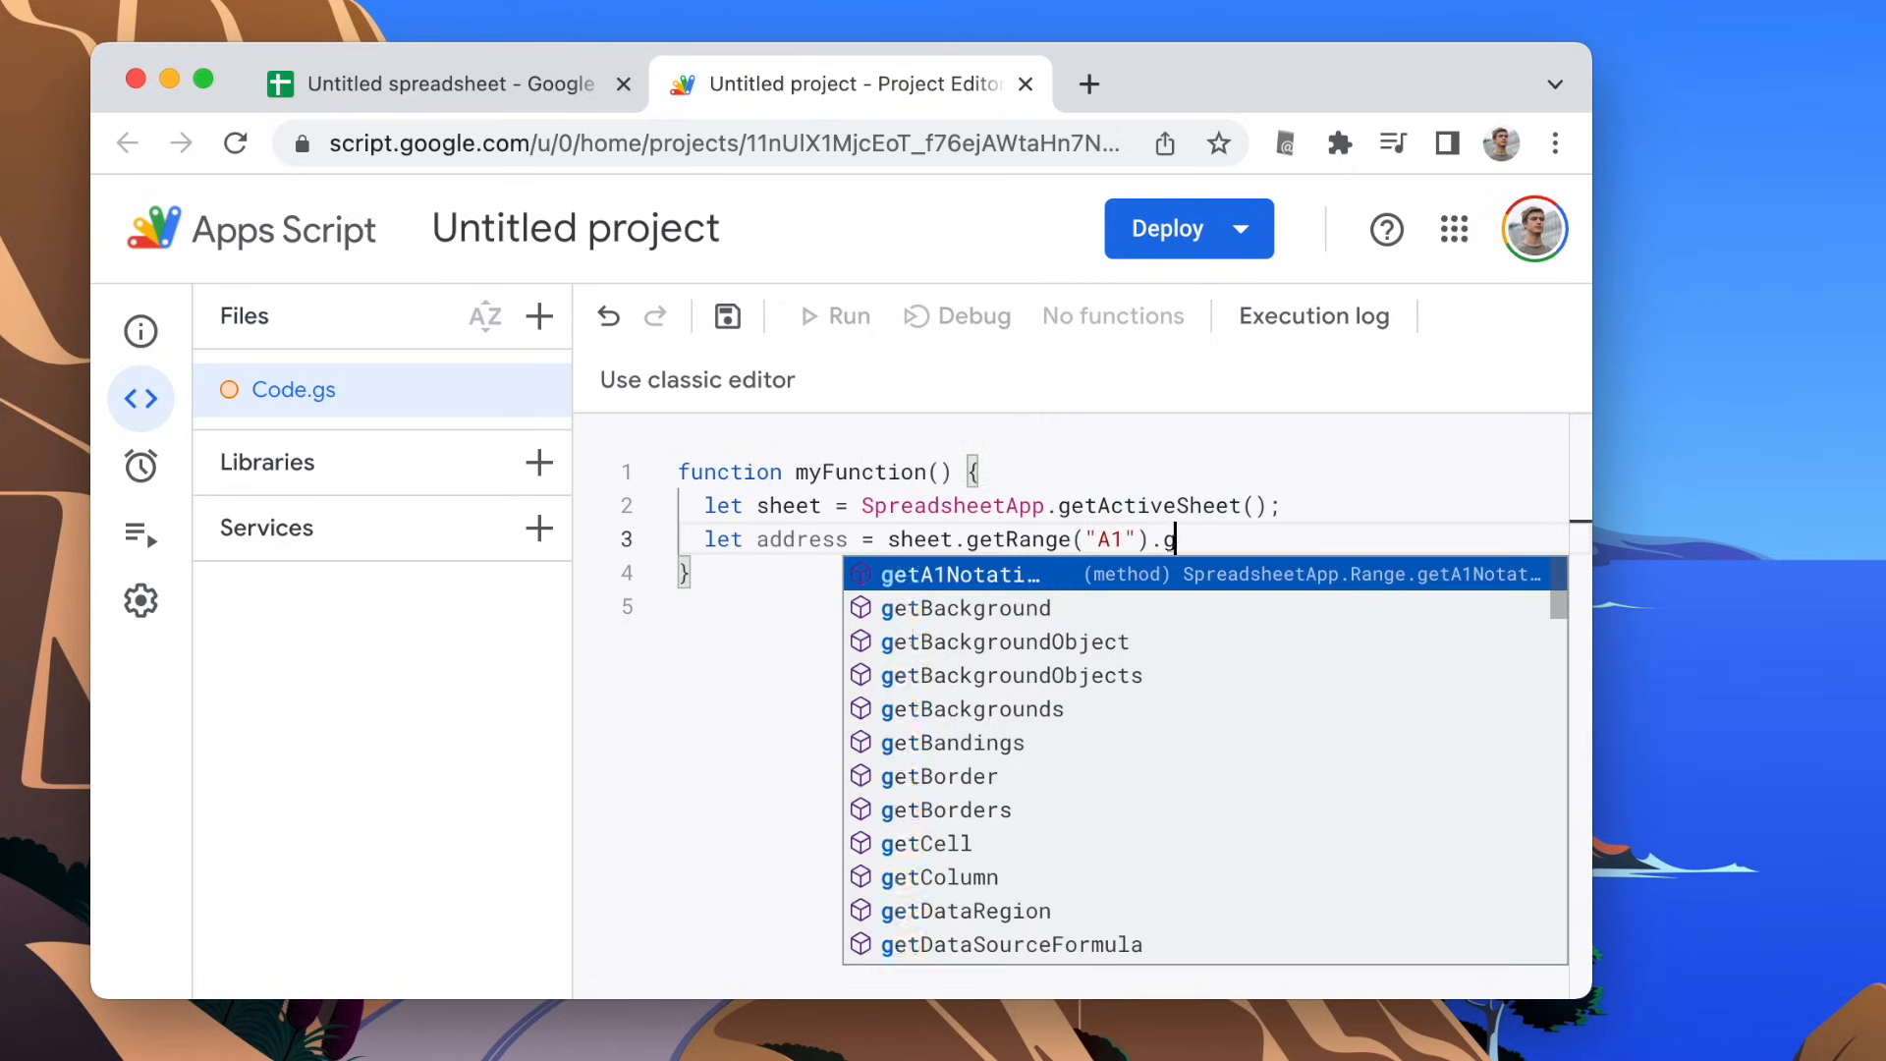
type("etValue();")
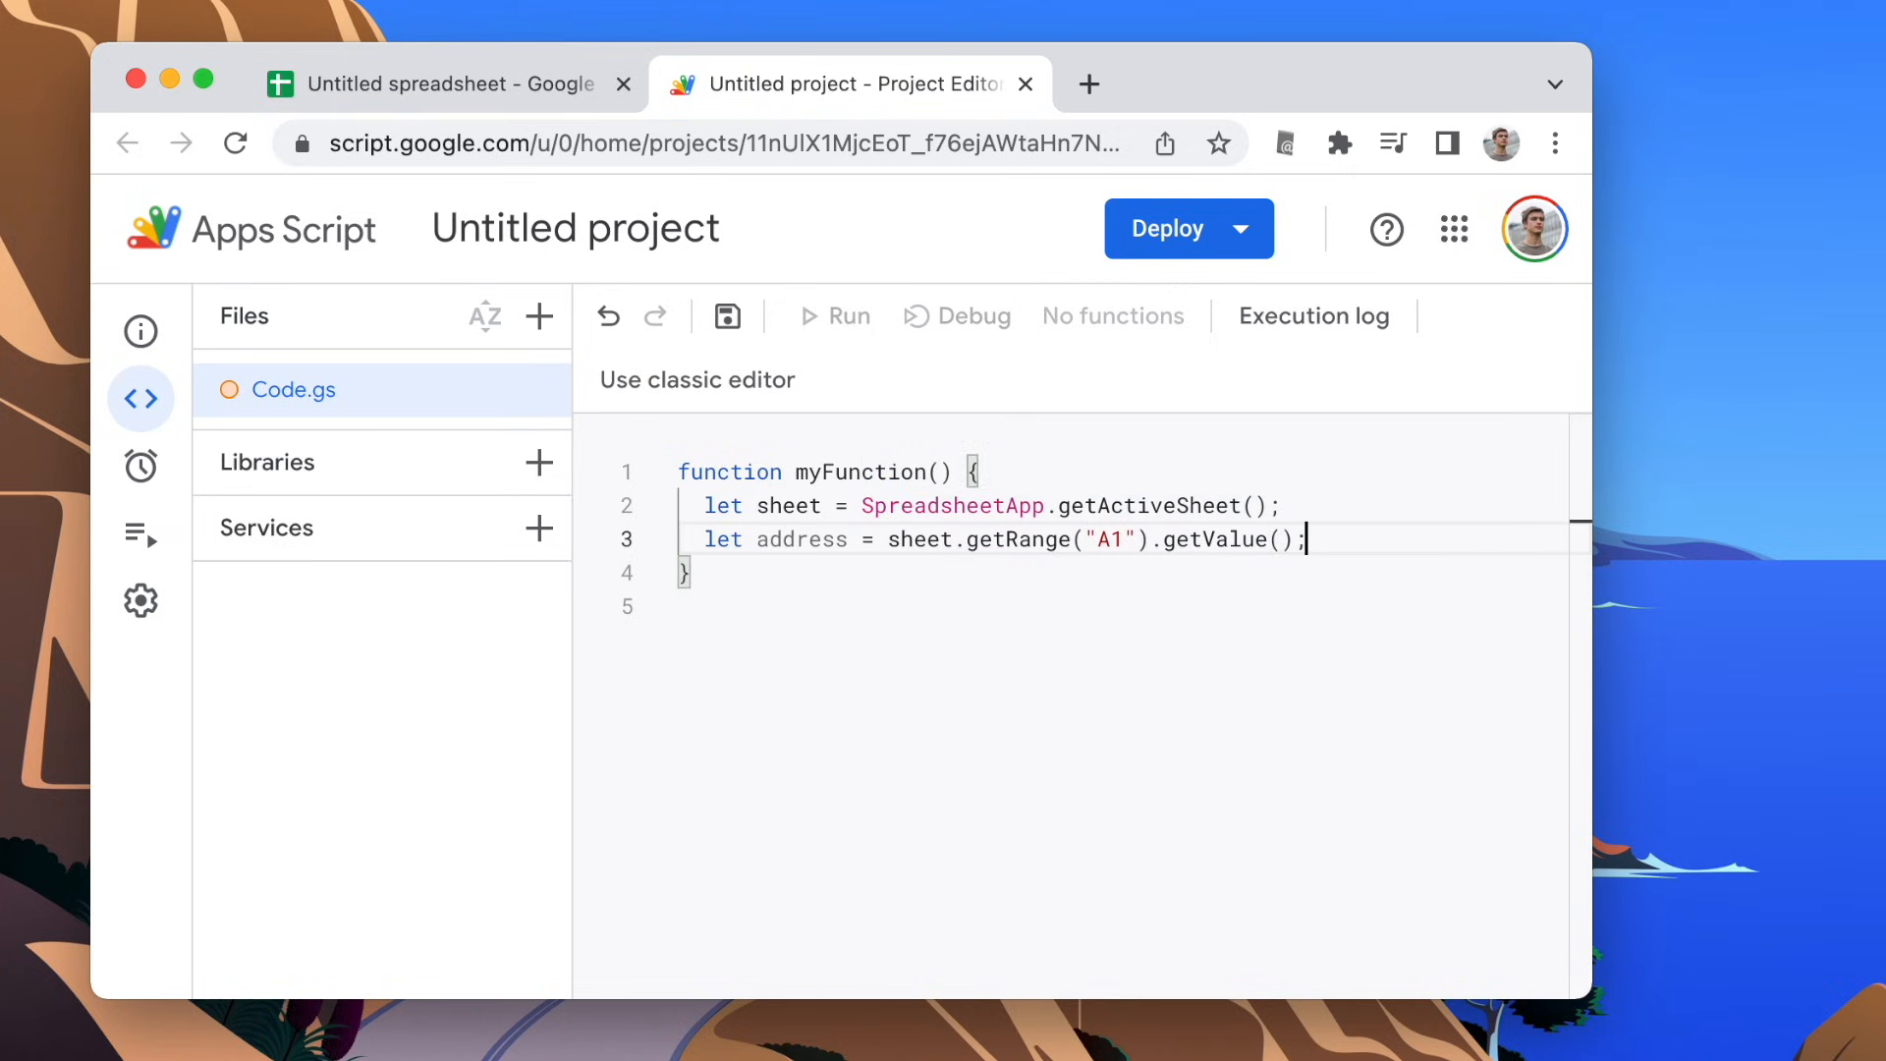
Step: Add lines storing cell A2 as subject and A3 as body via getRange().getValue()
type("let")
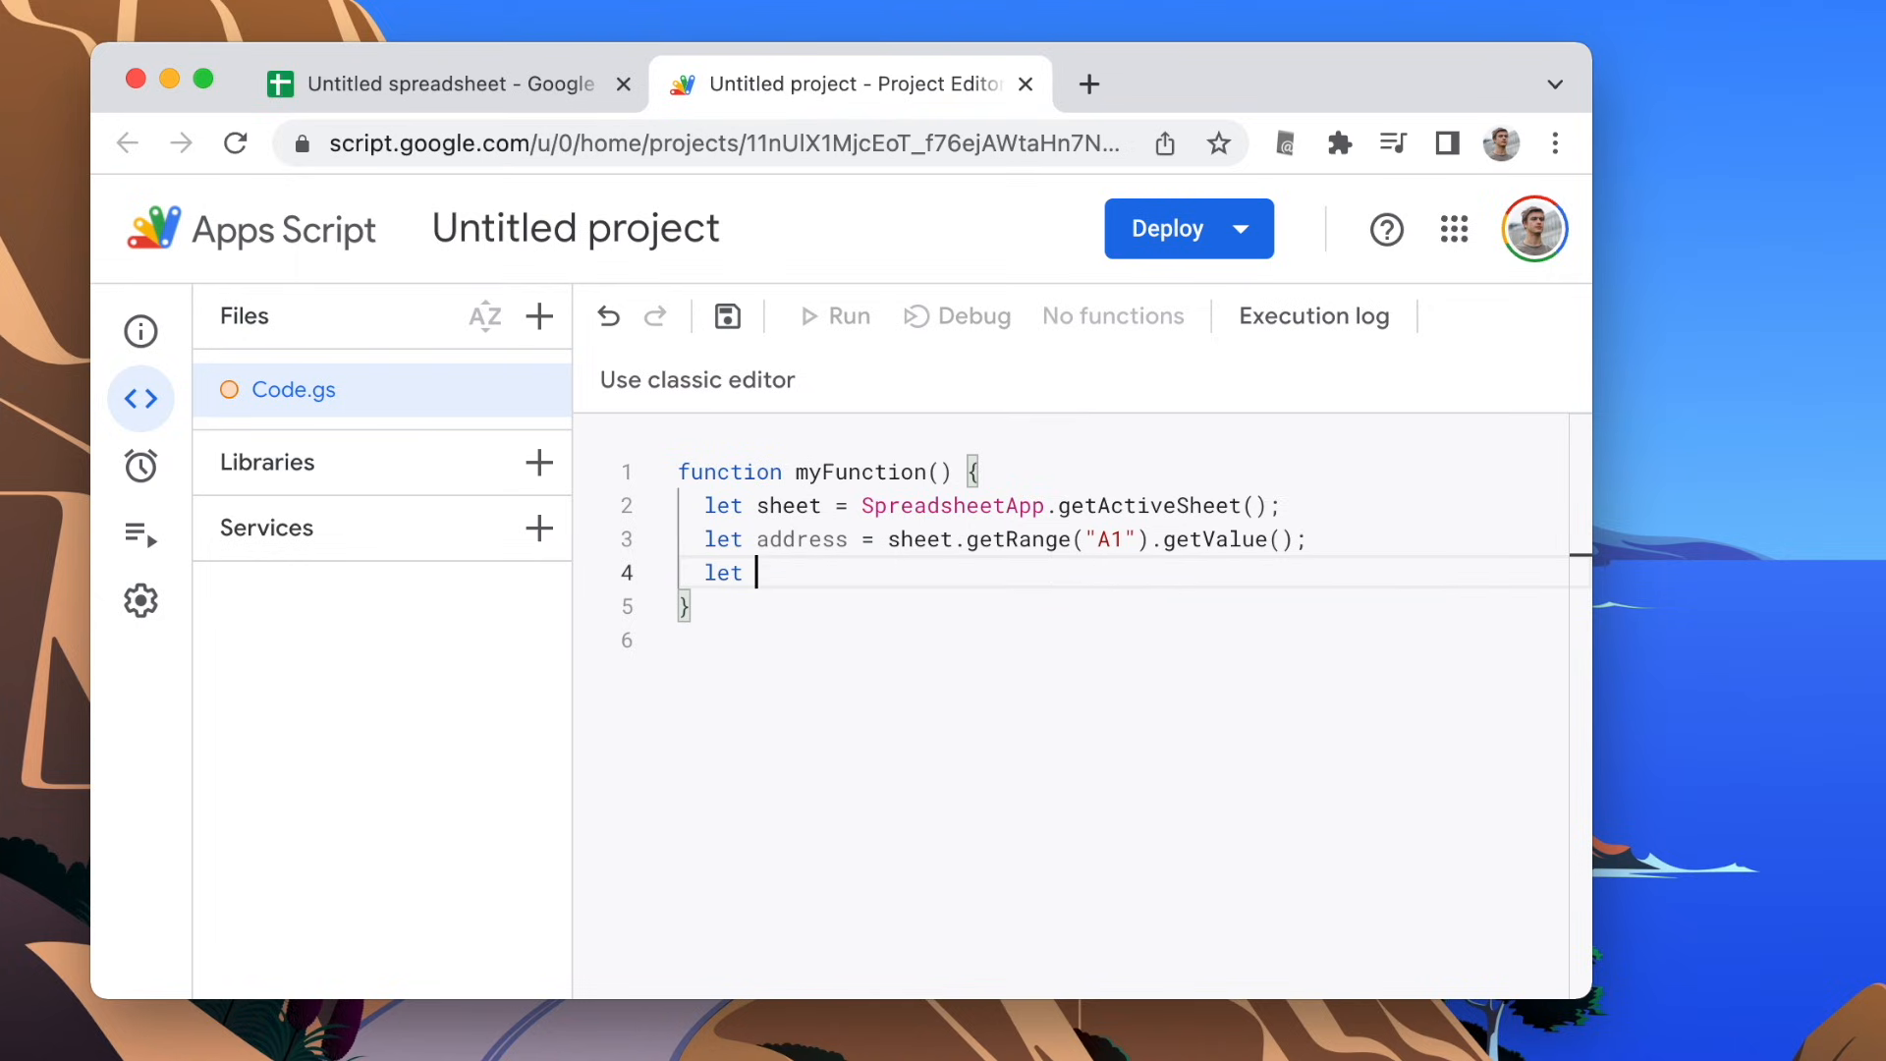
type("subject = sheet.getRange(\"A2\").getValue();")
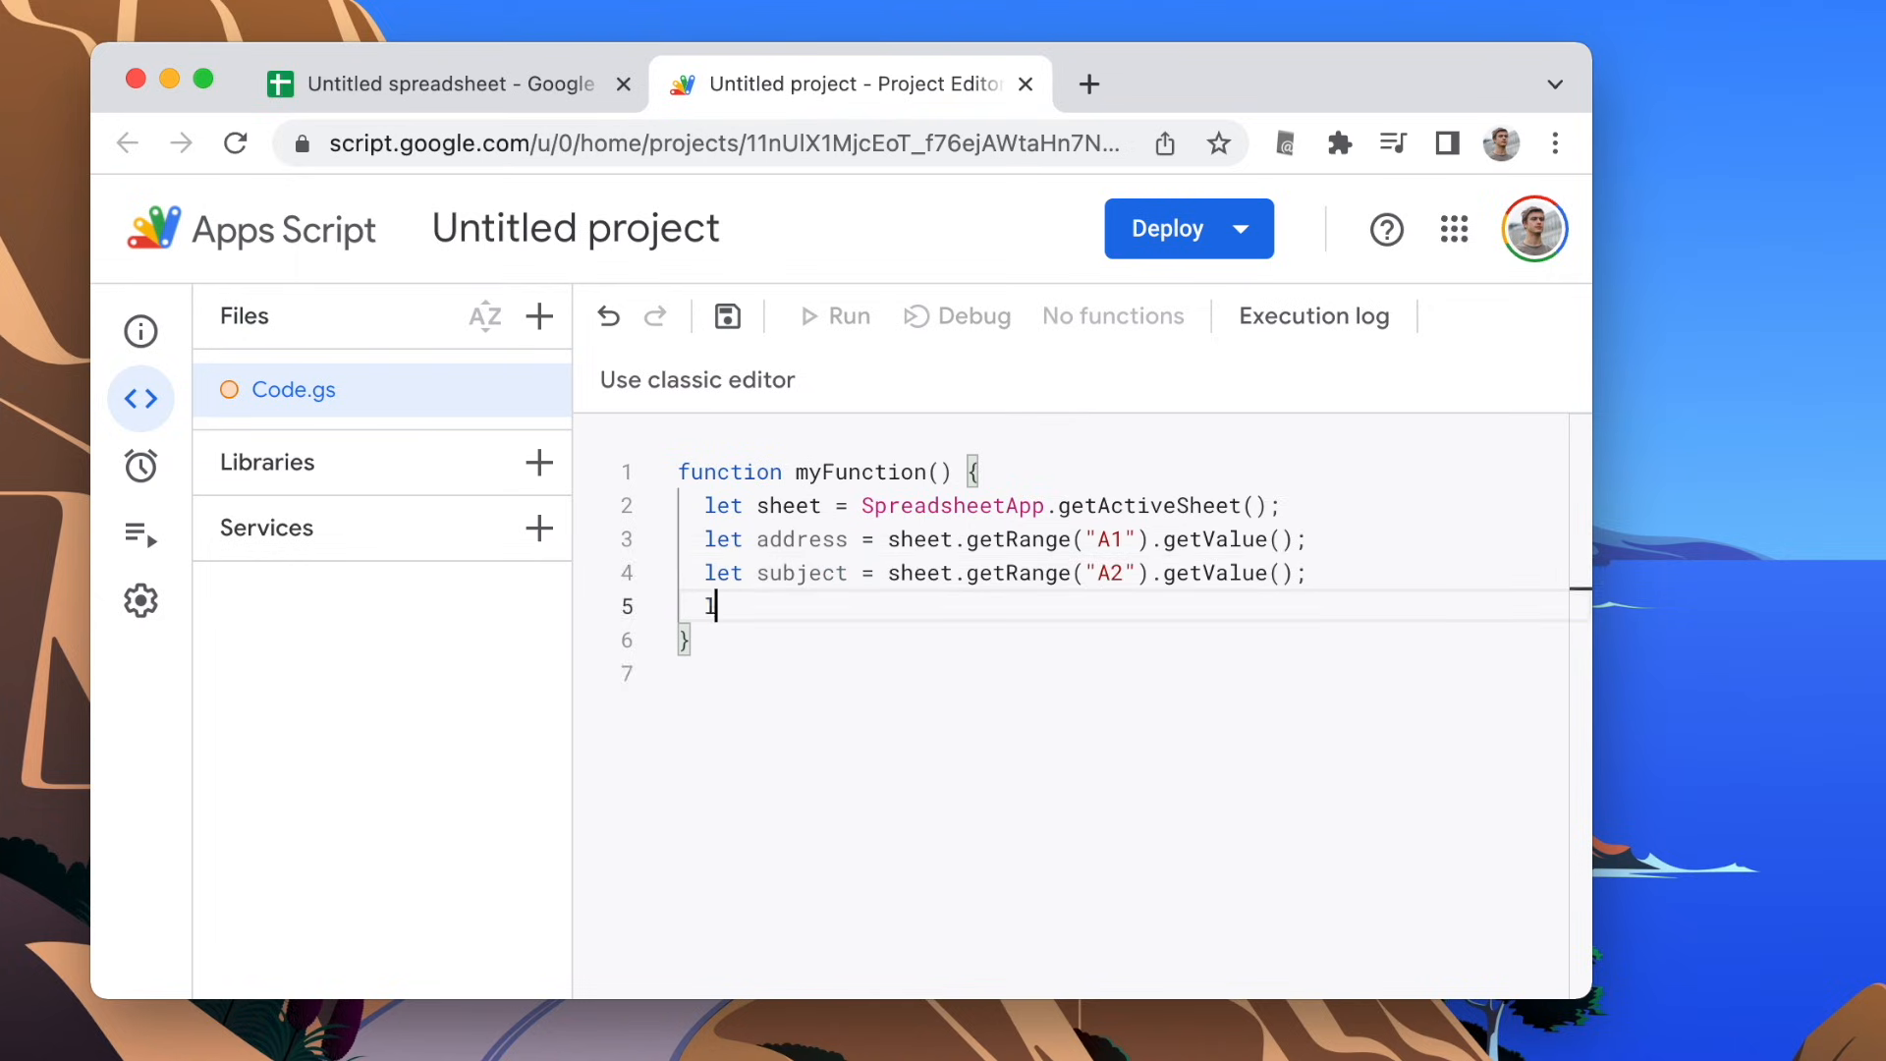
type("et body = sheet.getRange(\"A3\").getValue();")
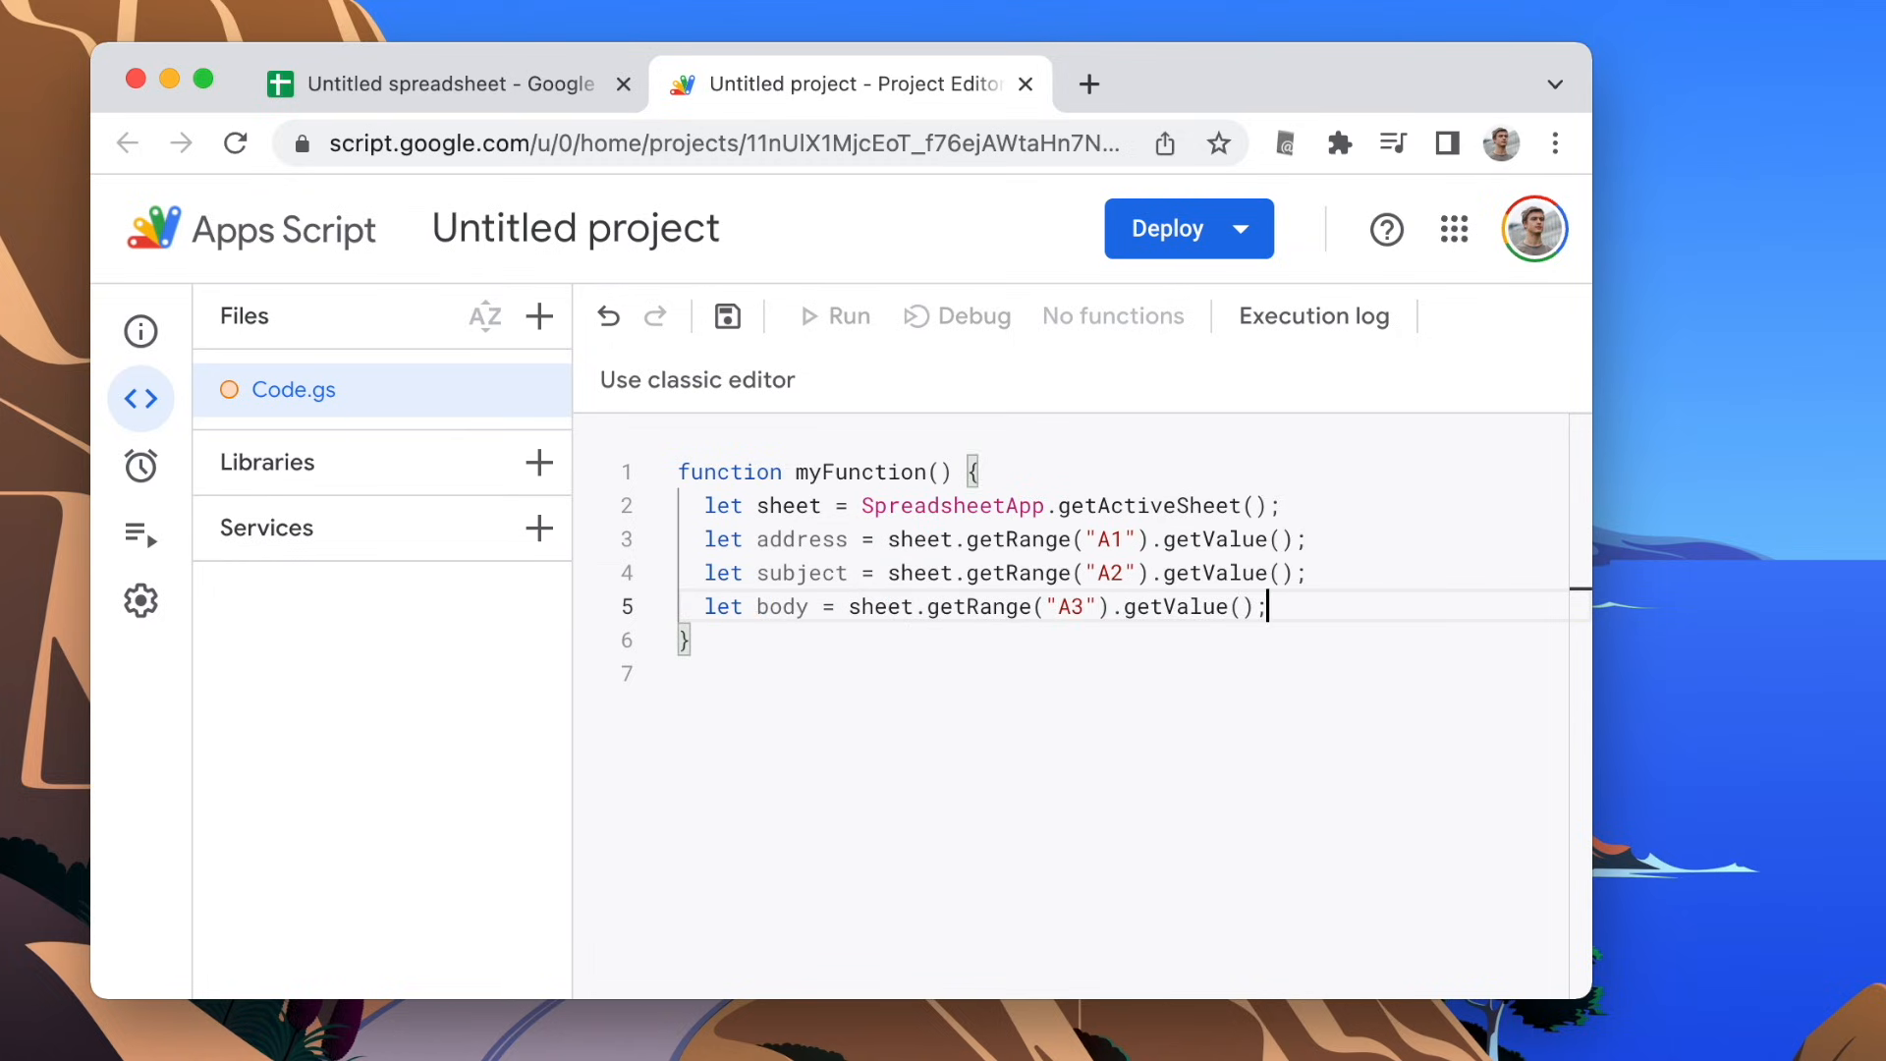
Step: Add 'MailApp.sendEmail(address, subject, body);' to send the email
type("MailApp.")
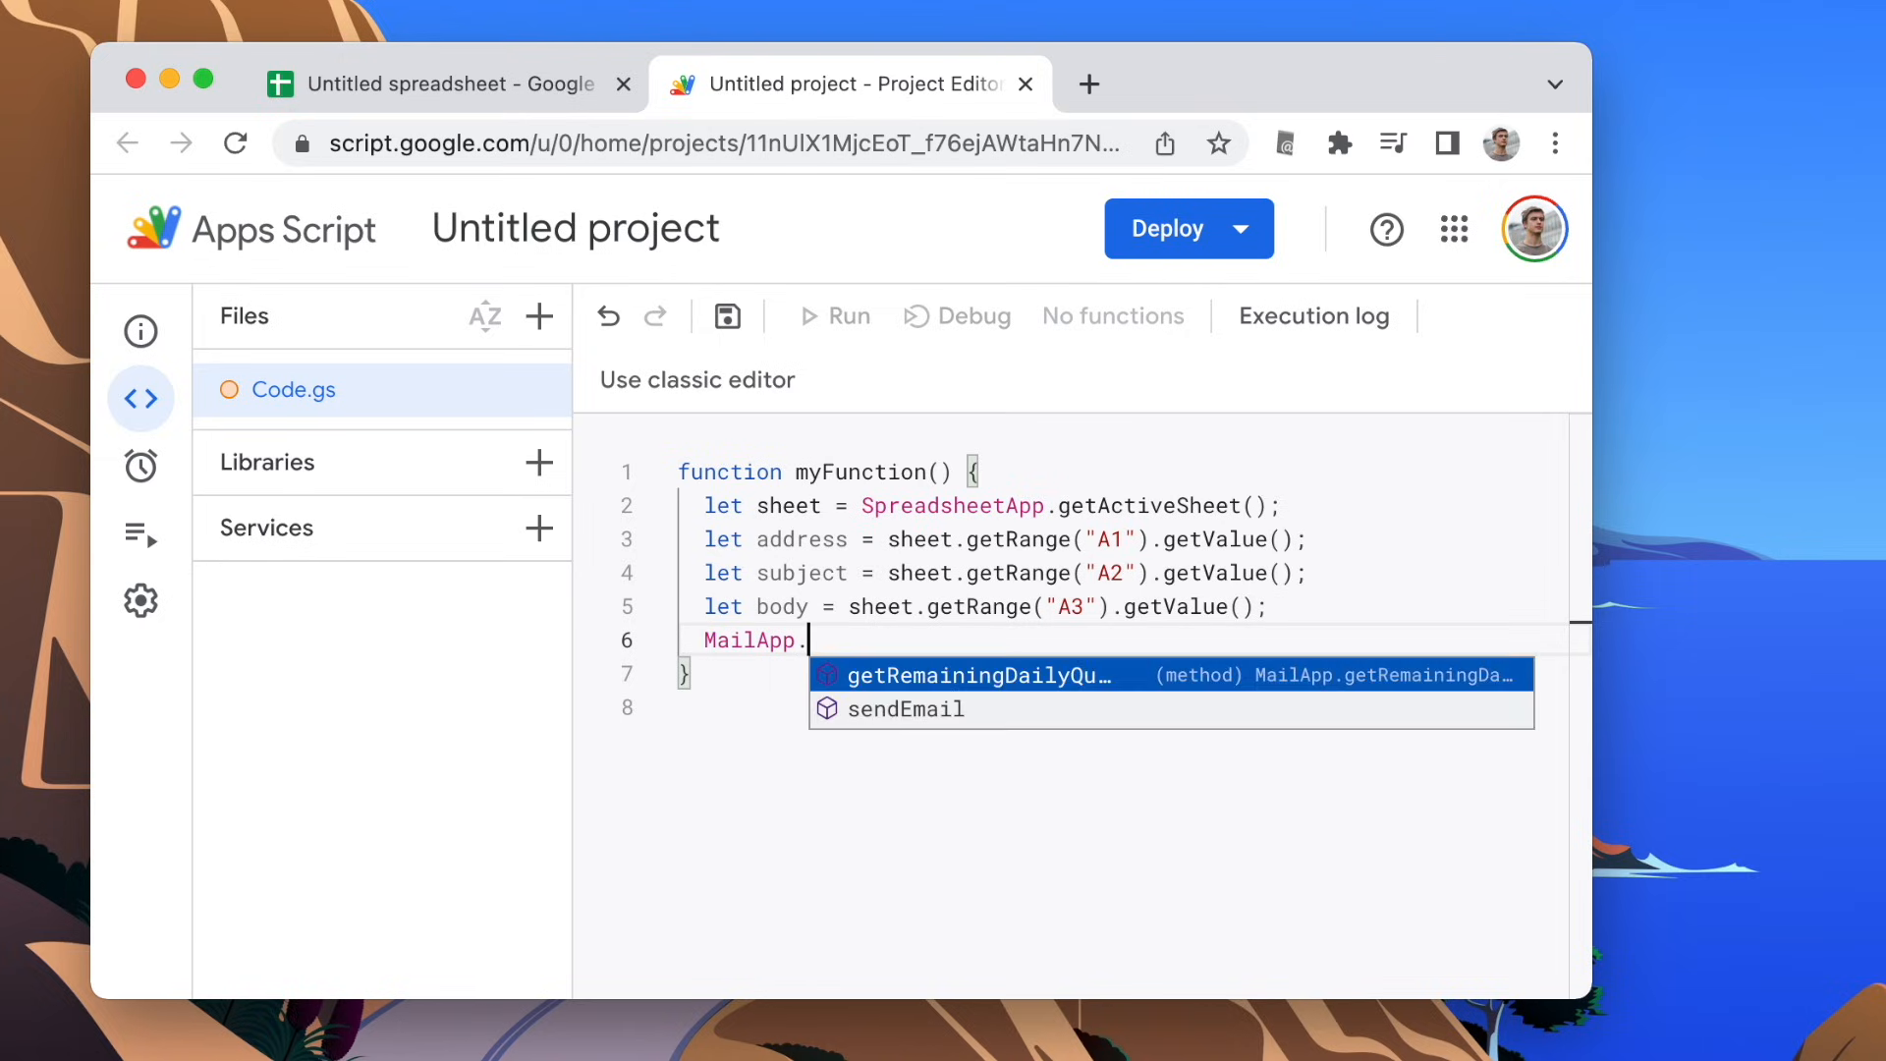
type("sendEmail(a")
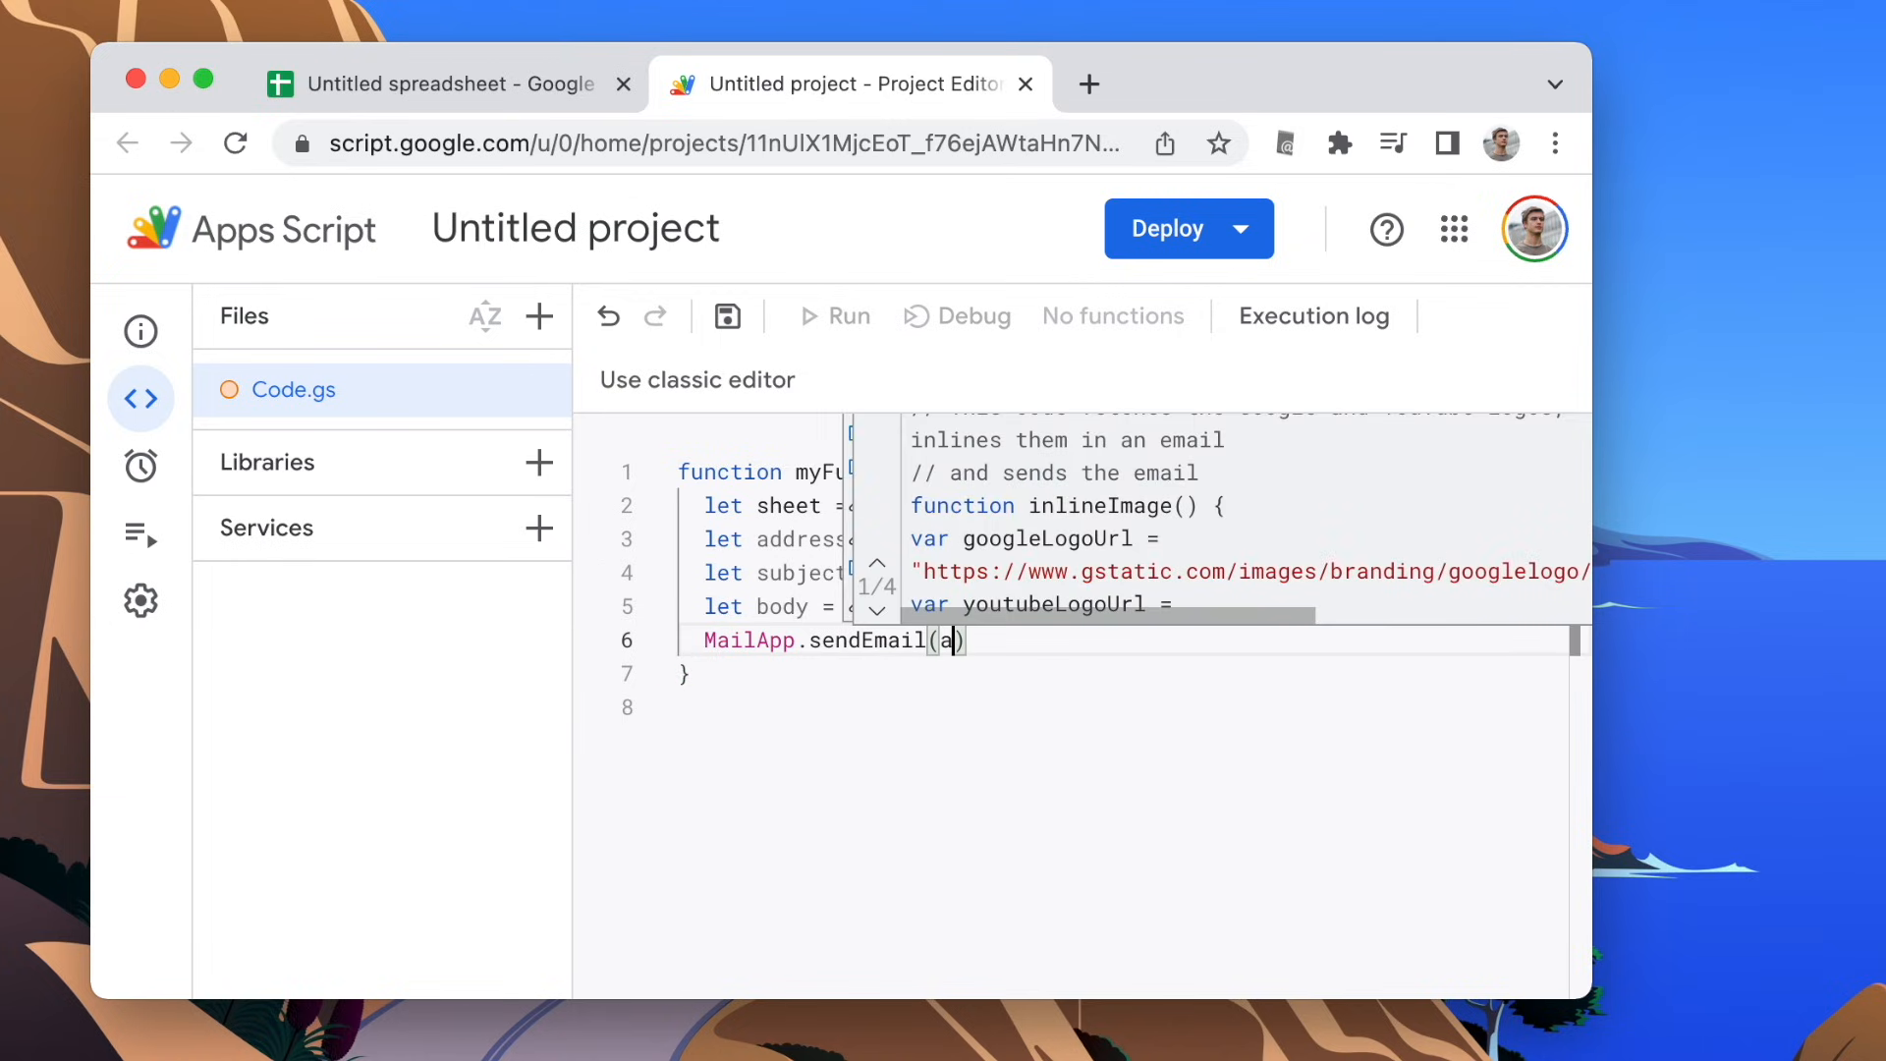
type("ddress, subject, body")
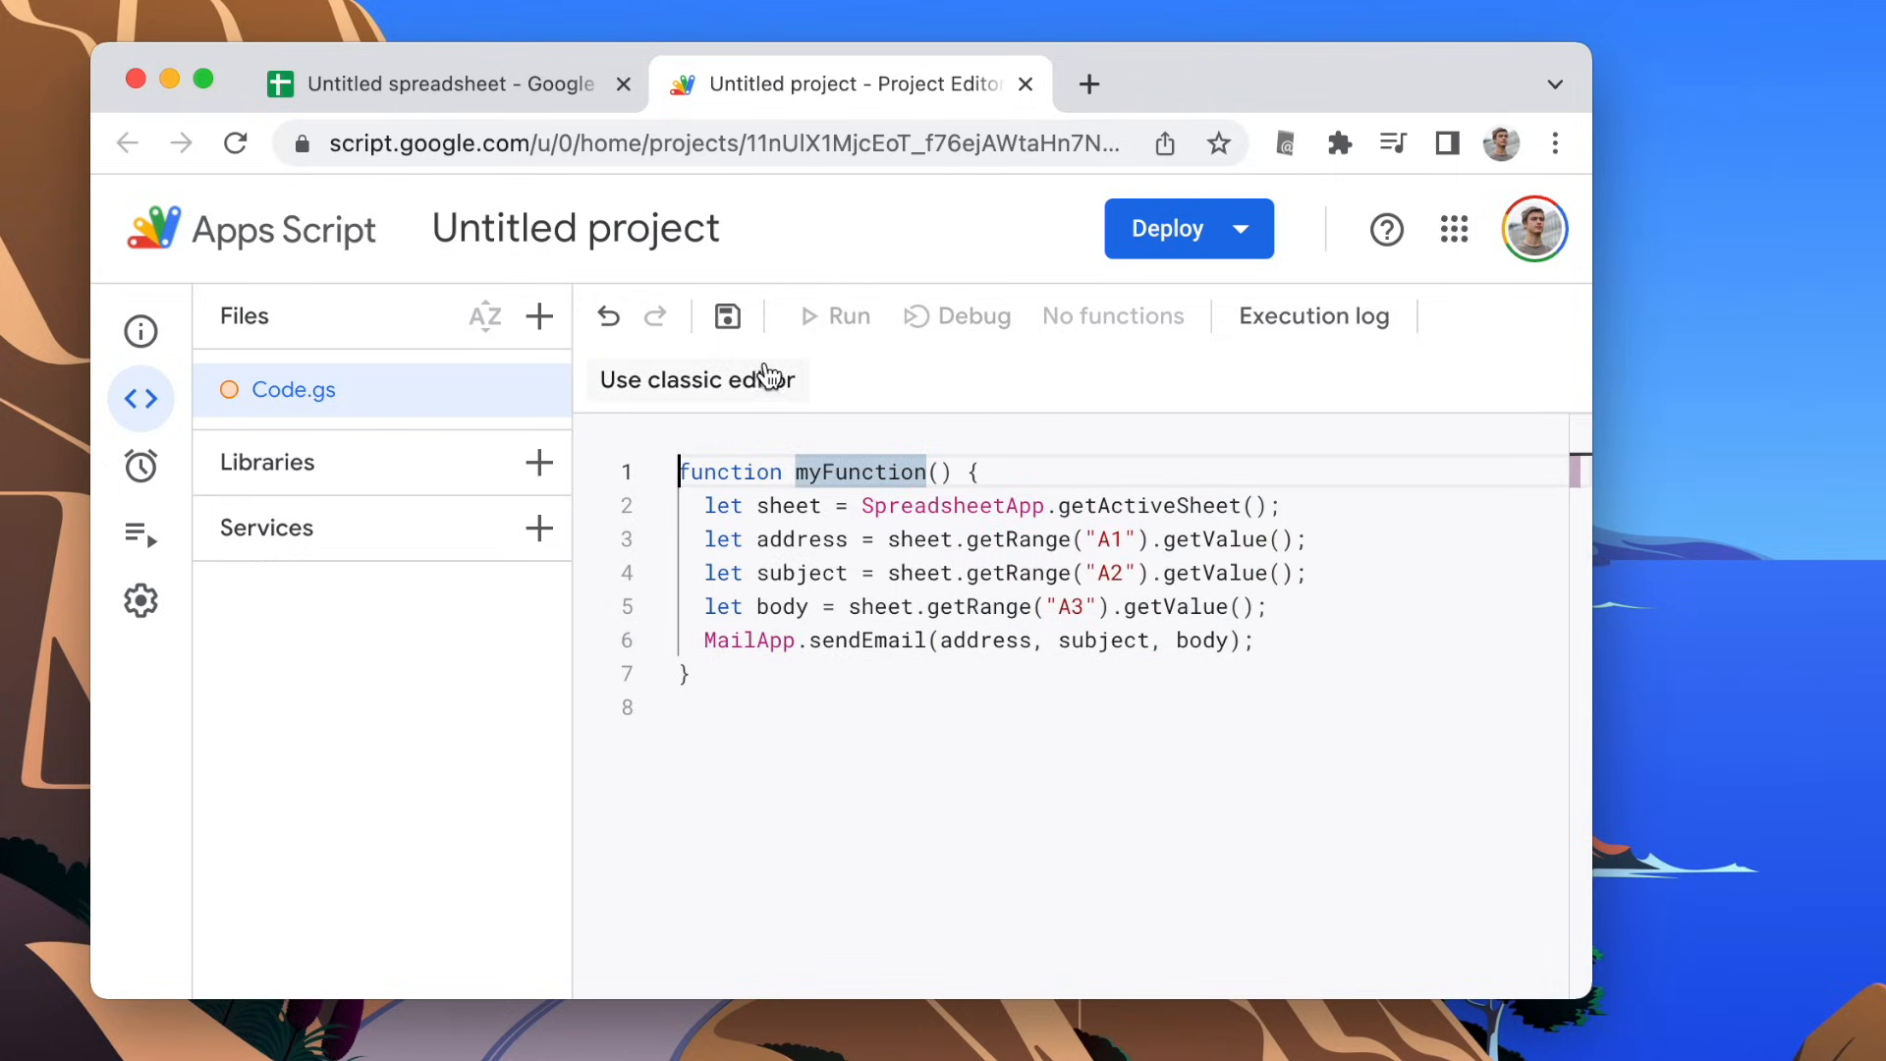
Step: Save the project and run myFunction, bringing up the authorization-required prompt
left_click(727, 316)
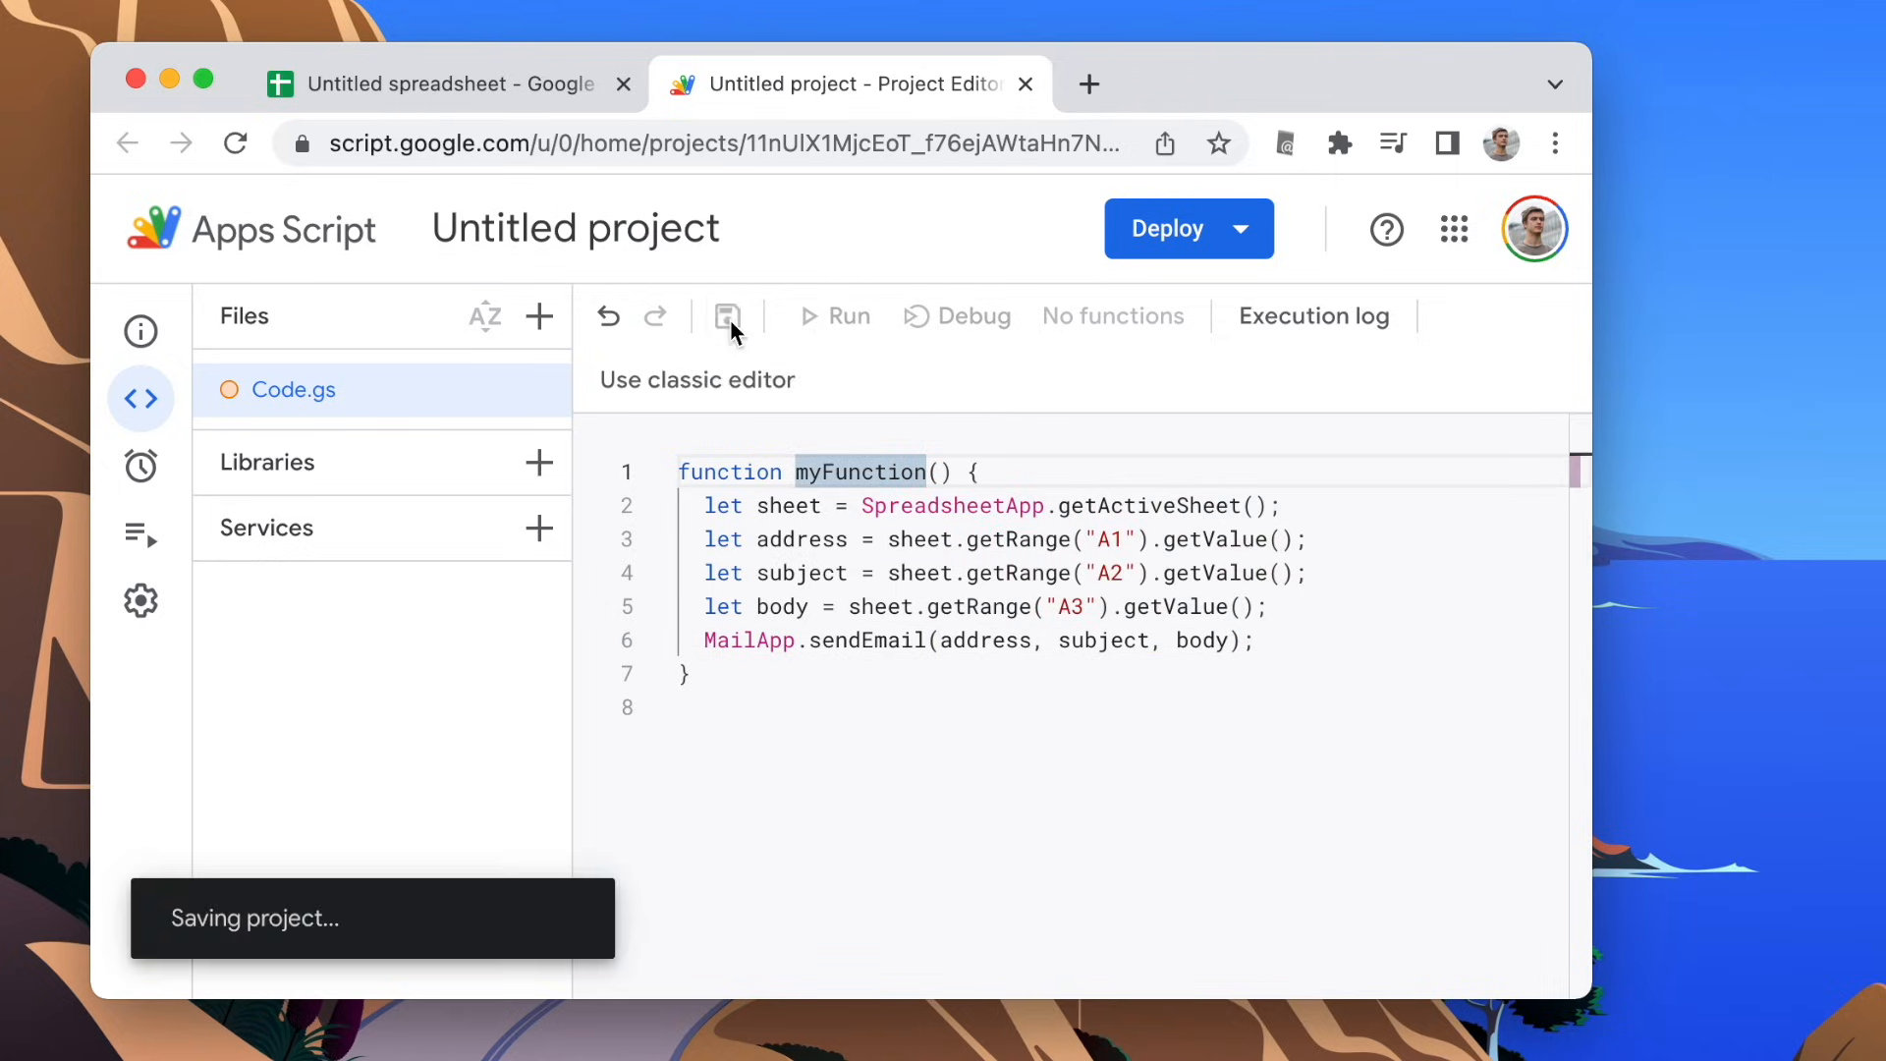
left_click(725, 316)
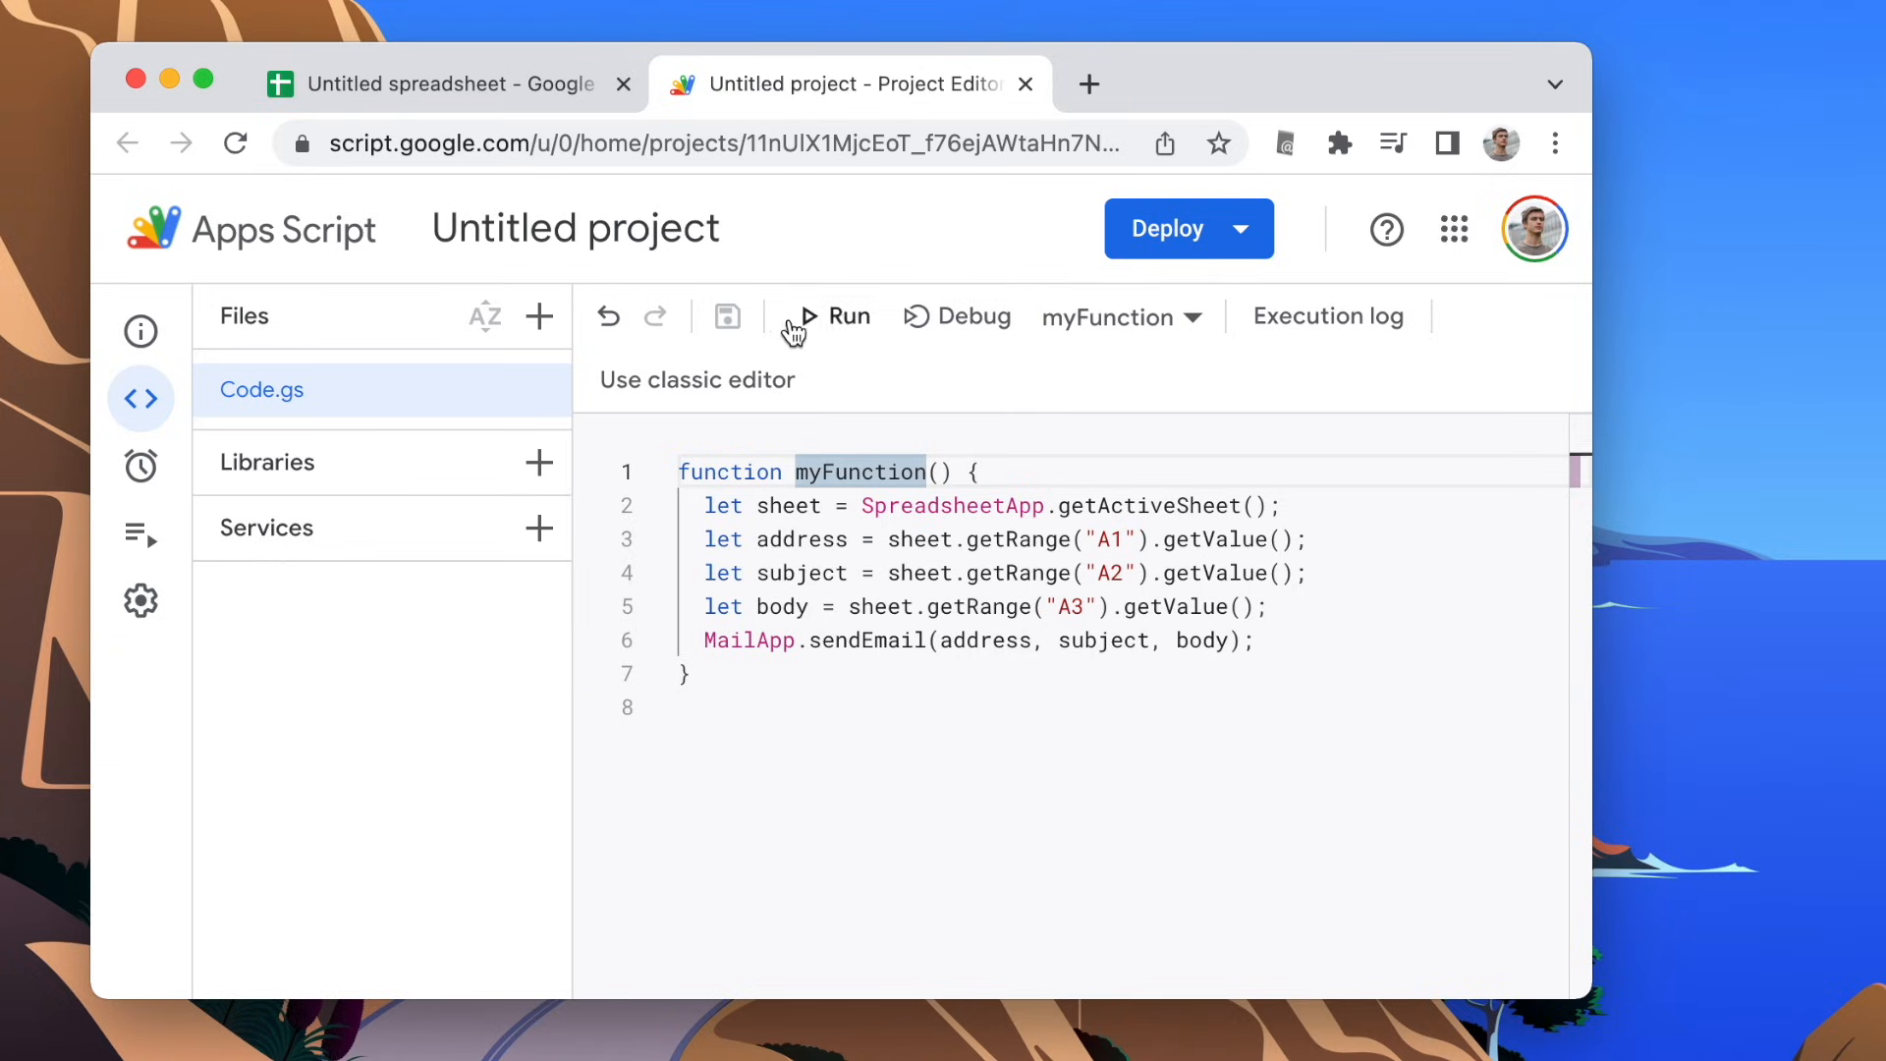
mouse_move(836, 331)
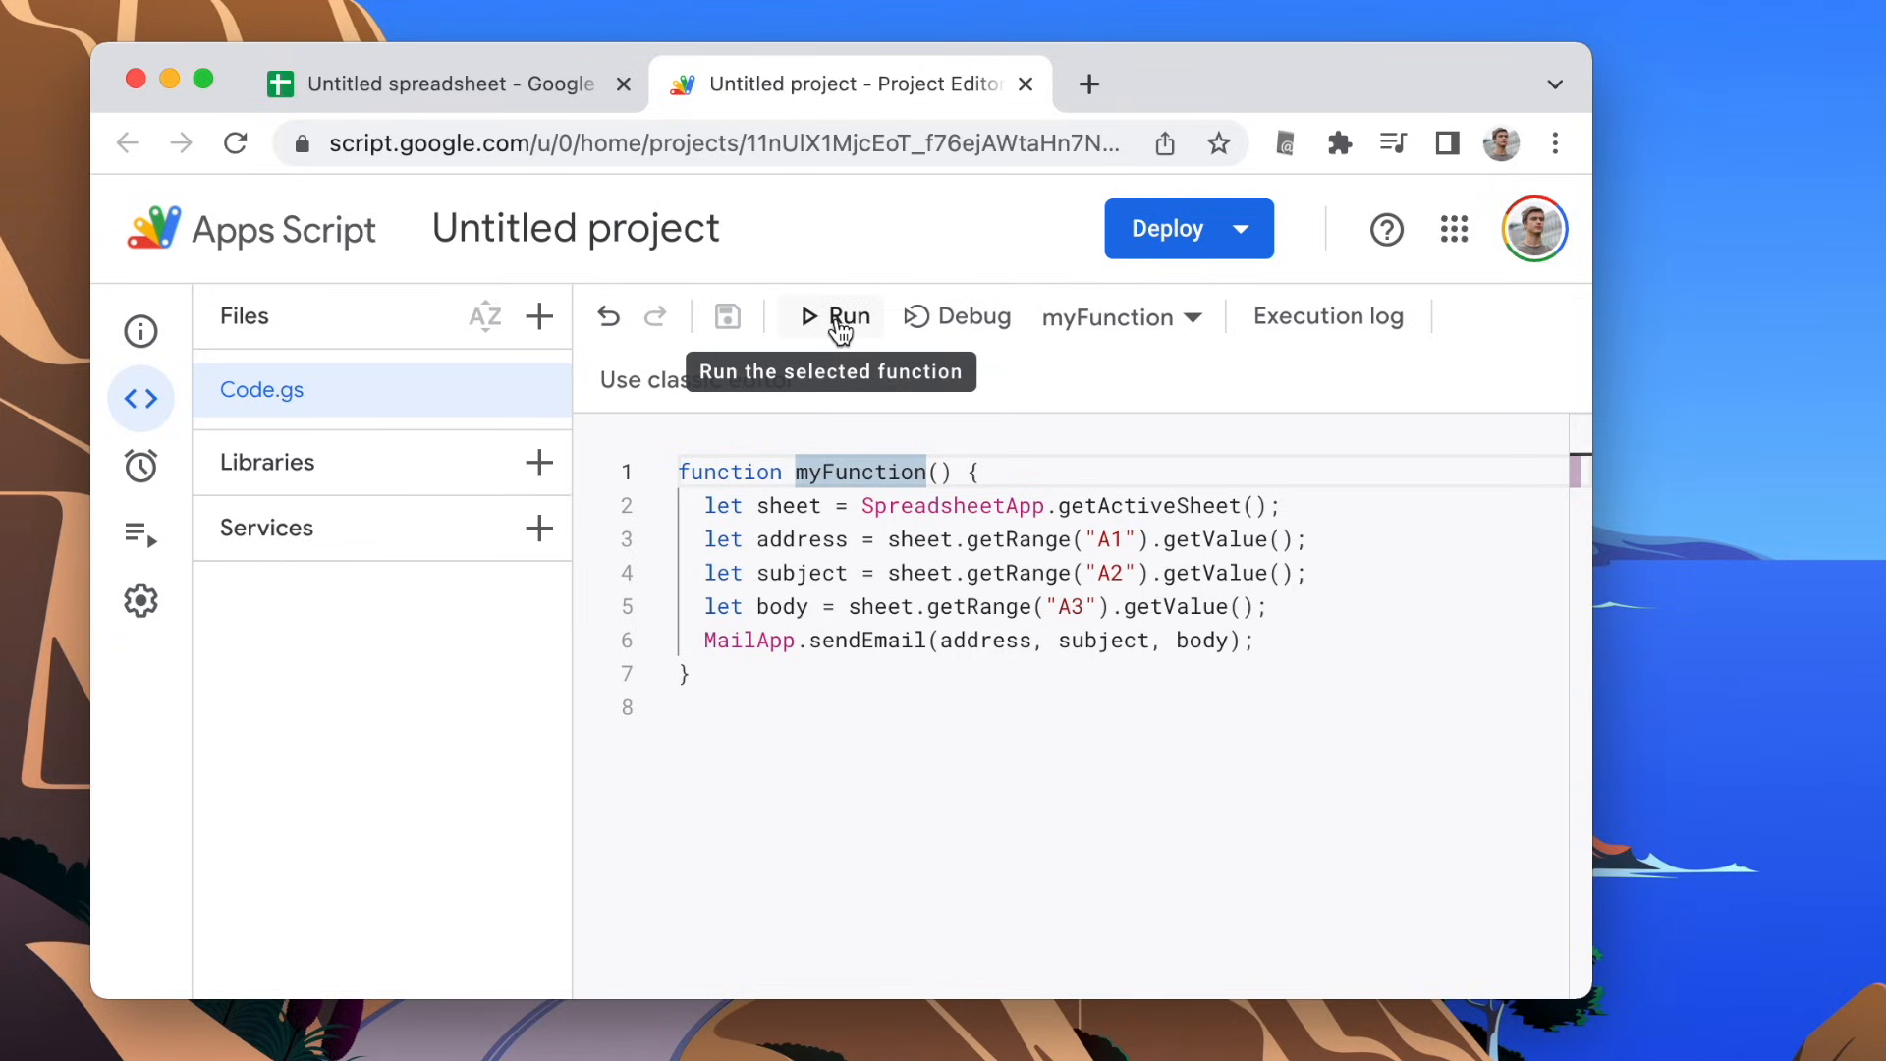
left_click(848, 315)
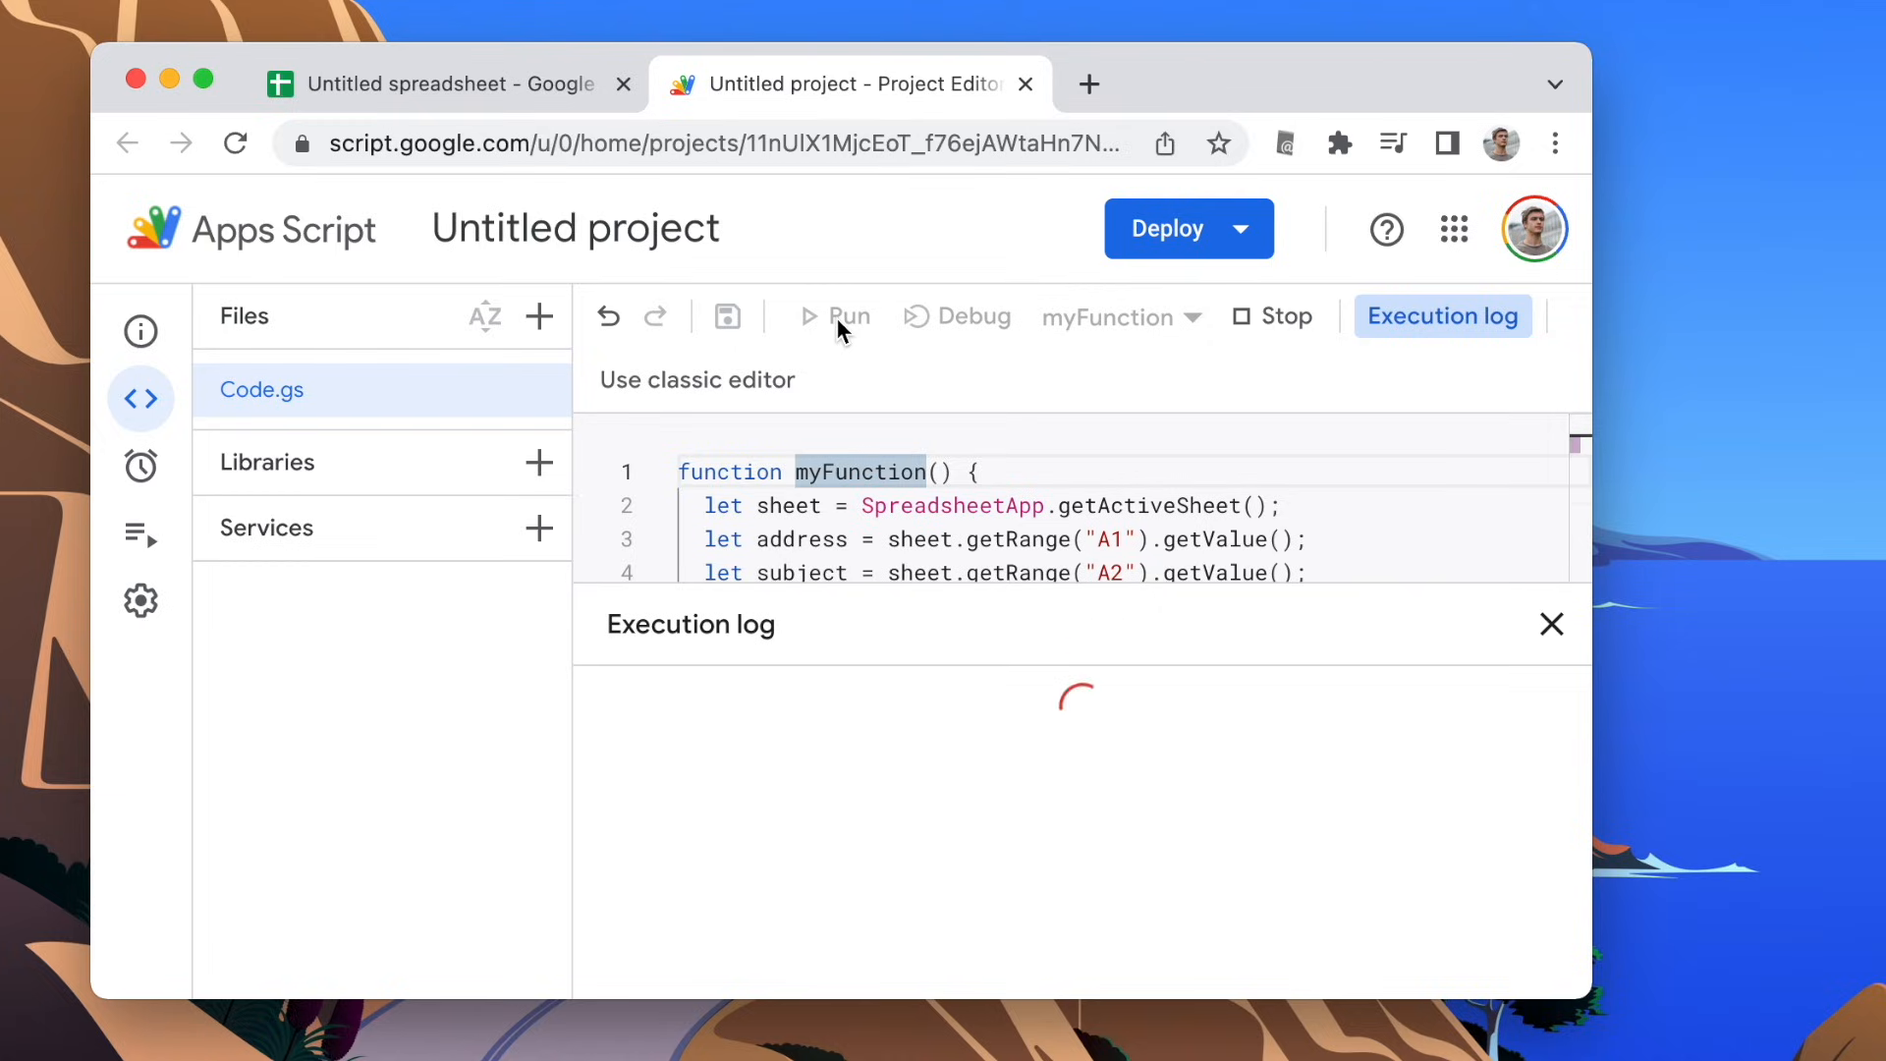
left_click(847, 316)
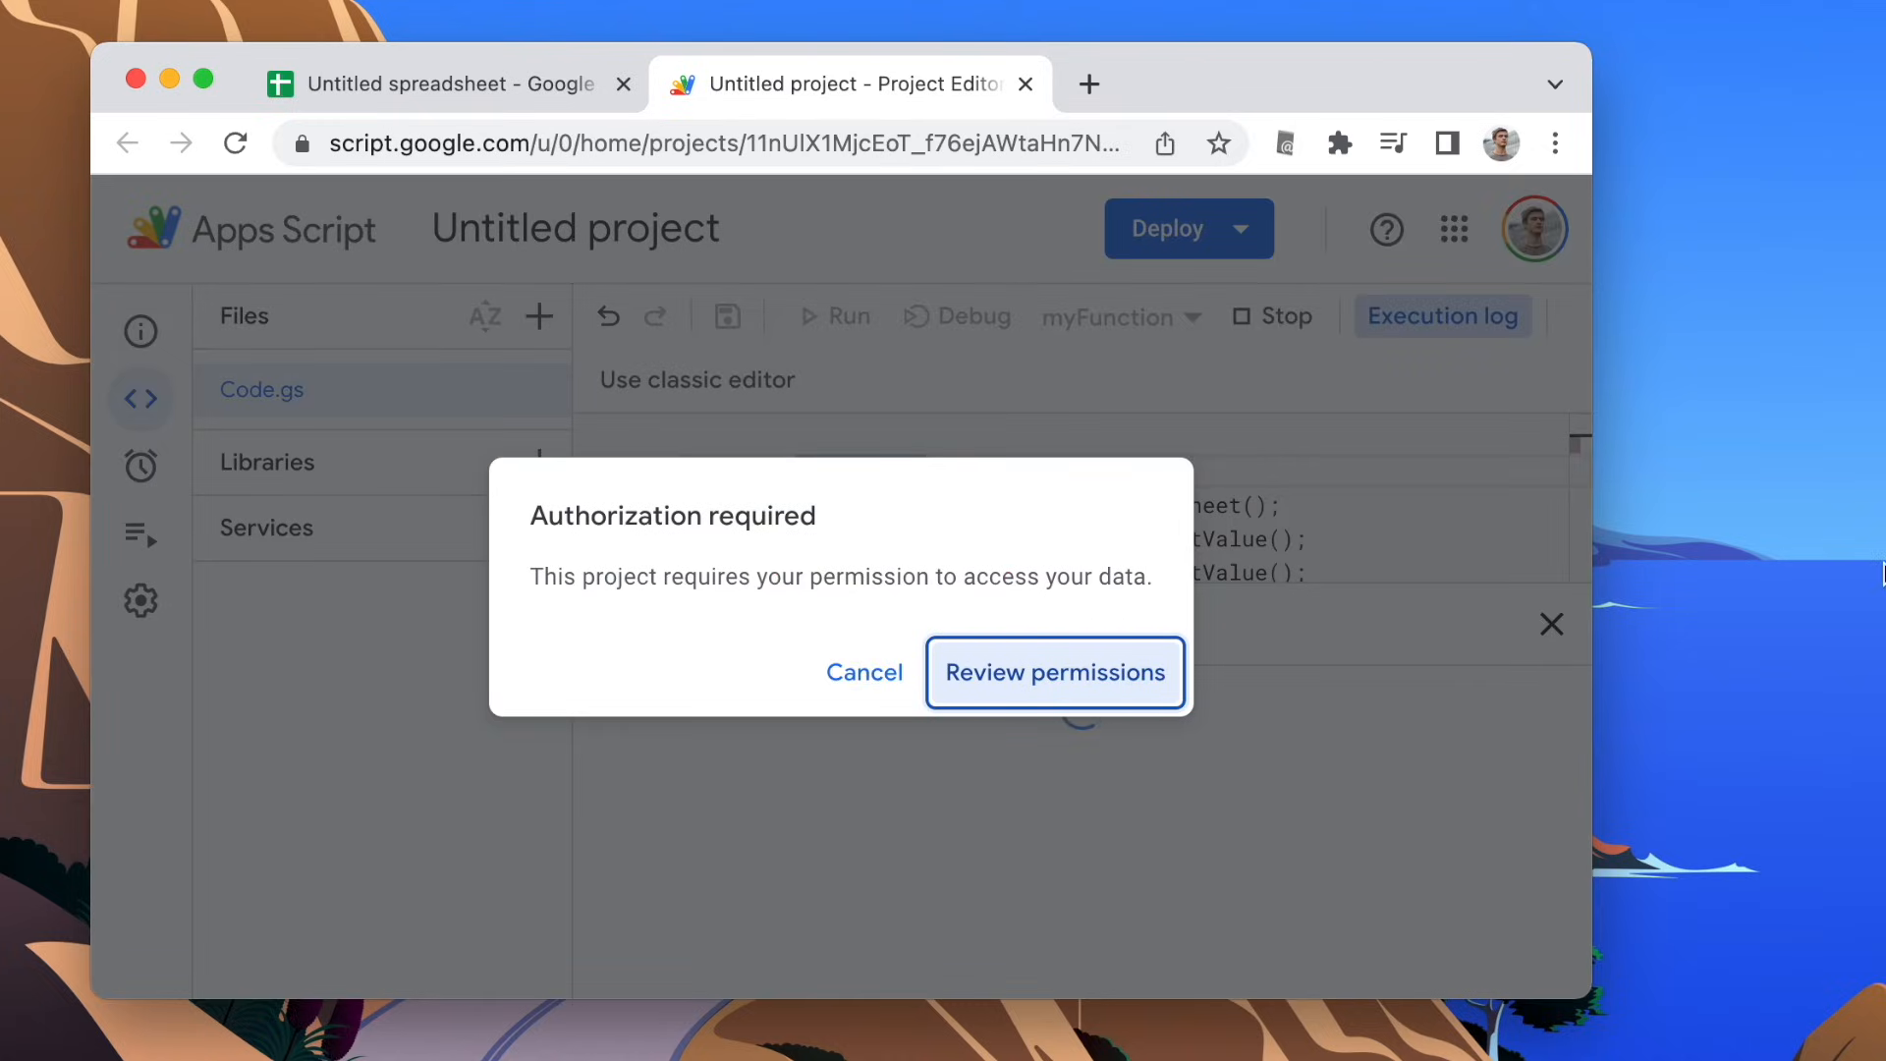
mouse_move(1778, 605)
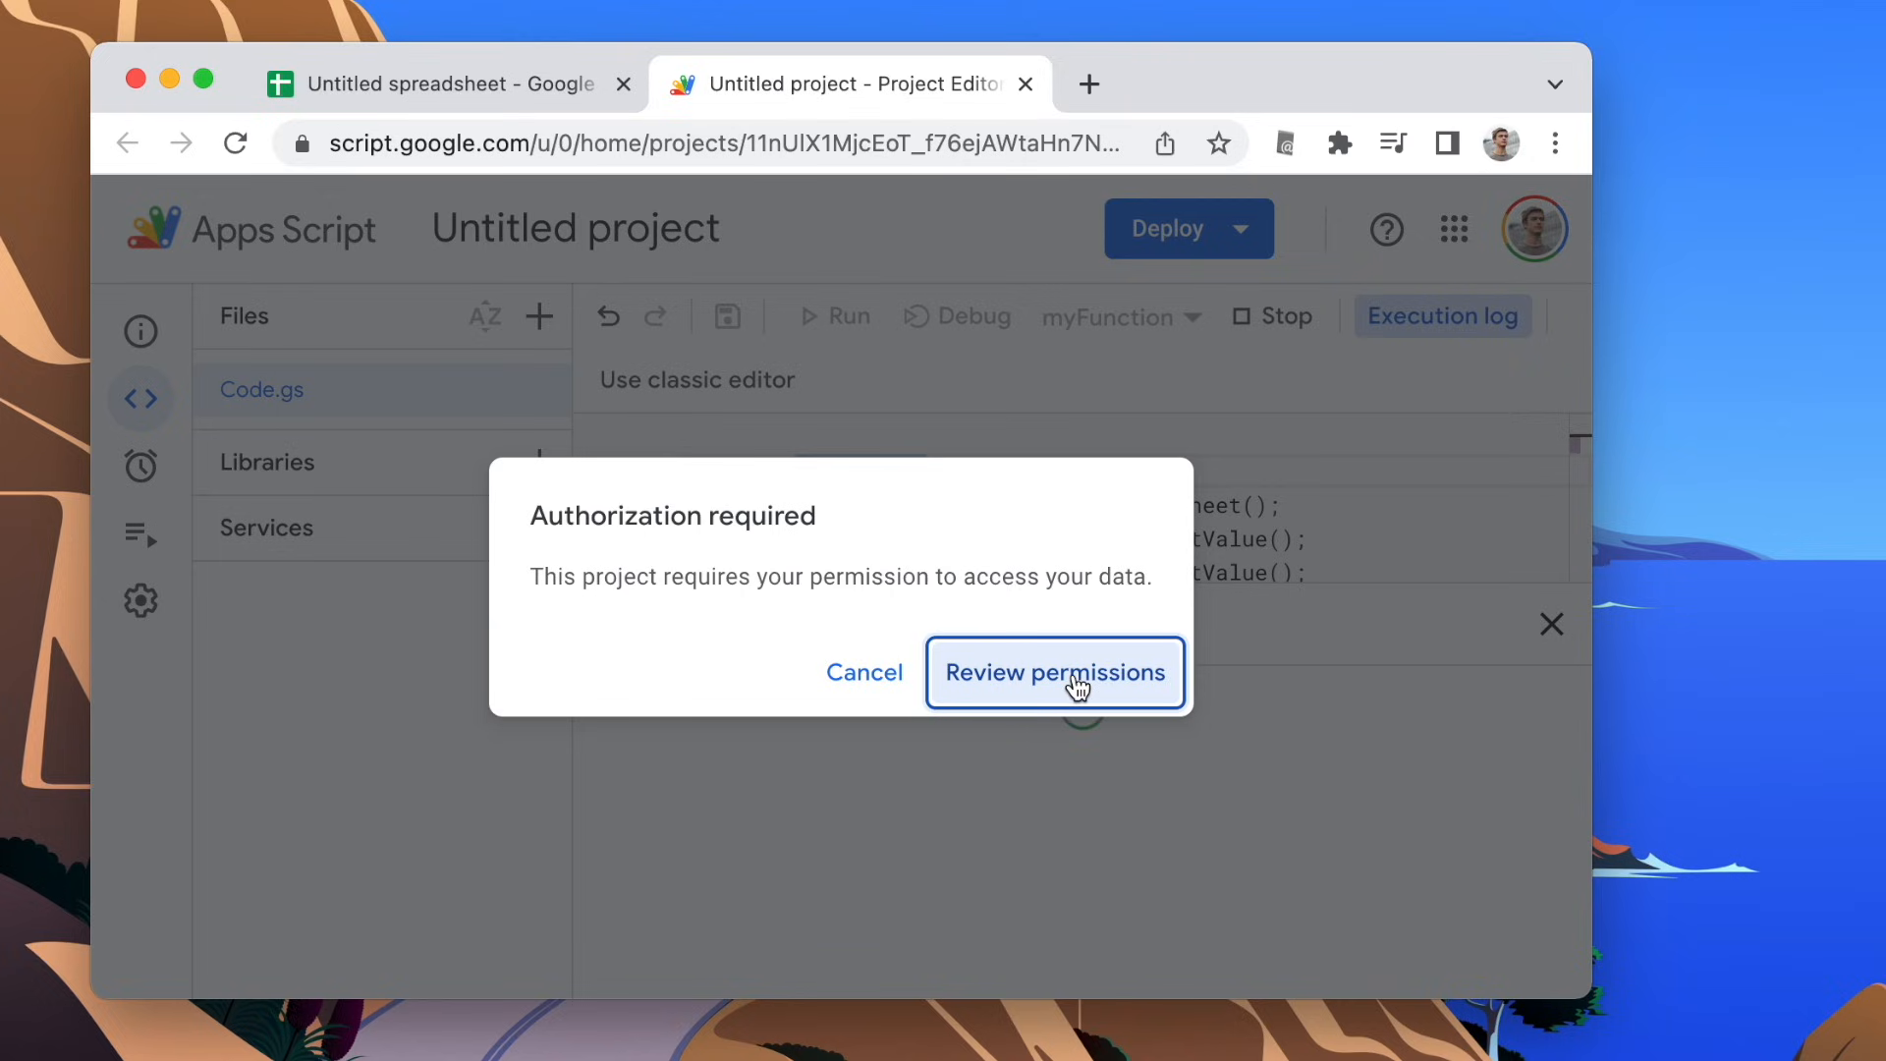
Step: Review permissions, pick the account, proceed past the unverified-app warning, and Allow
left_click(1055, 671)
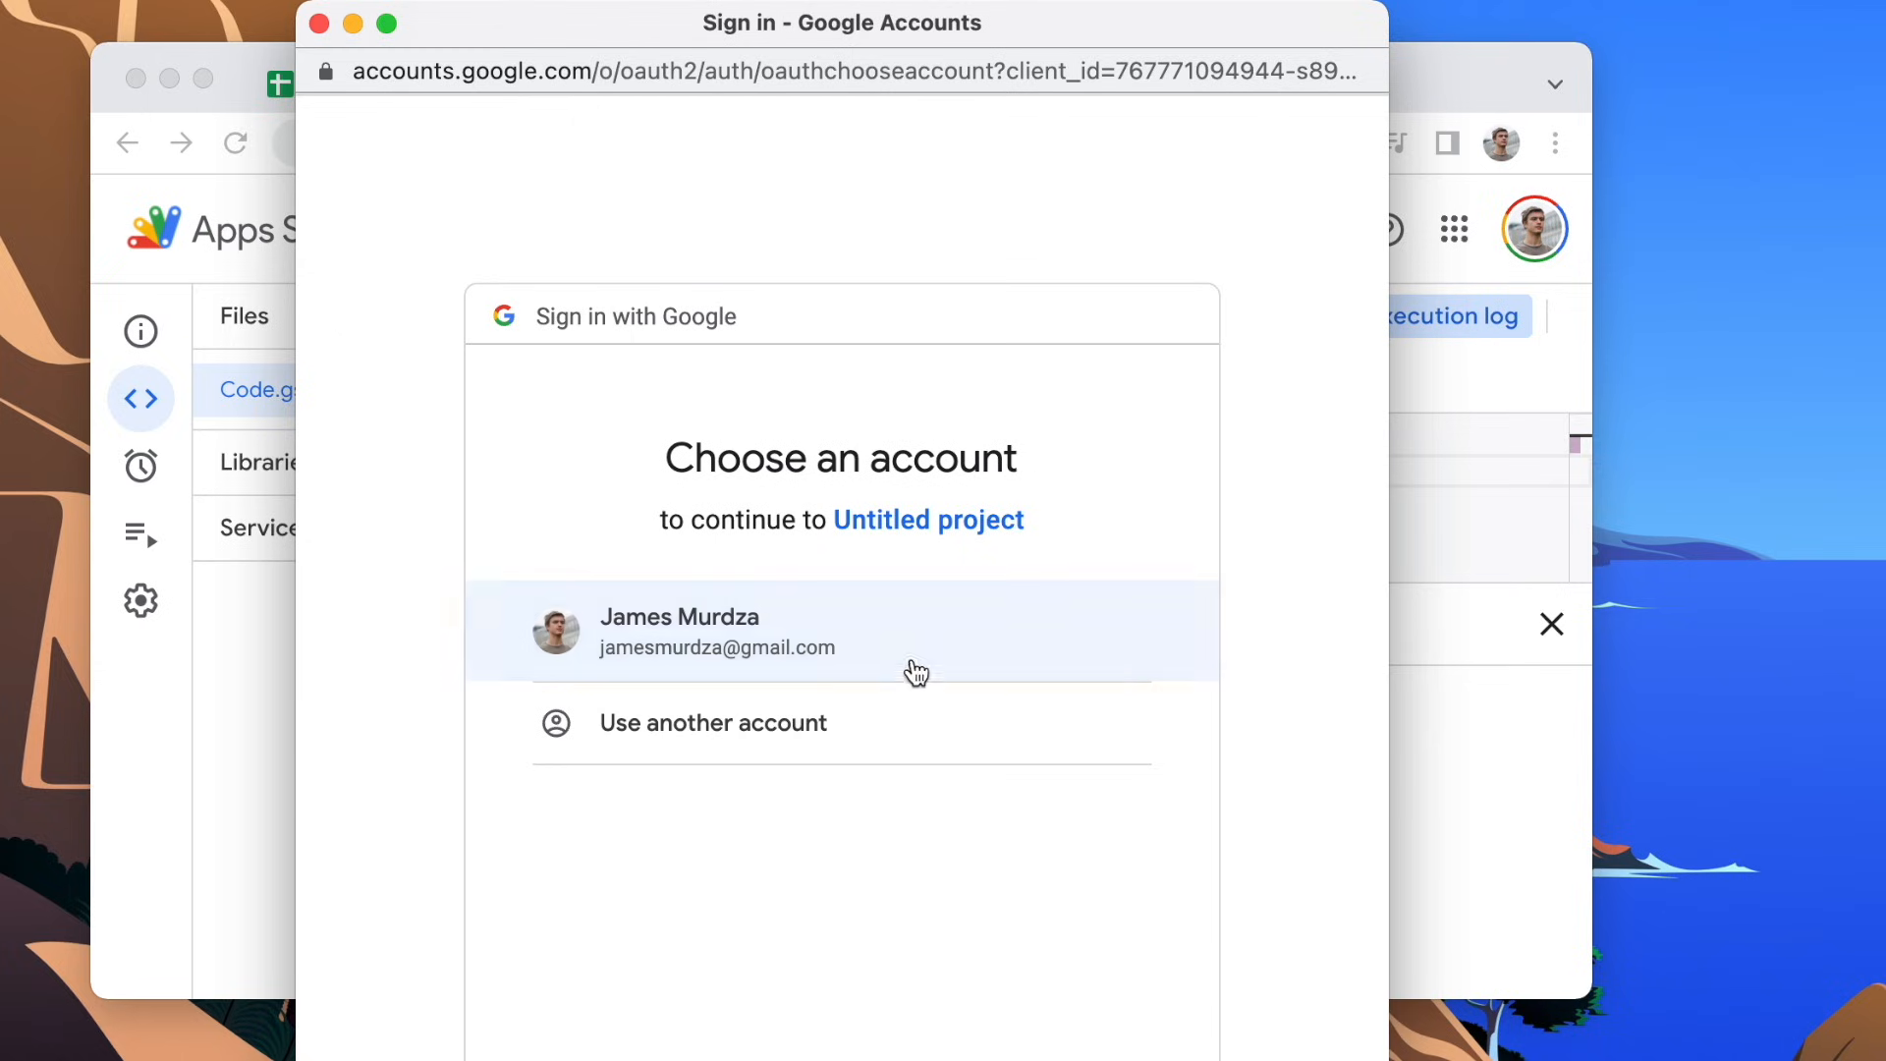
left_click(840, 632)
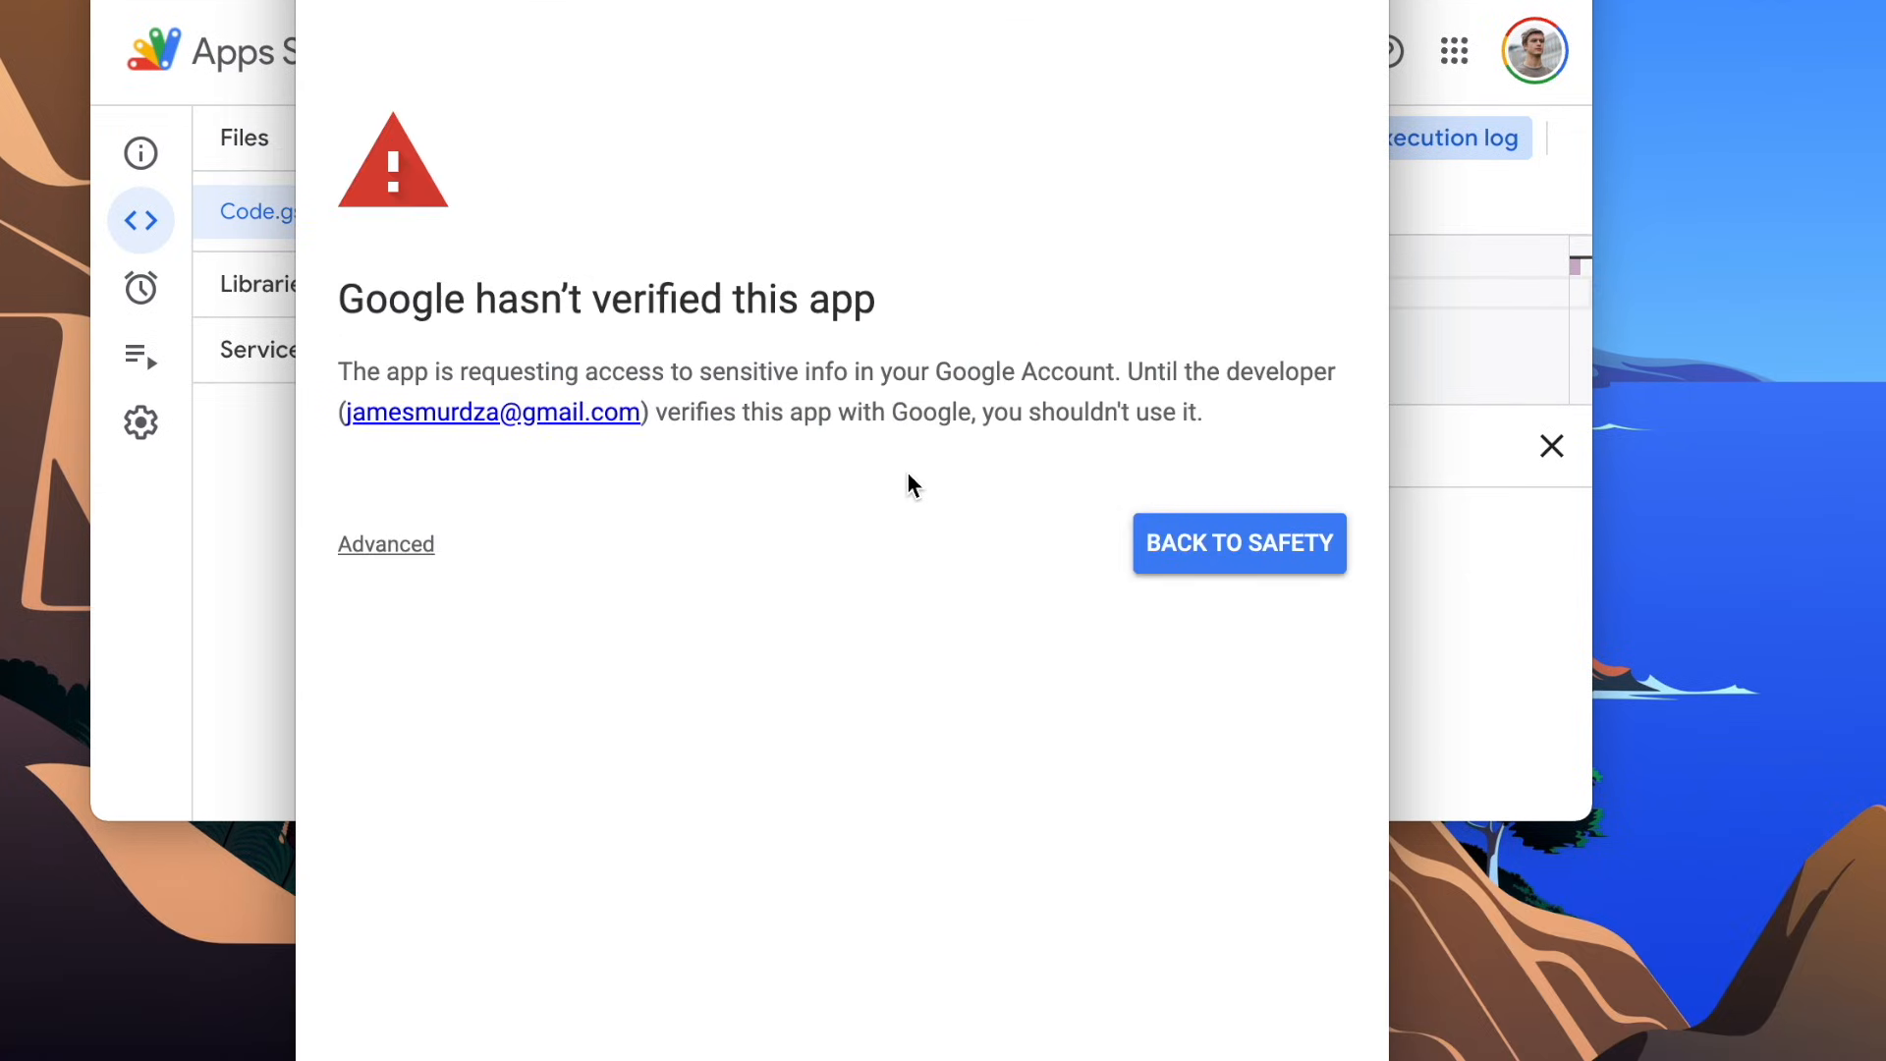
left_click(385, 543)
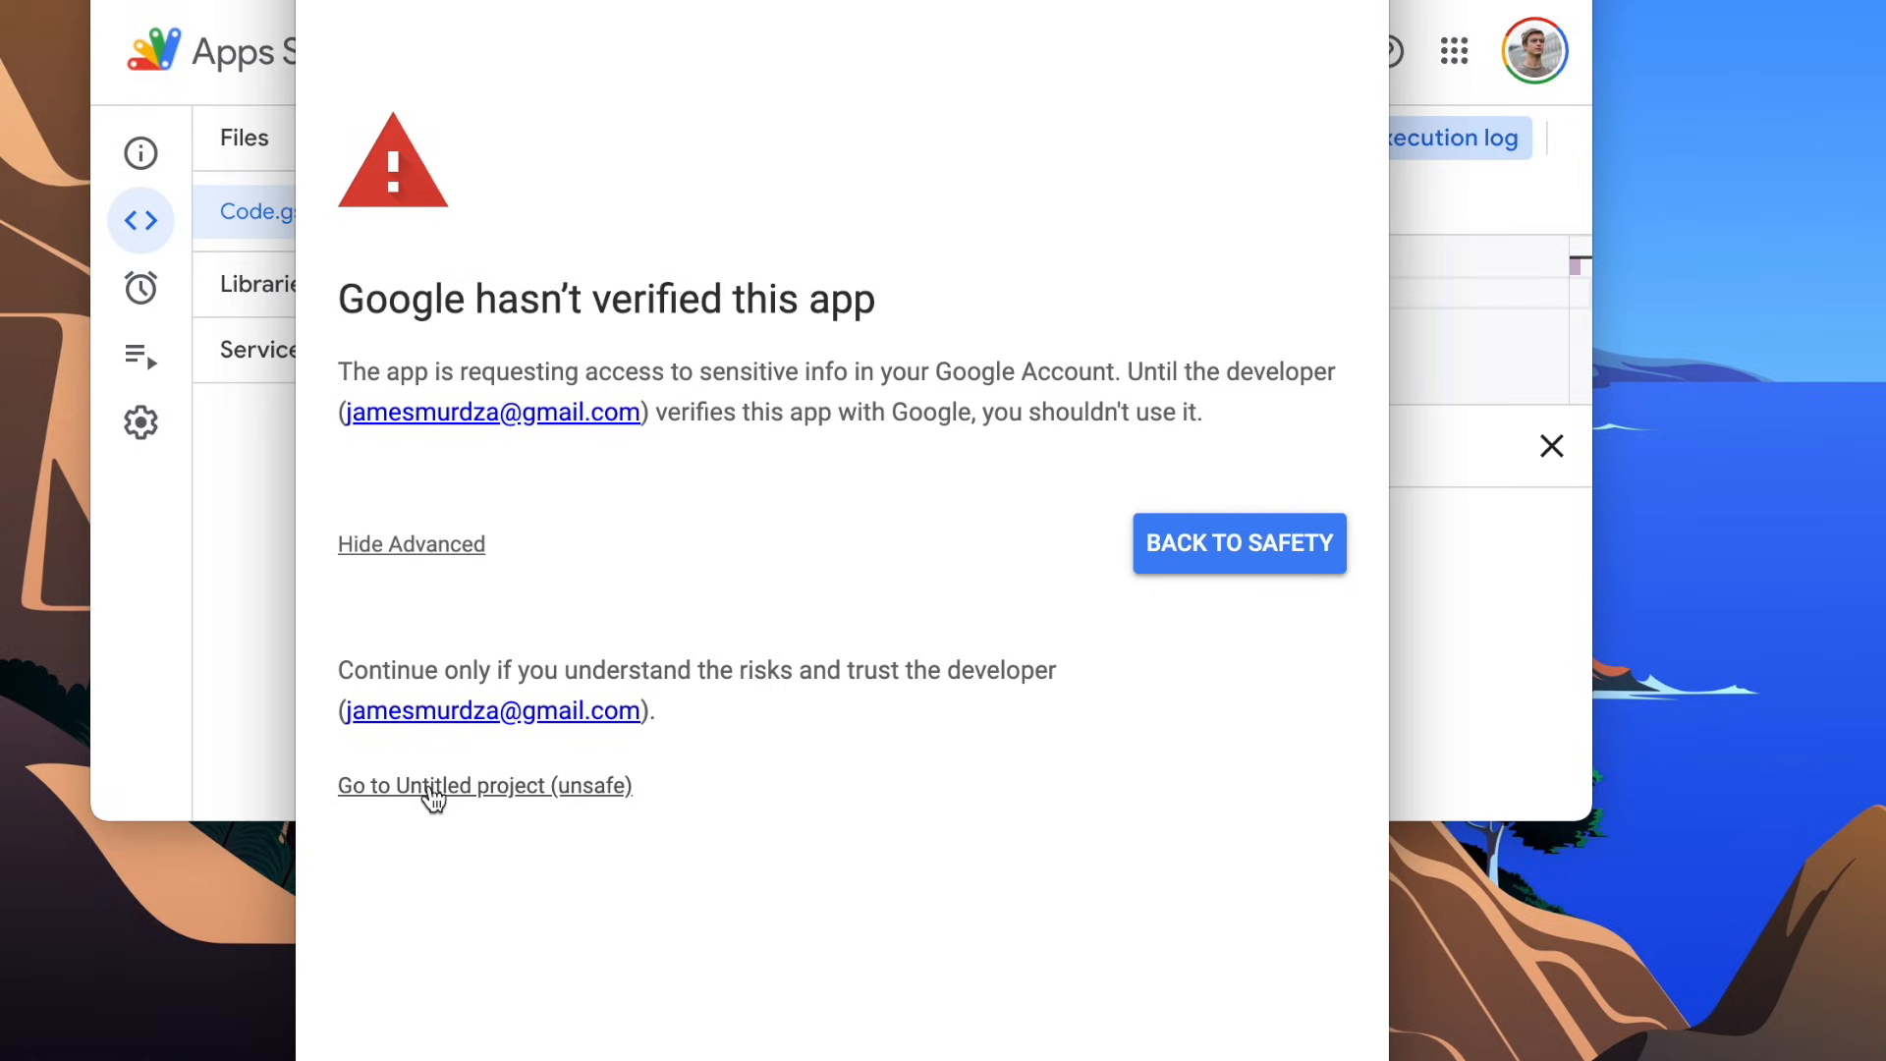
left_click(484, 786)
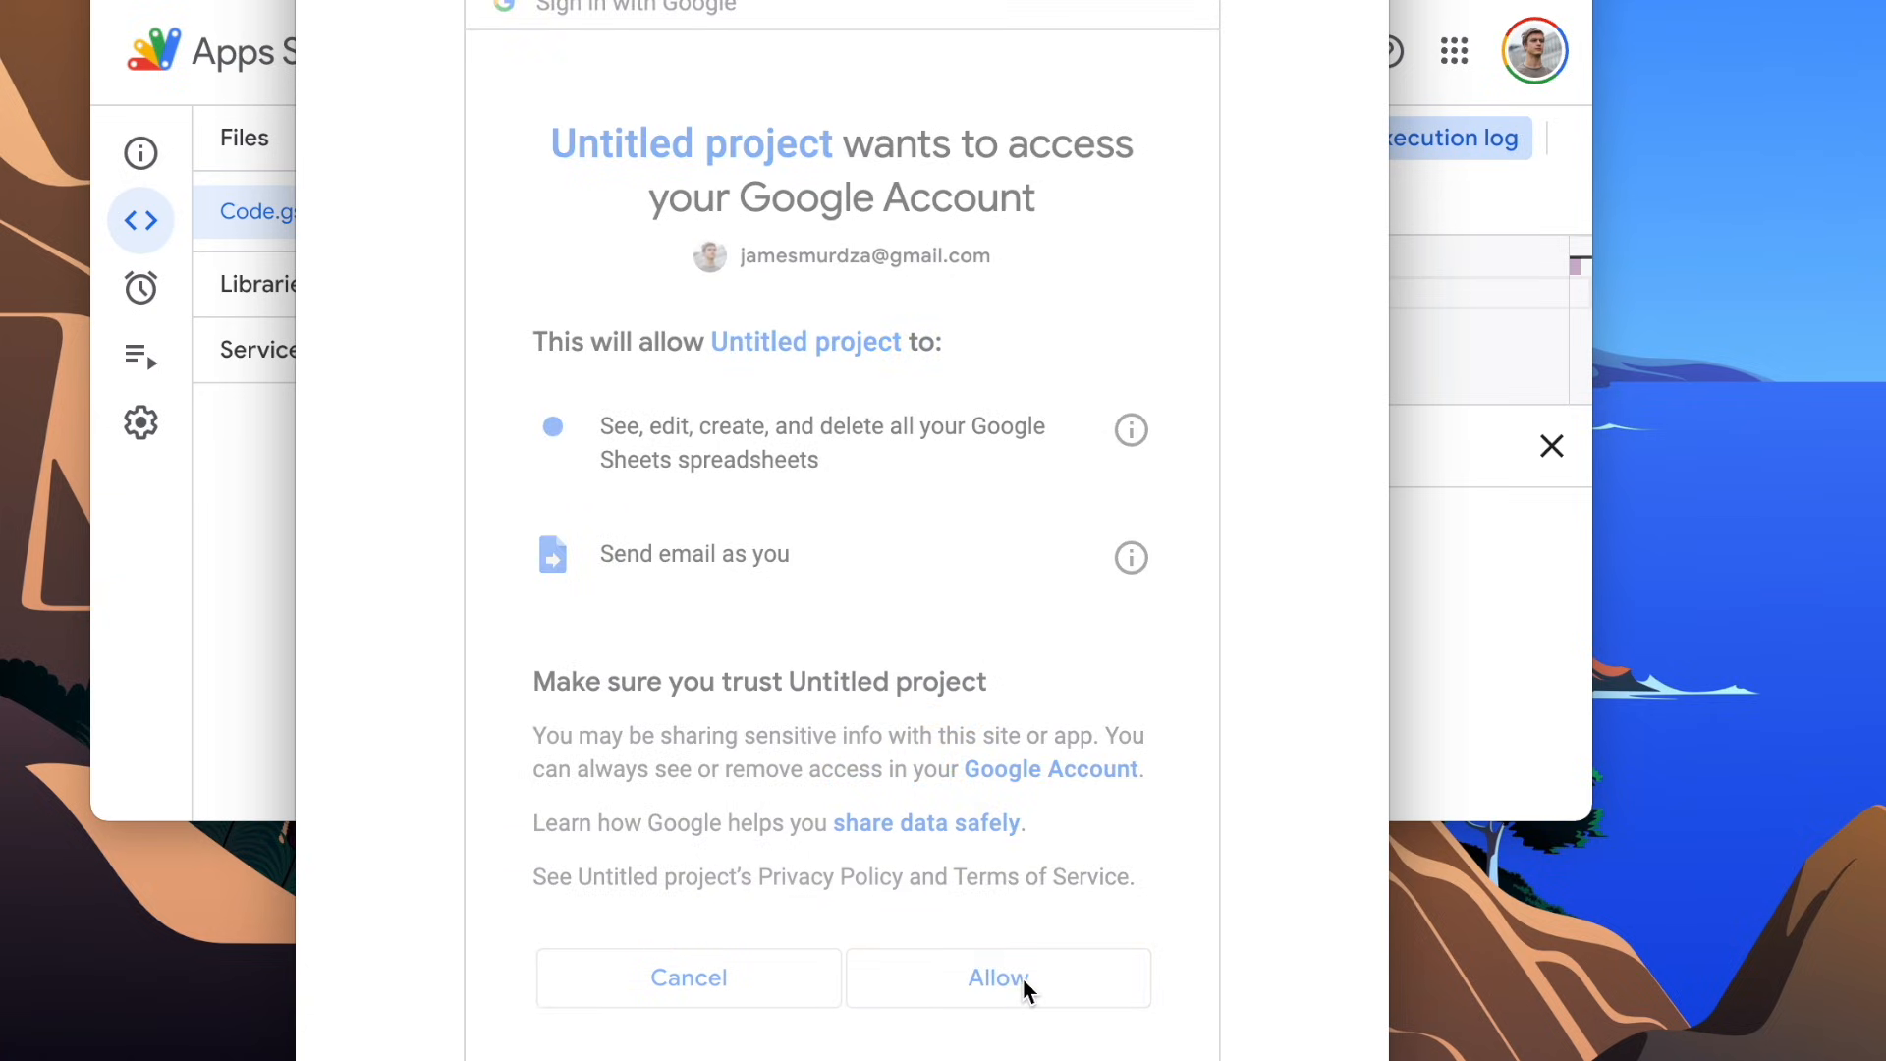
left_click(997, 976)
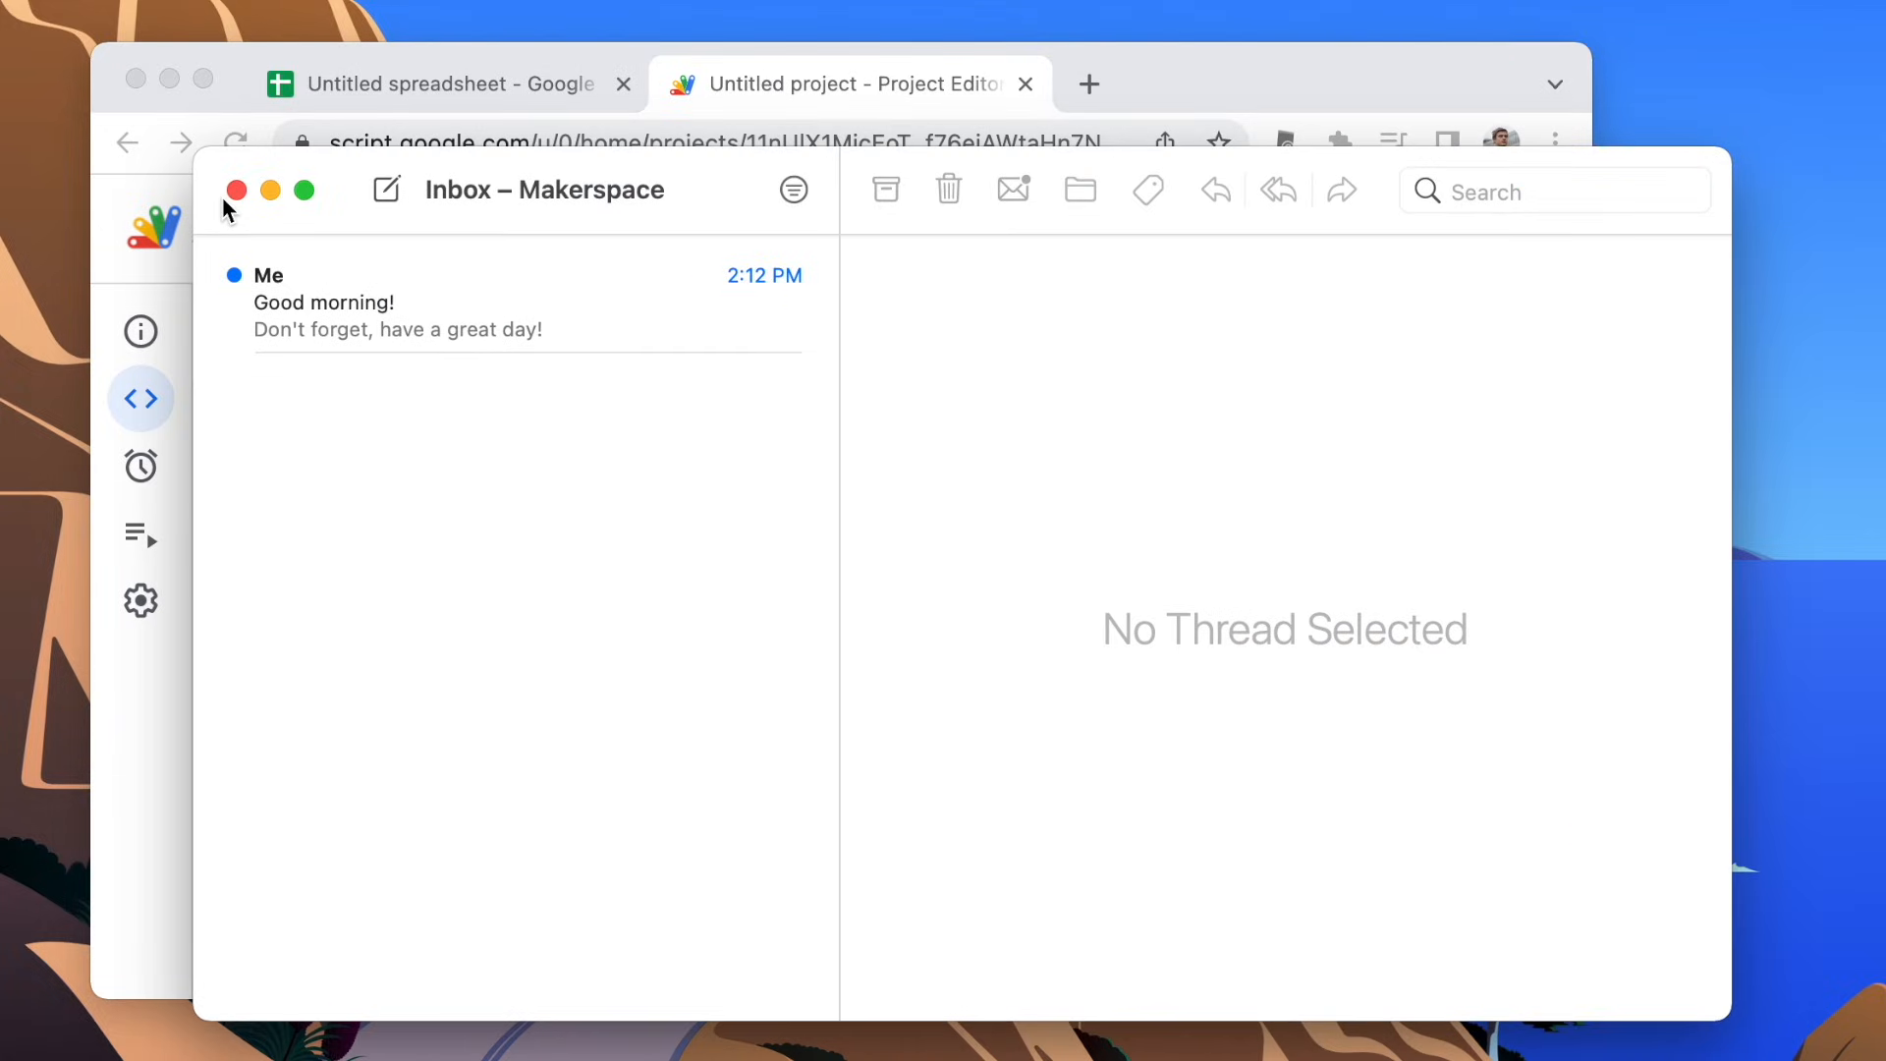
Step: Open the 'Good morning!' message in Mail, then open a new Chrome tab
left_click(505, 301)
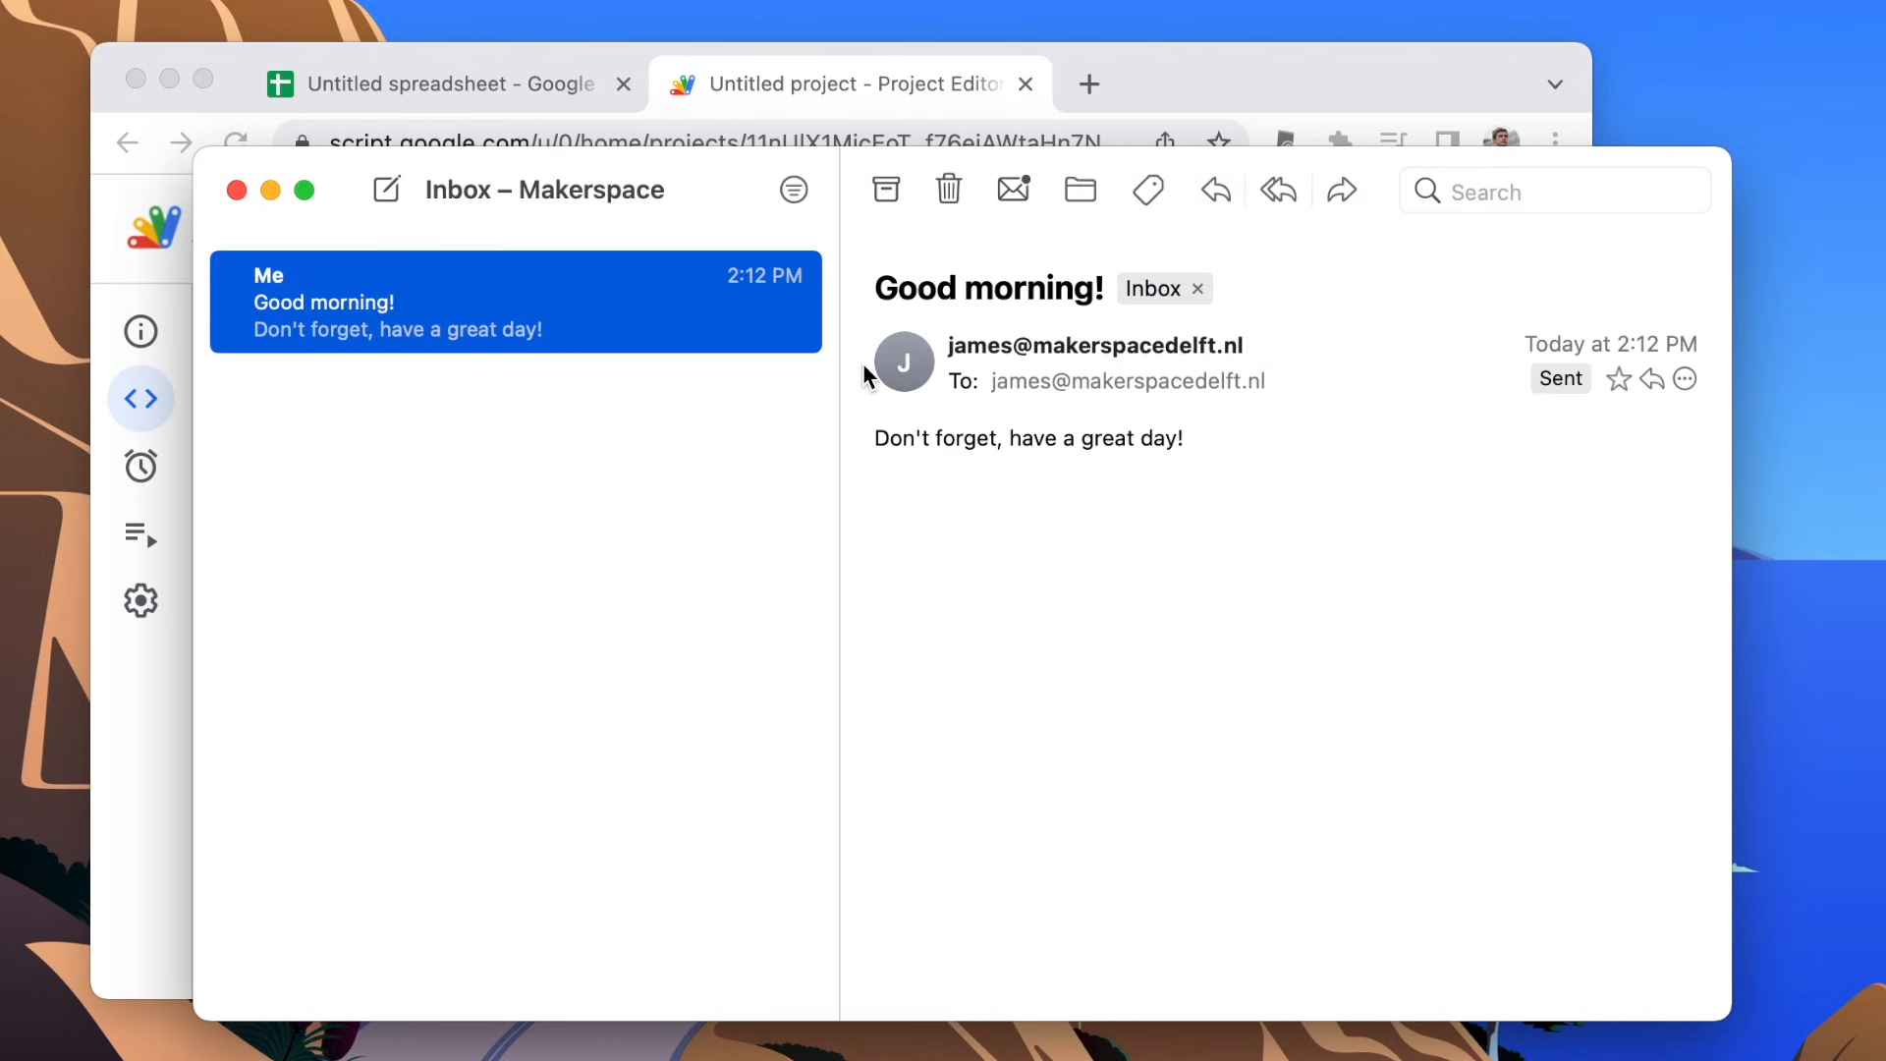
left_click(1127, 380)
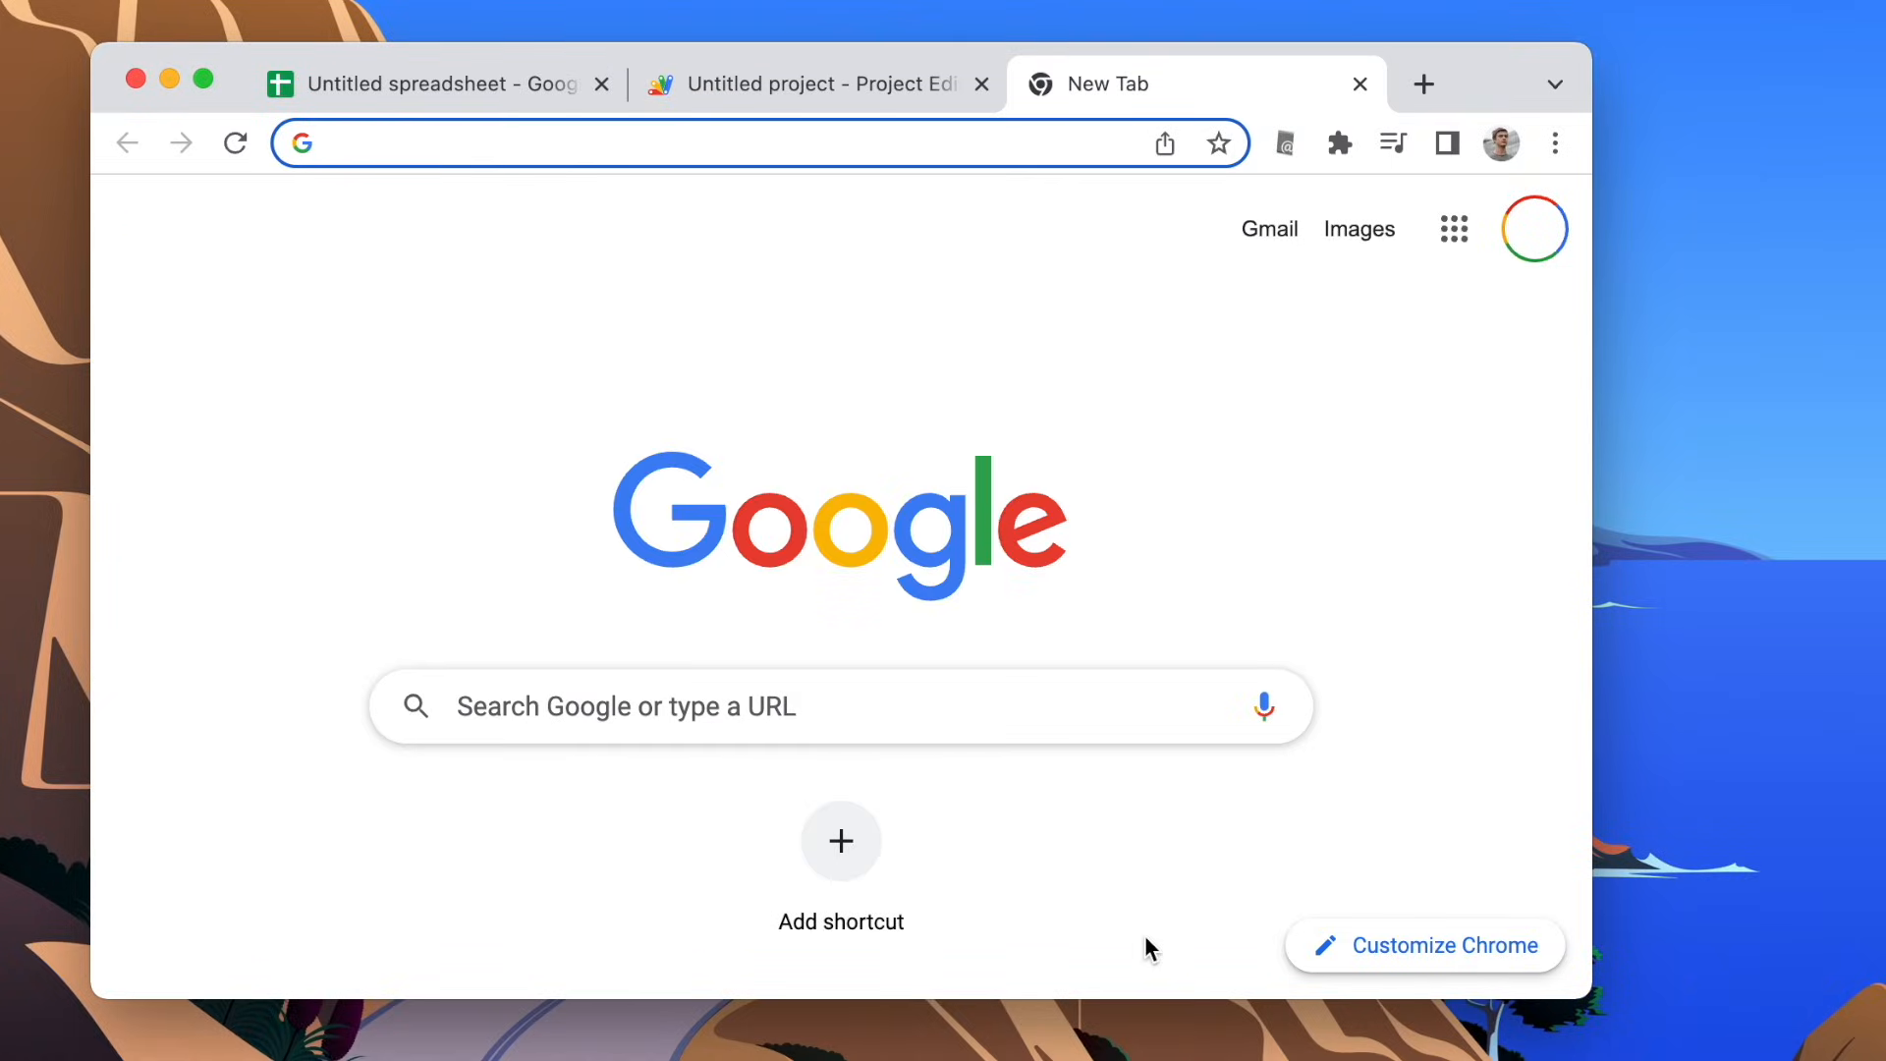
Step: Search 'quotas for google services' and open the Apps Script quotas guide
type("quotas for goog")
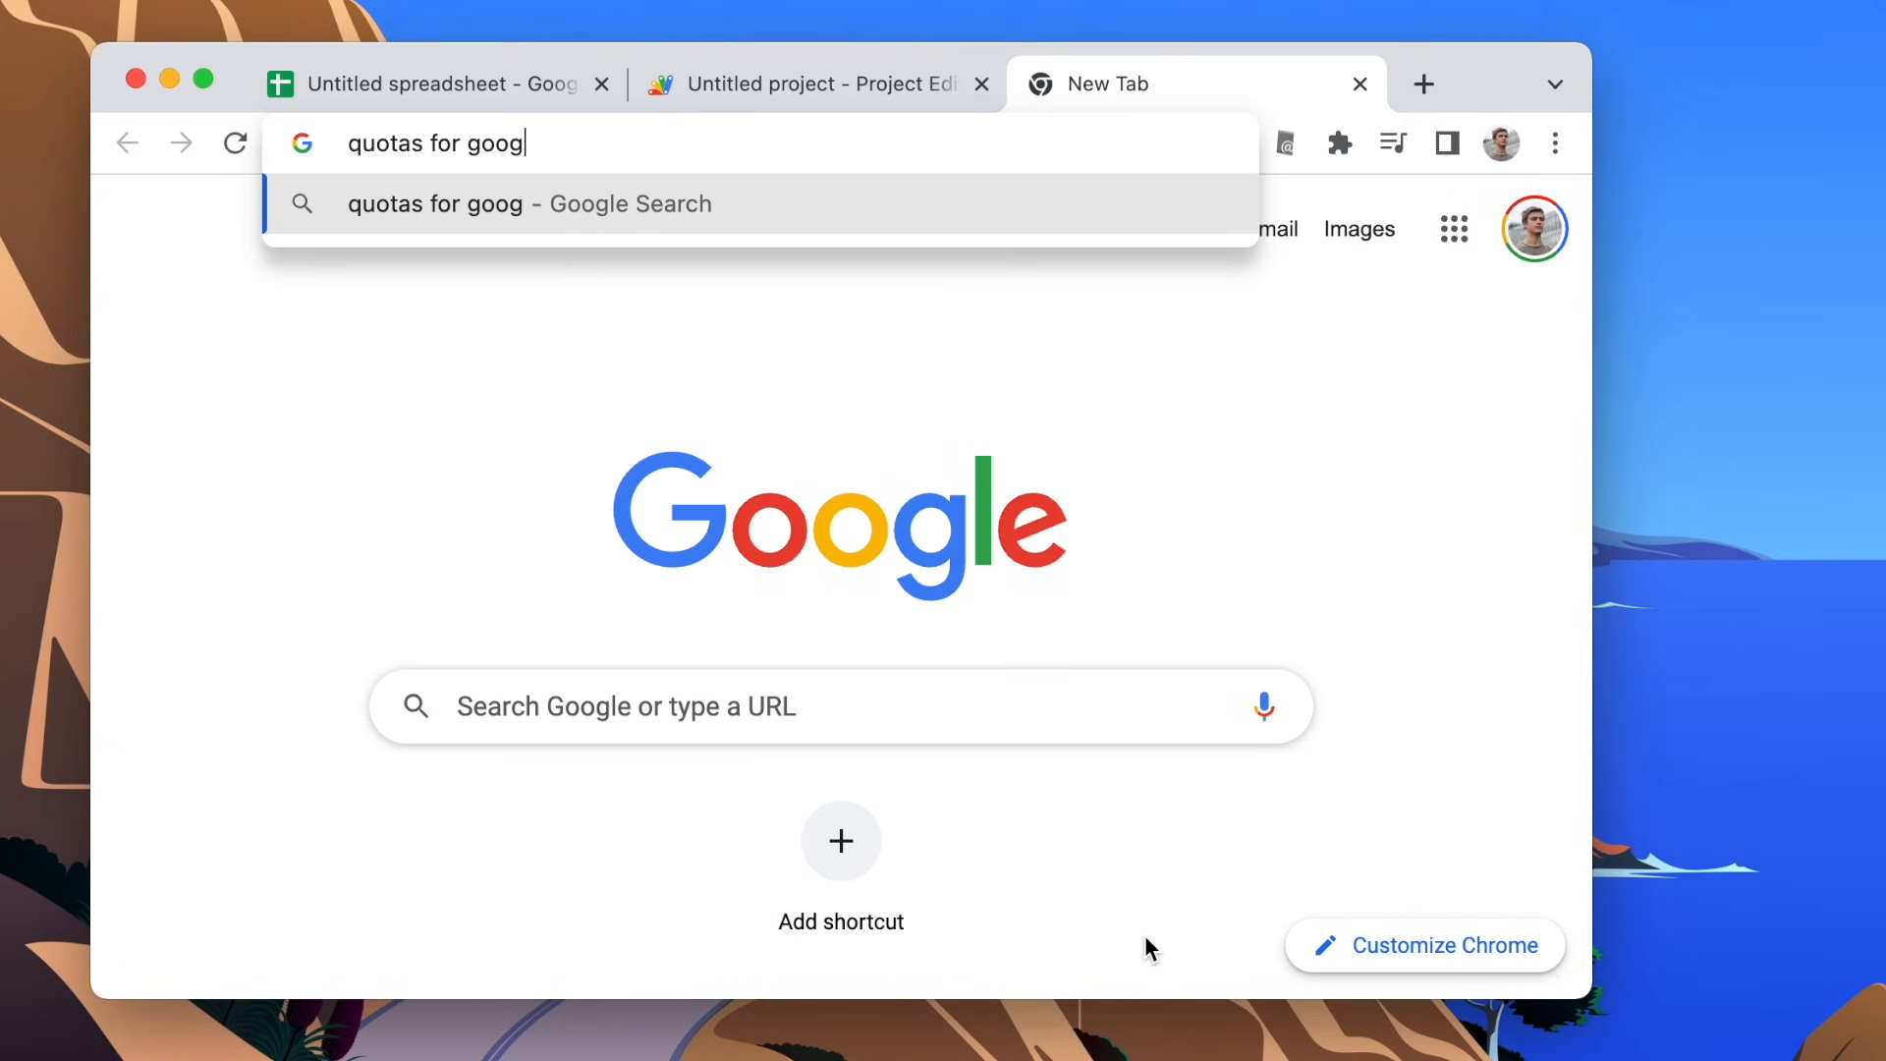
key("Return")
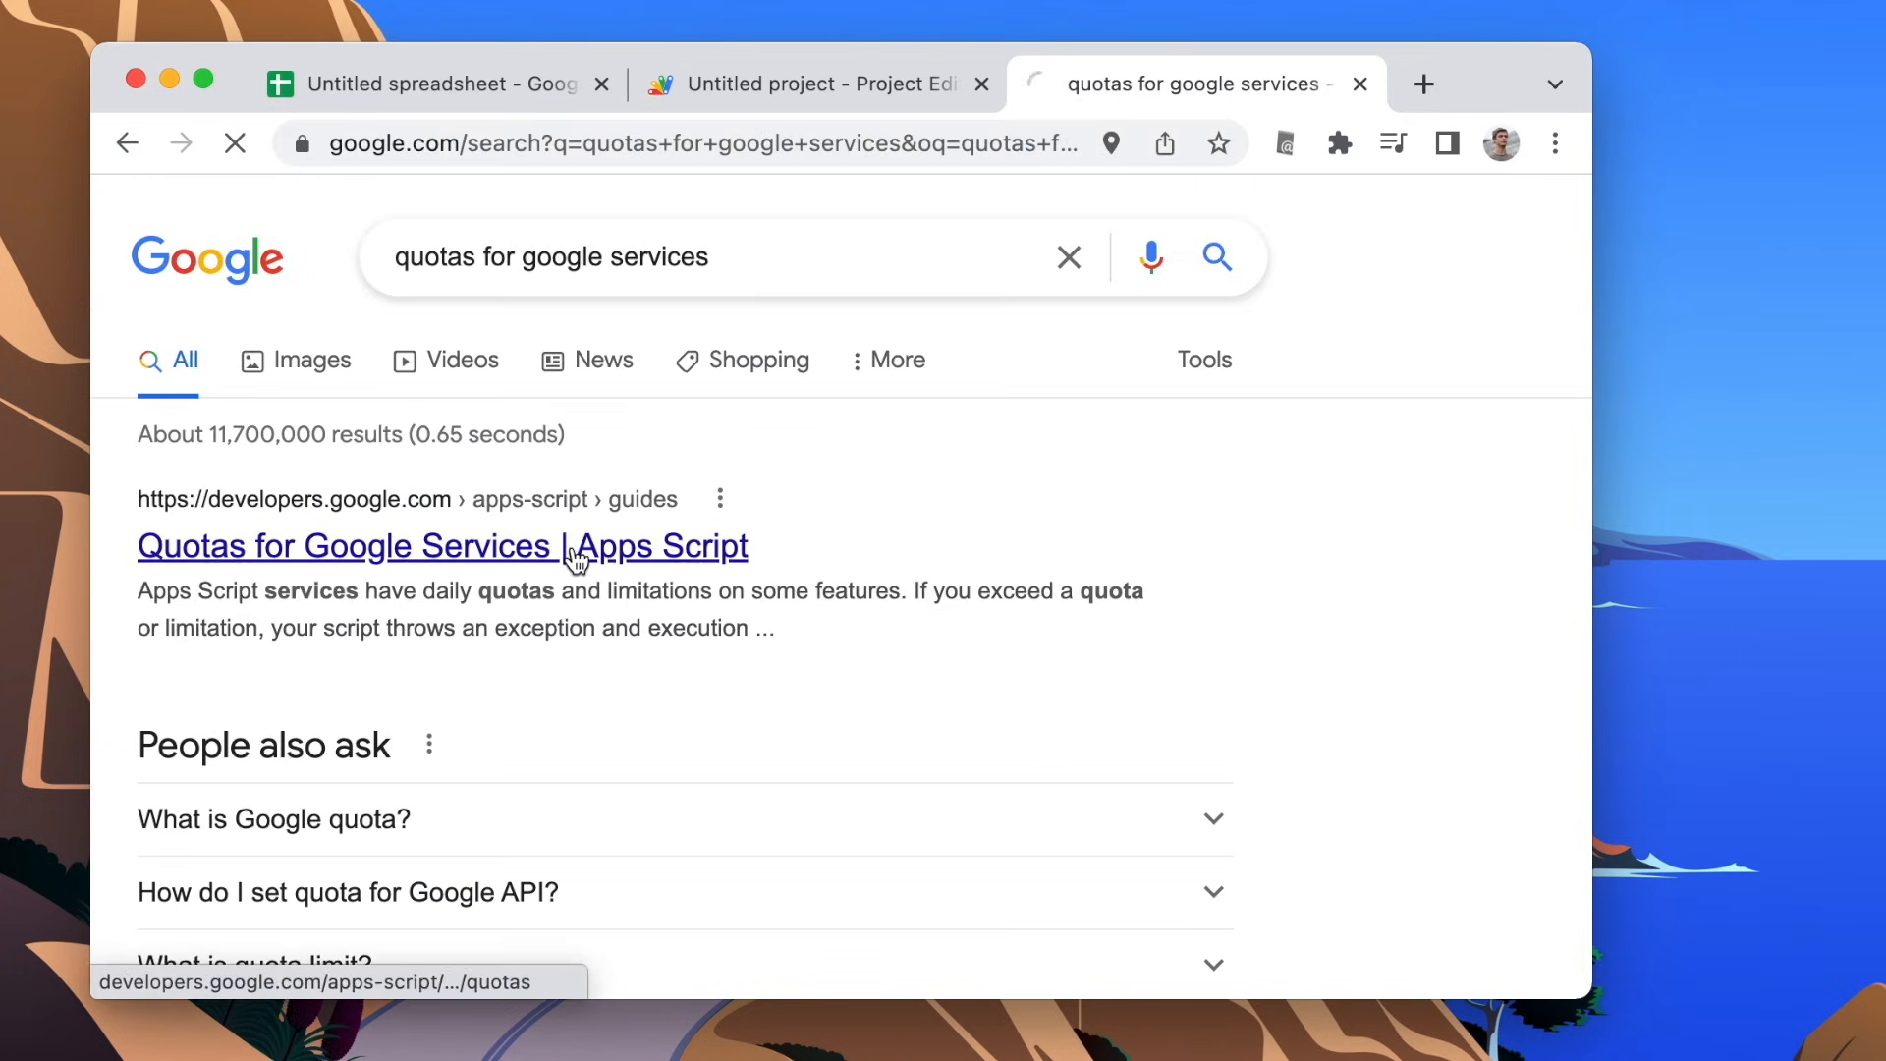
left_click(441, 546)
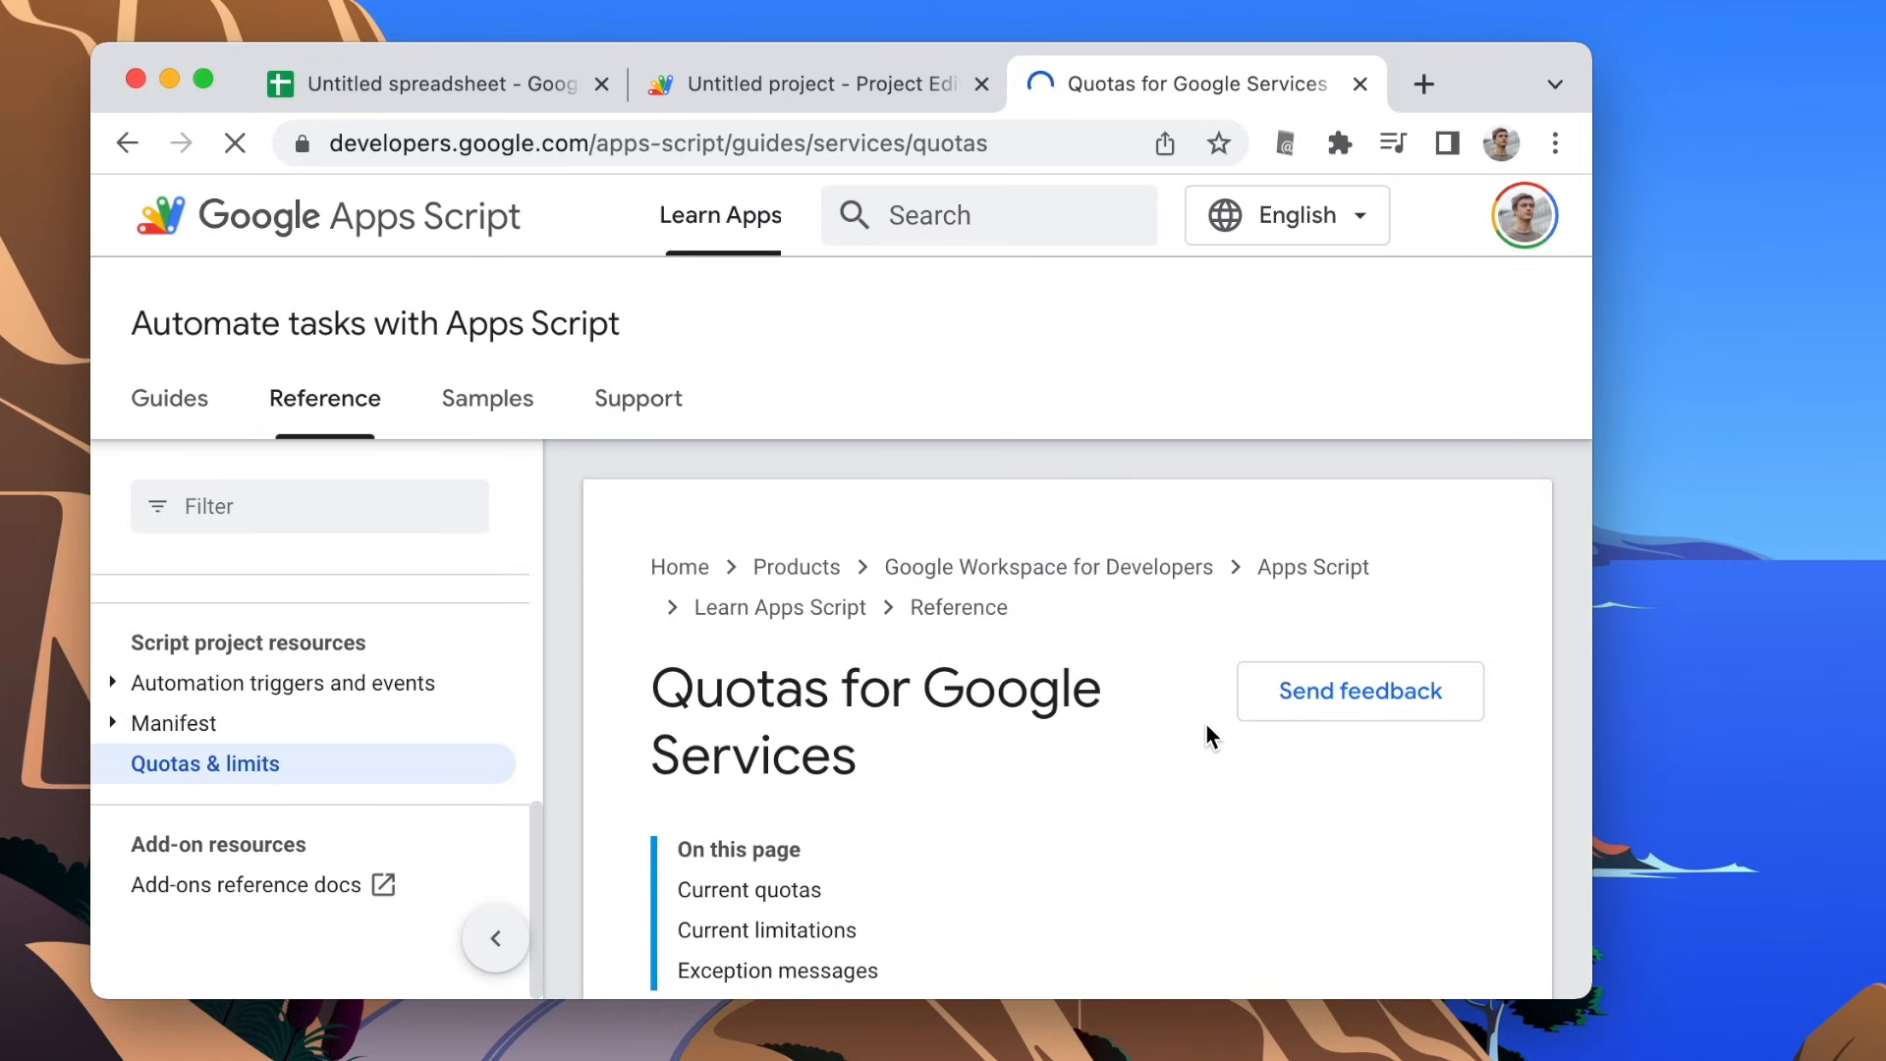
Step: Scroll the quotas tables and highlight the 100 email recipients per day limit
scroll("down", 3)
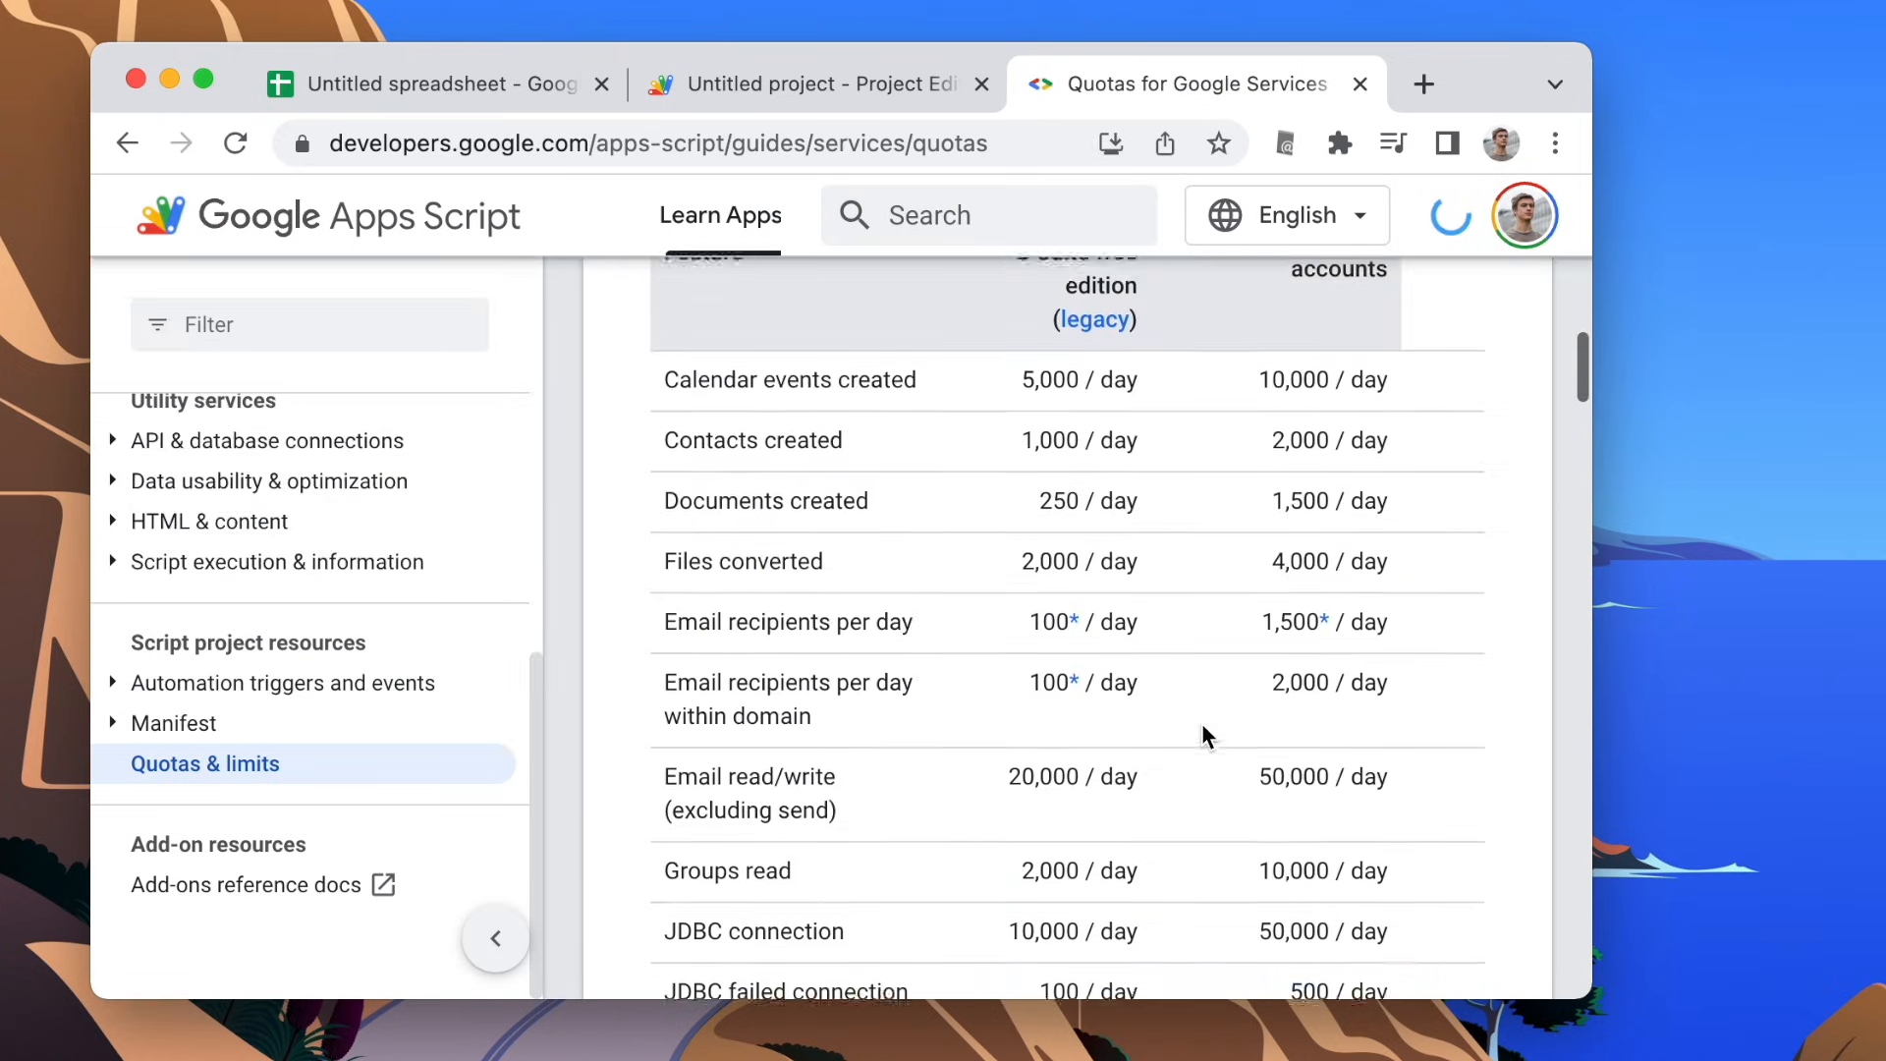
scroll("down", 3)
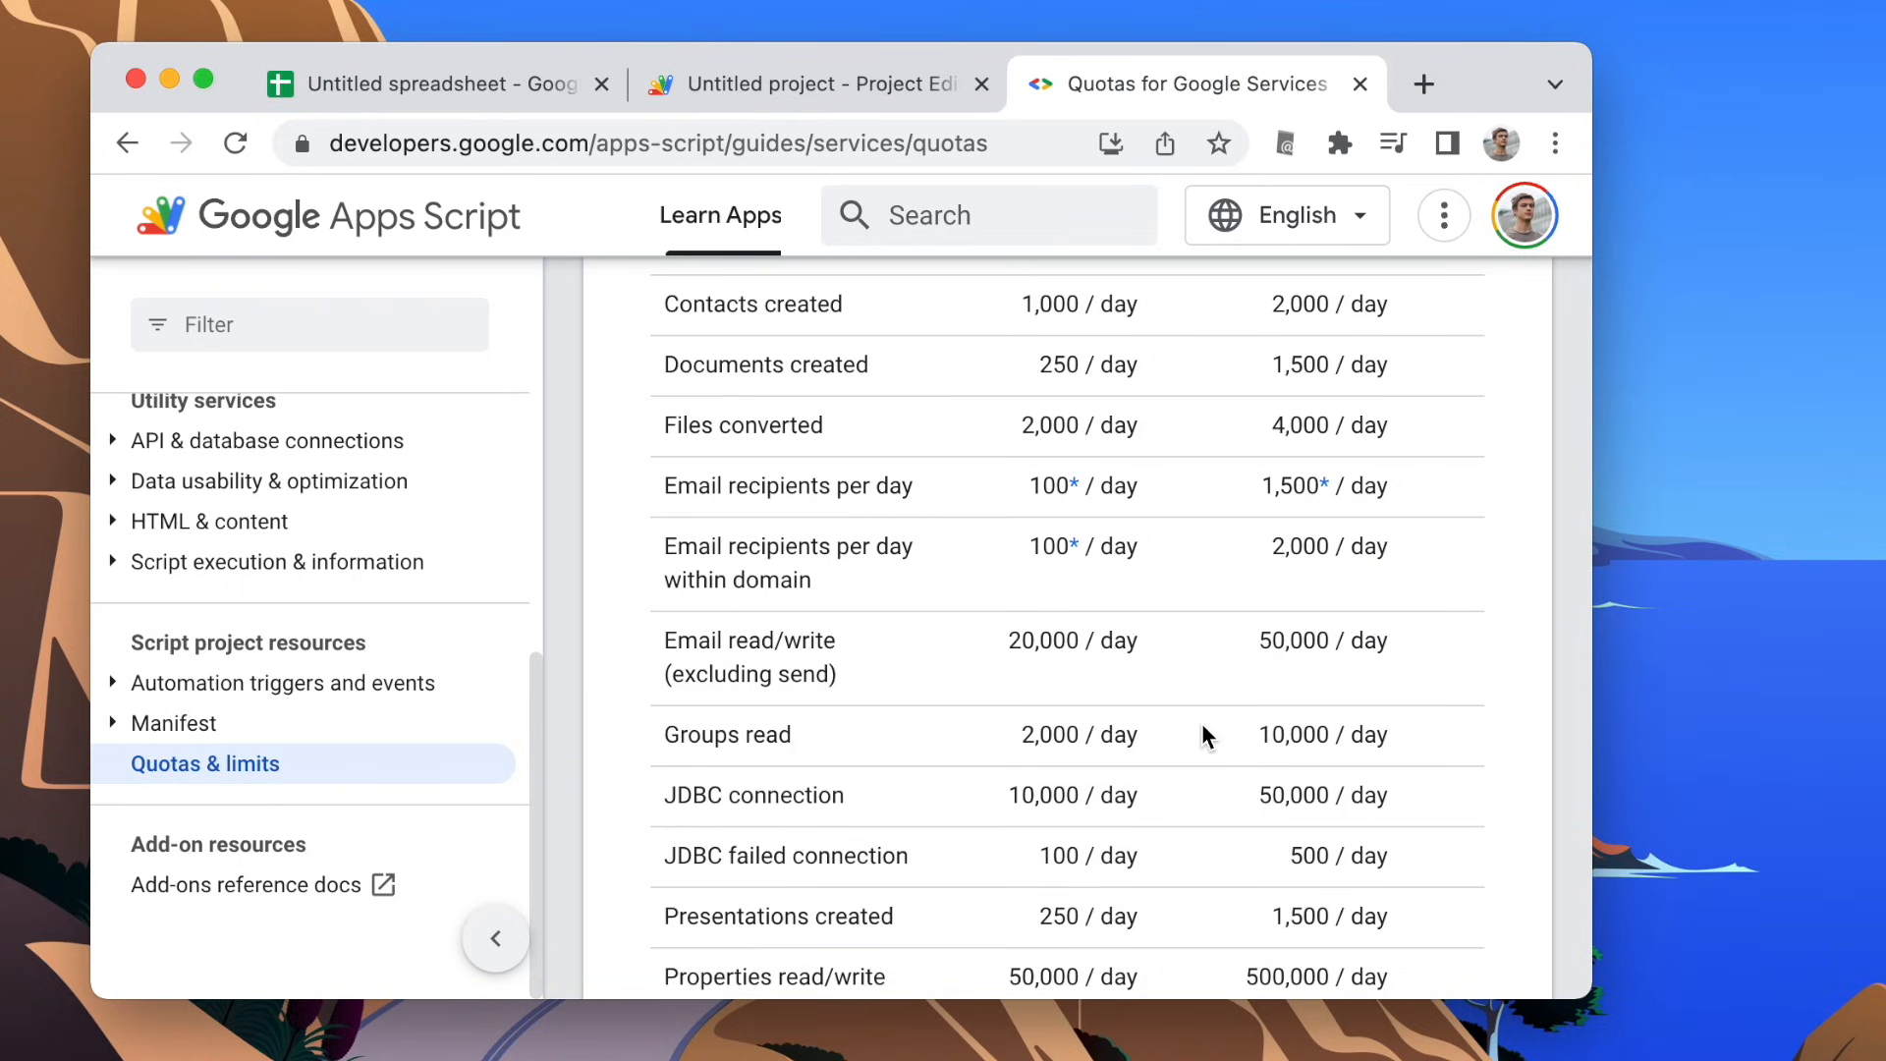
mouse_move(1173, 690)
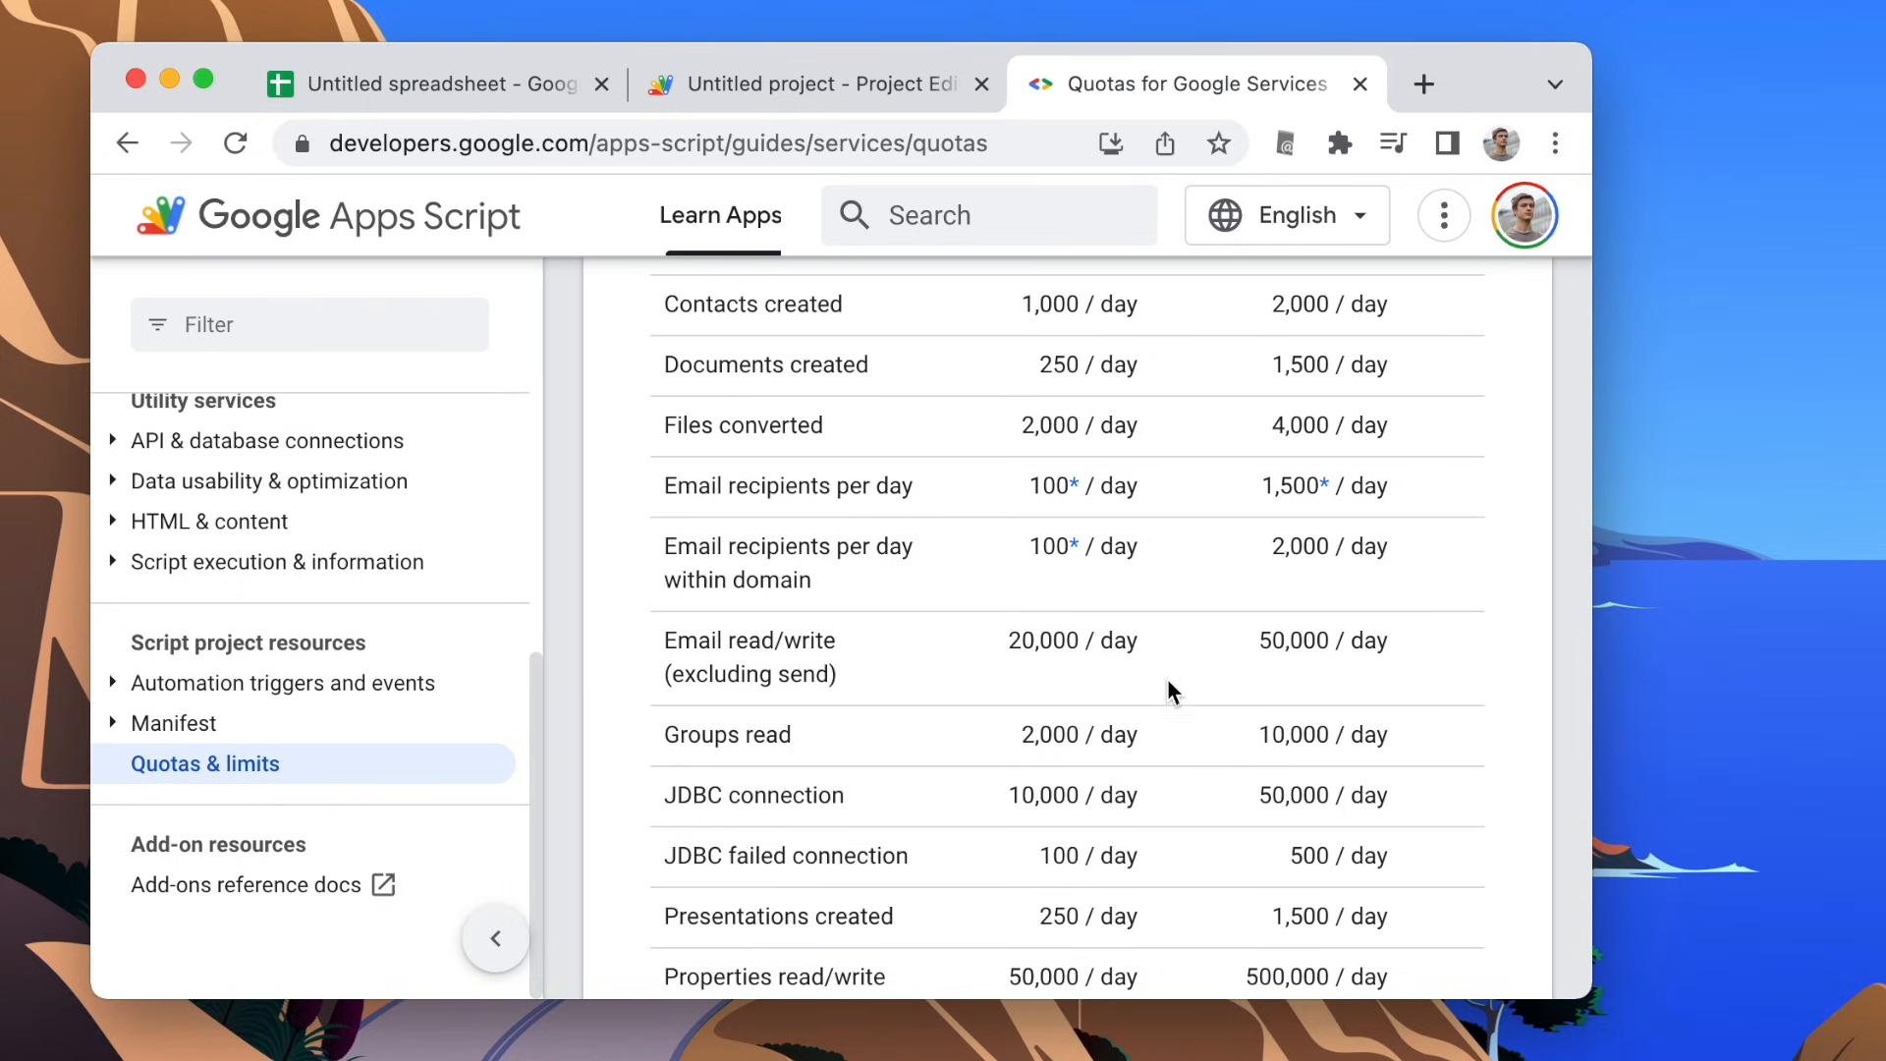
double_click(1080, 486)
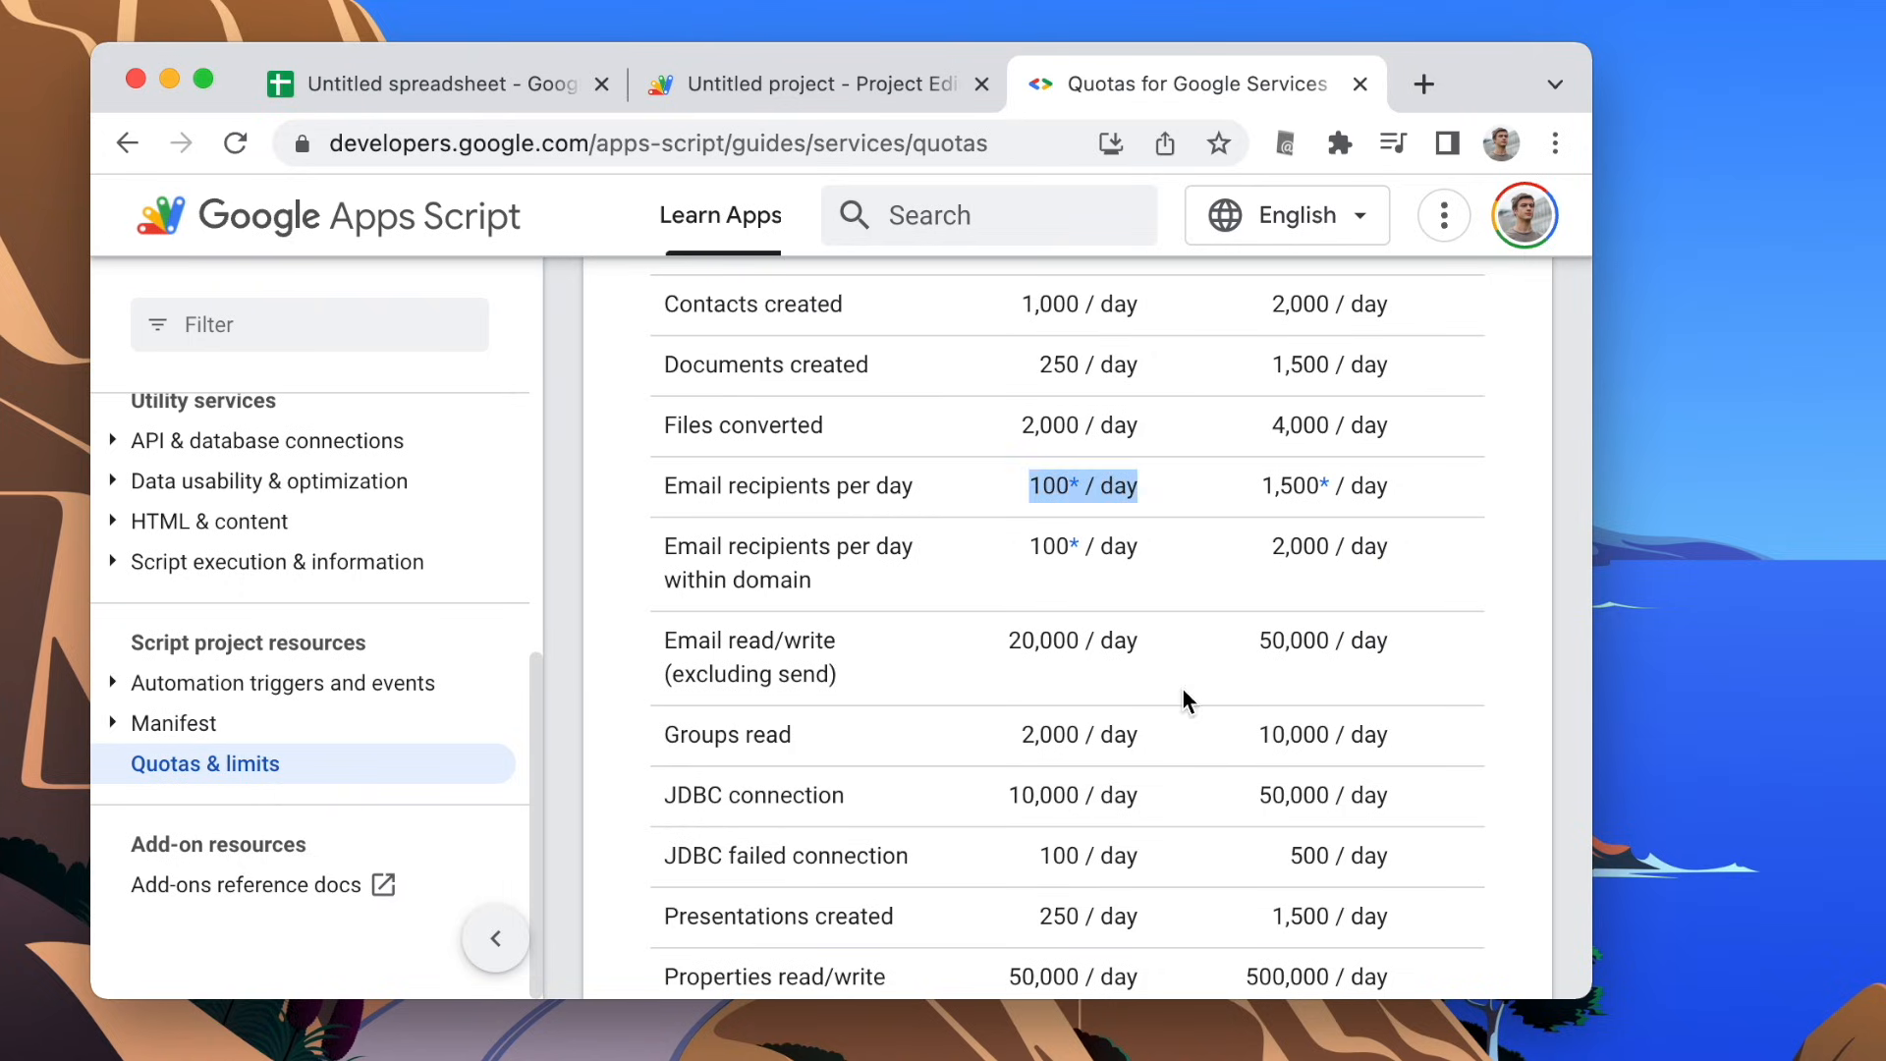
Step: Highlight the 50 recipients per message limit and return to the Apps Script editor
scroll("up", 3)
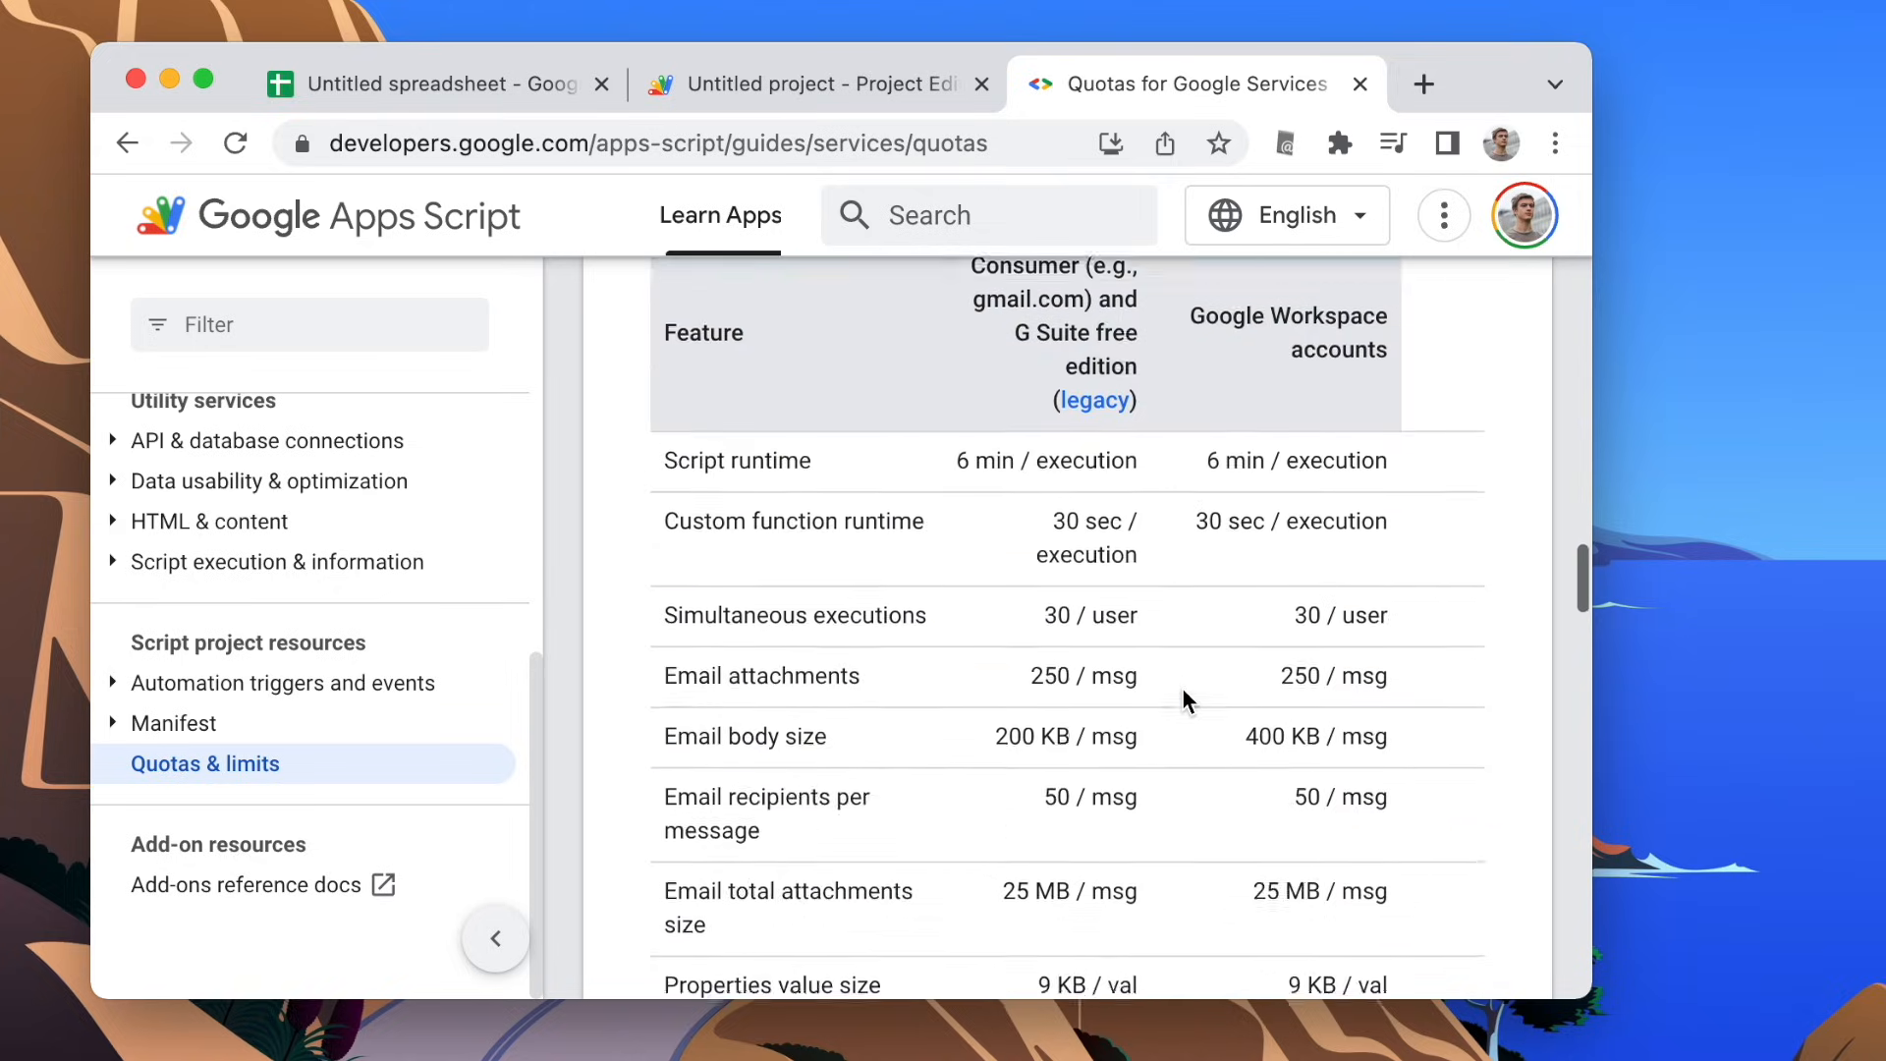
scroll("down", 3)
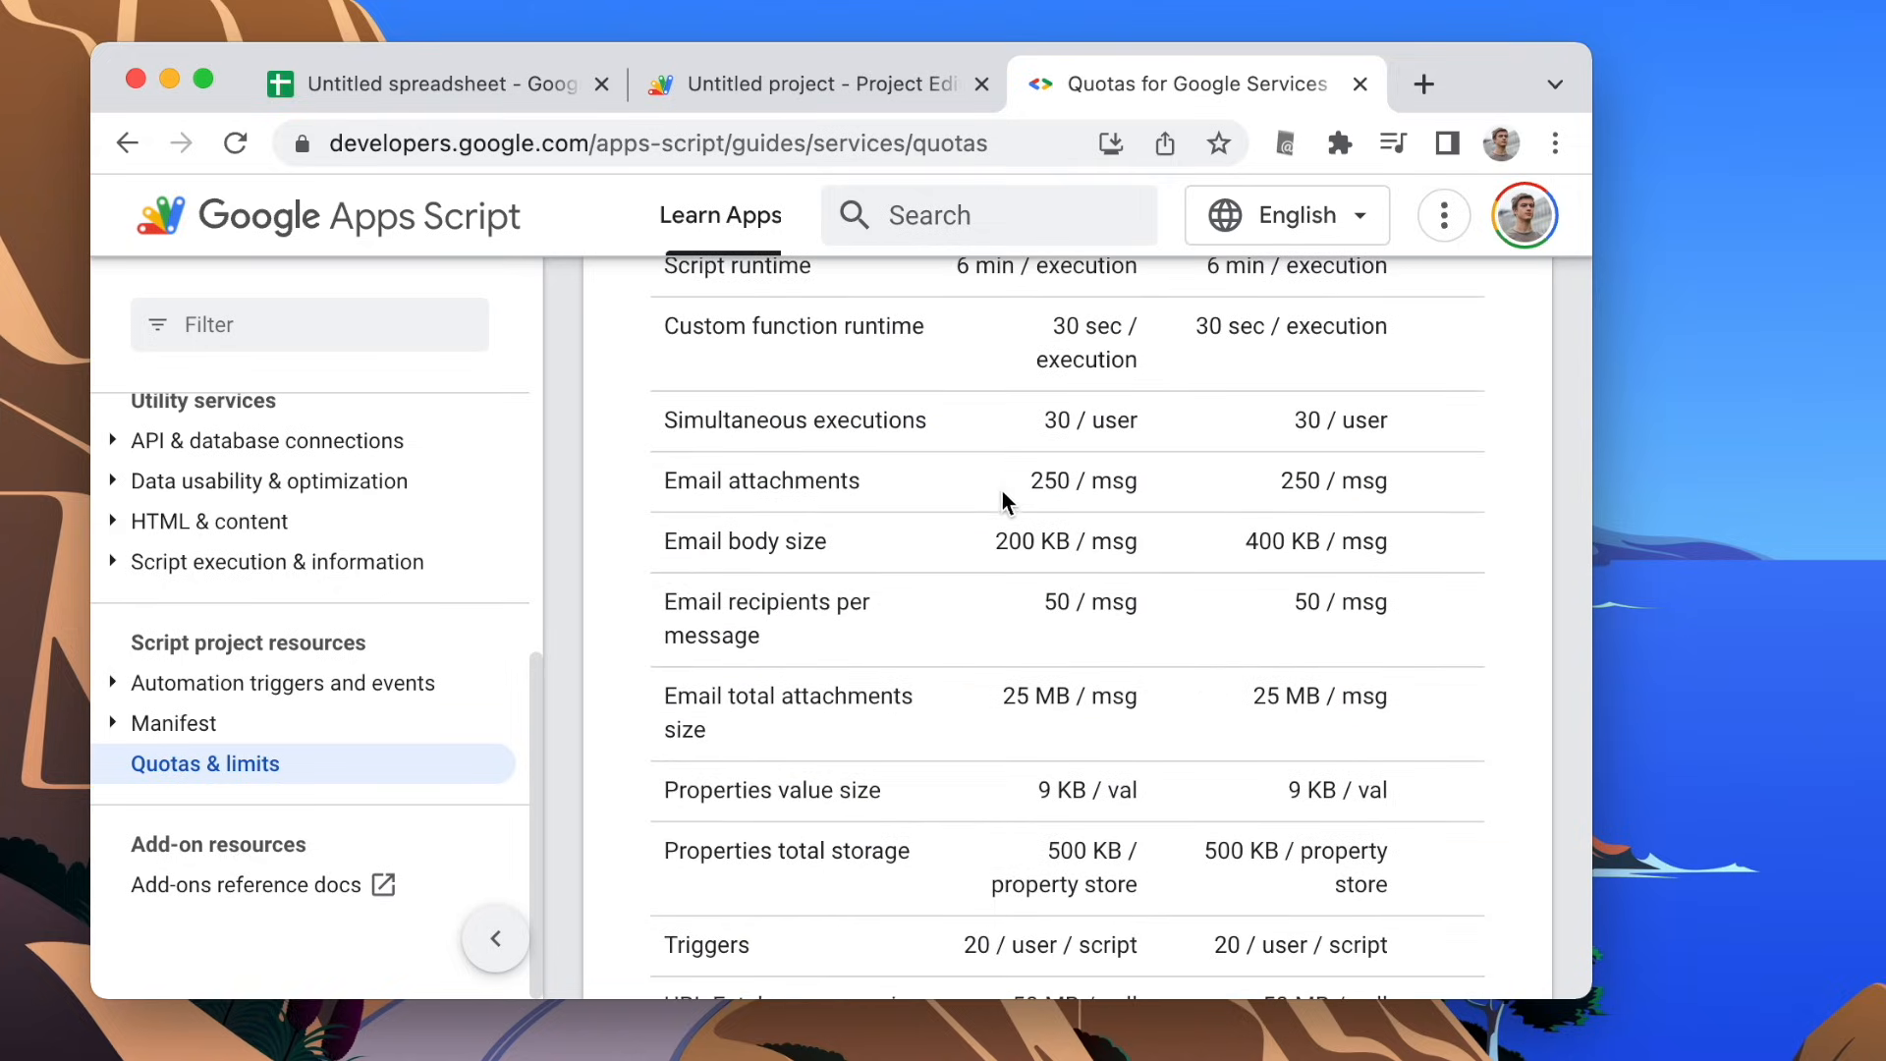
double_click(1087, 602)
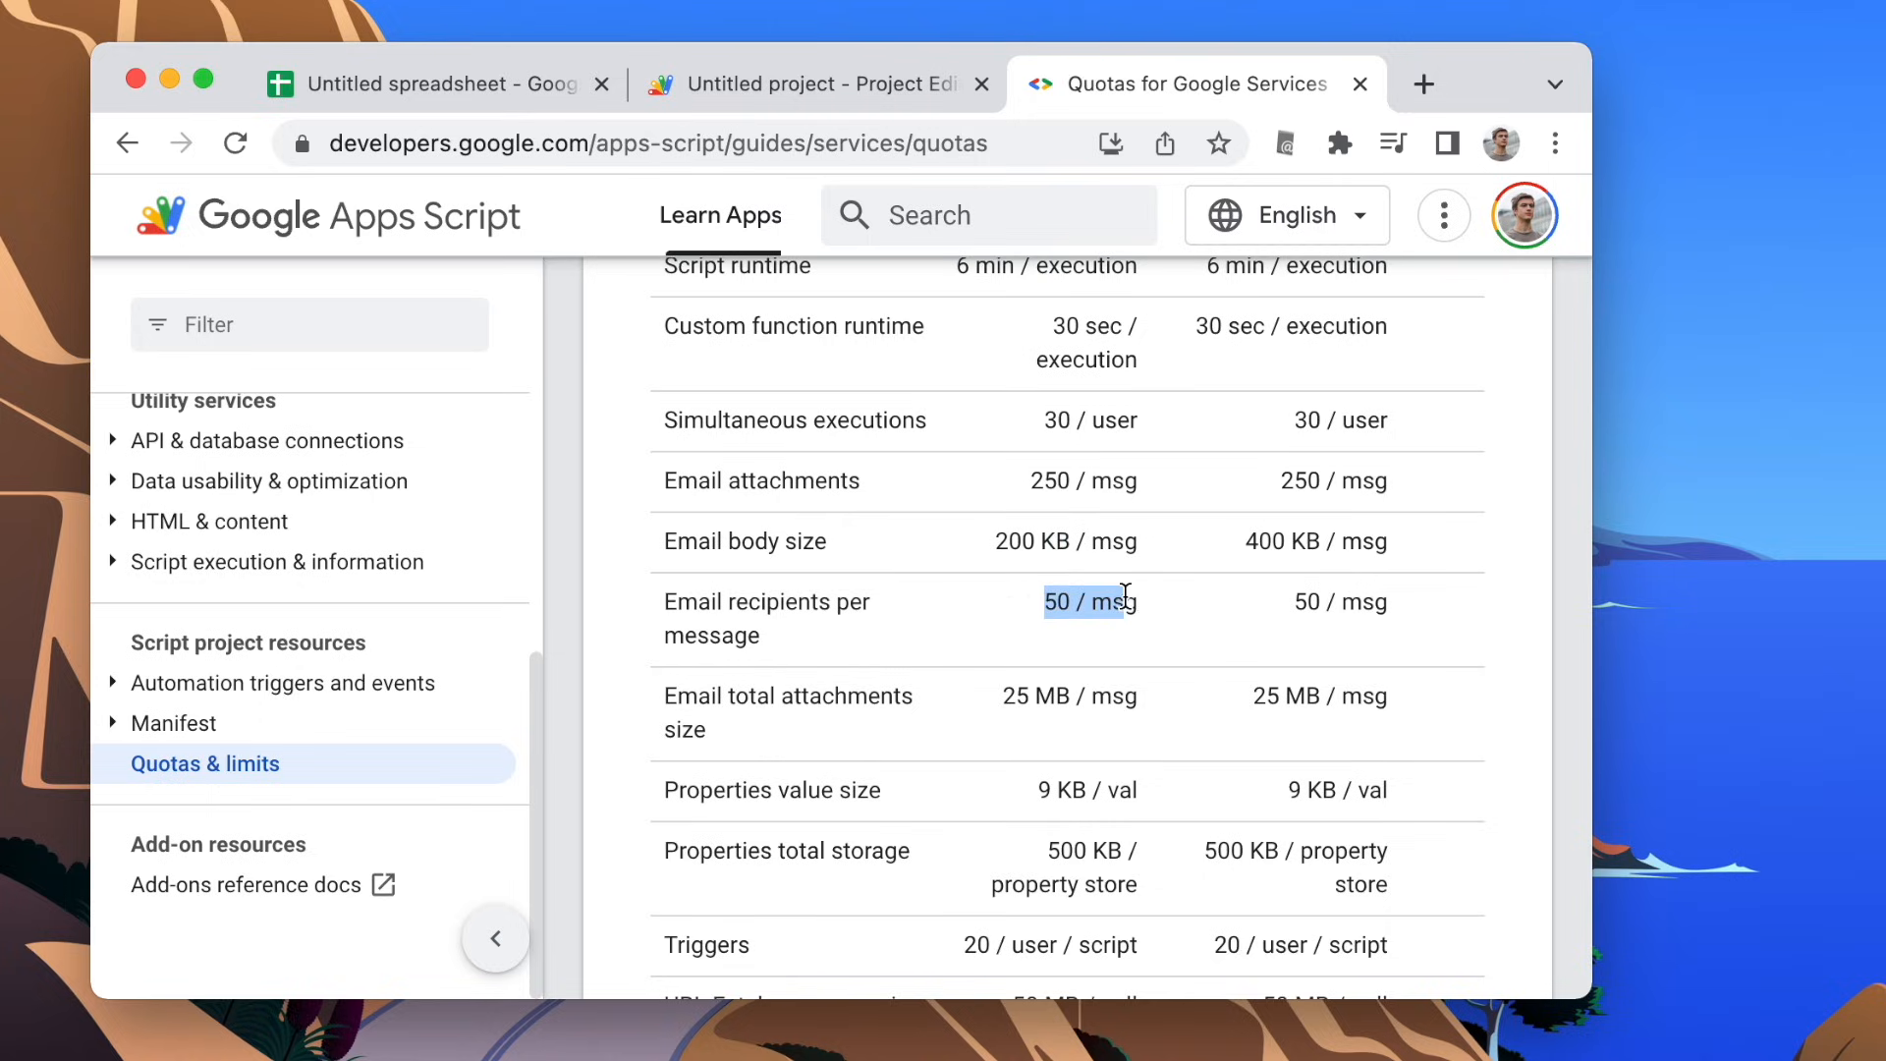
mouse_move(1167, 606)
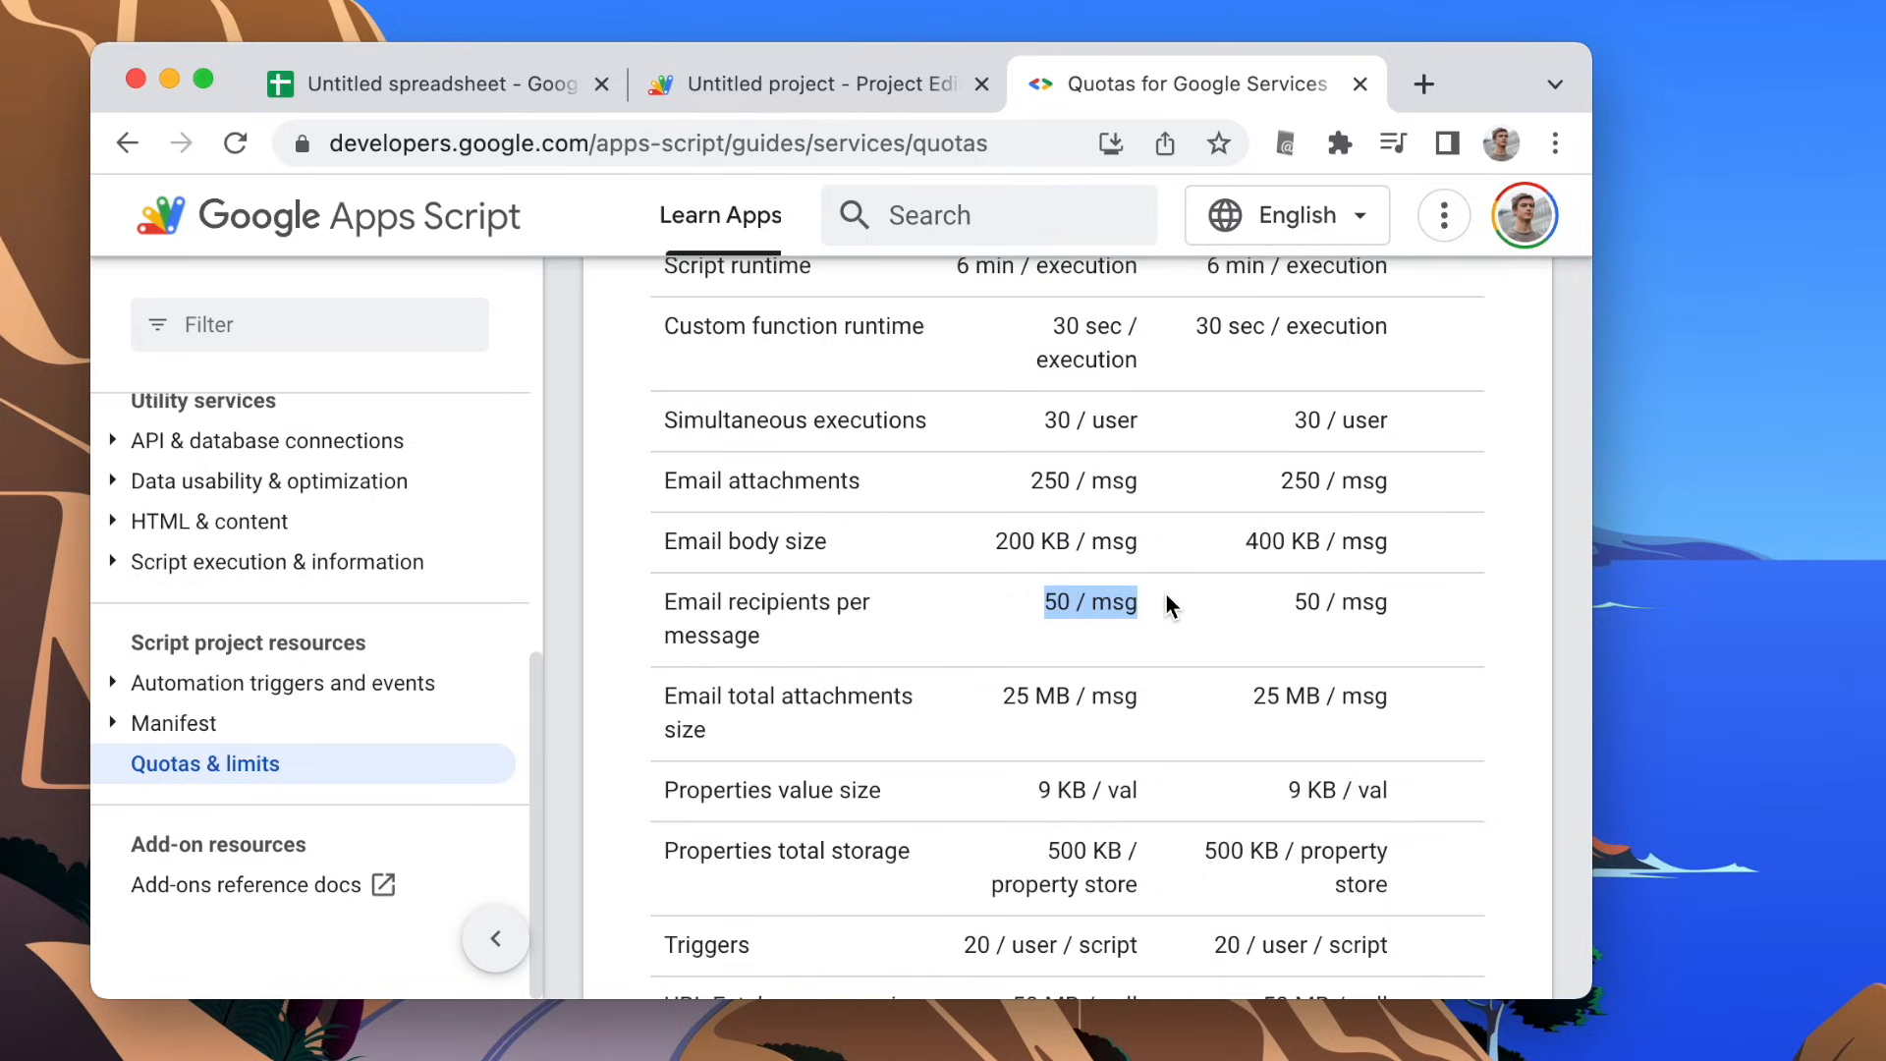
left_click(818, 82)
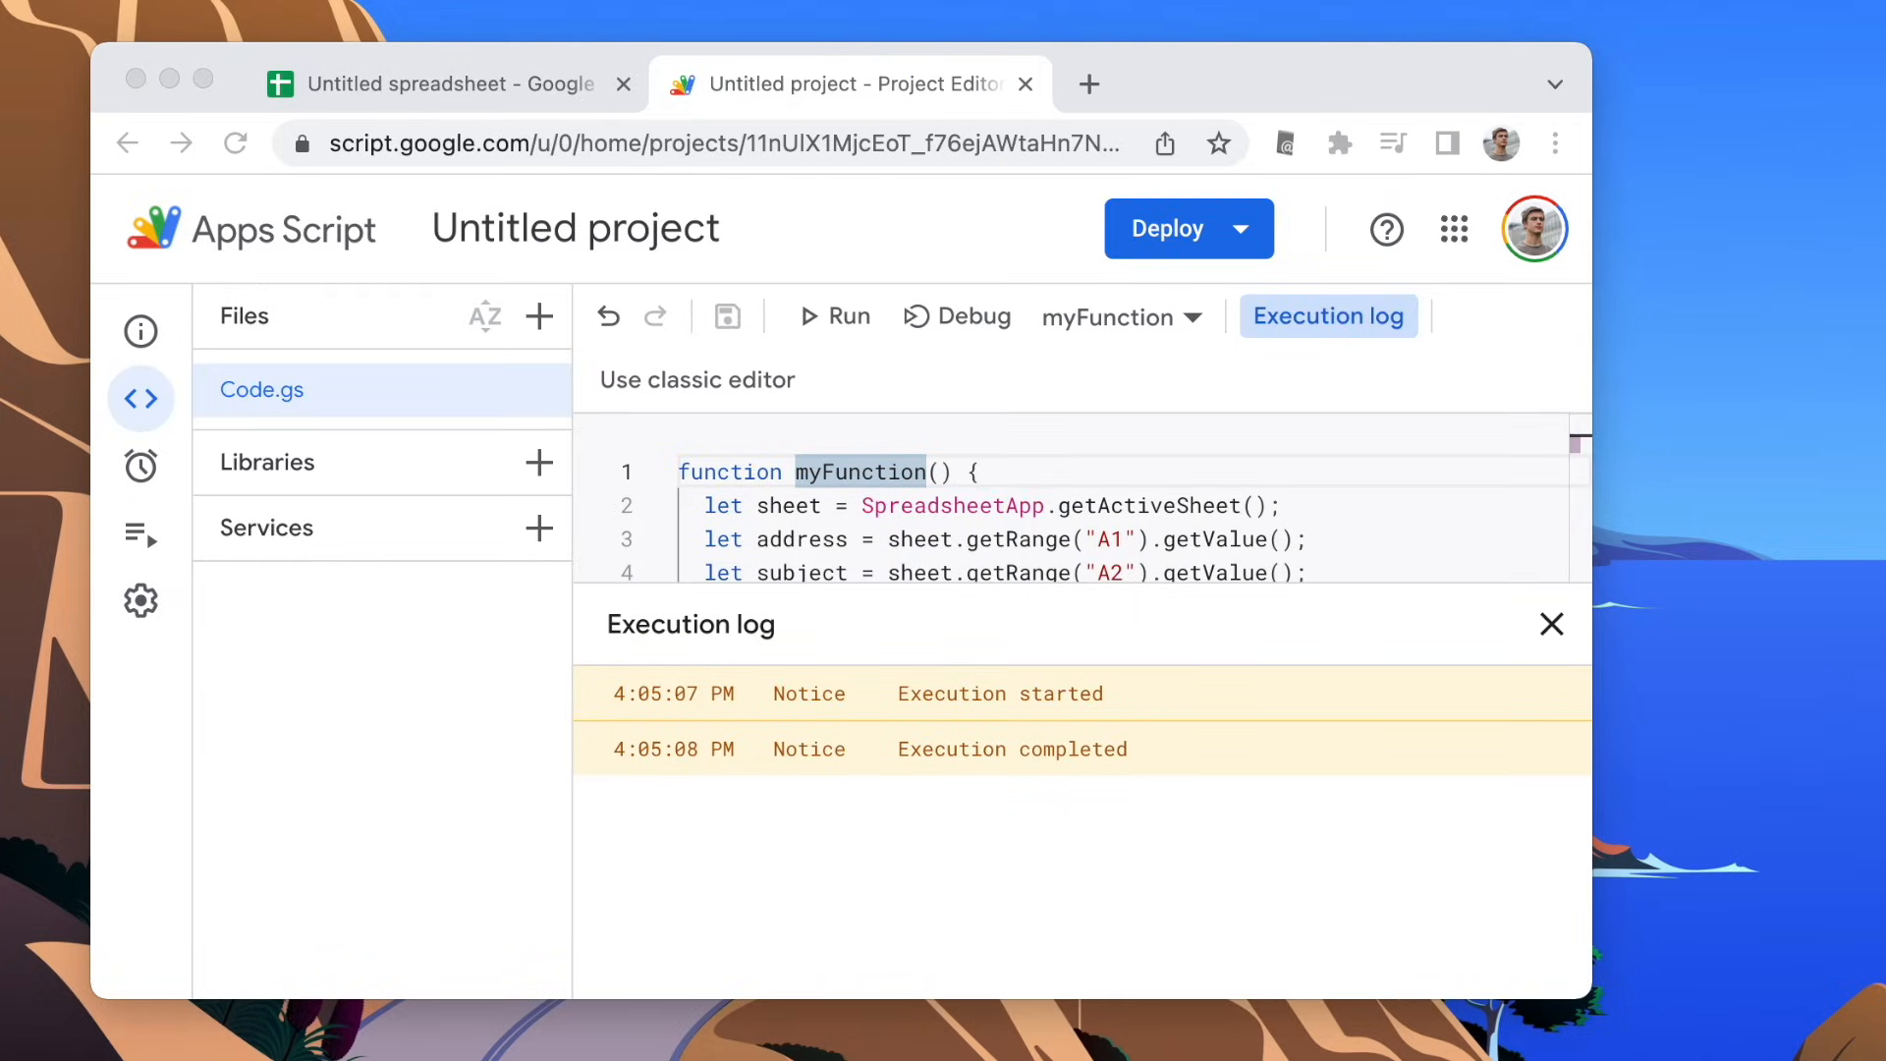